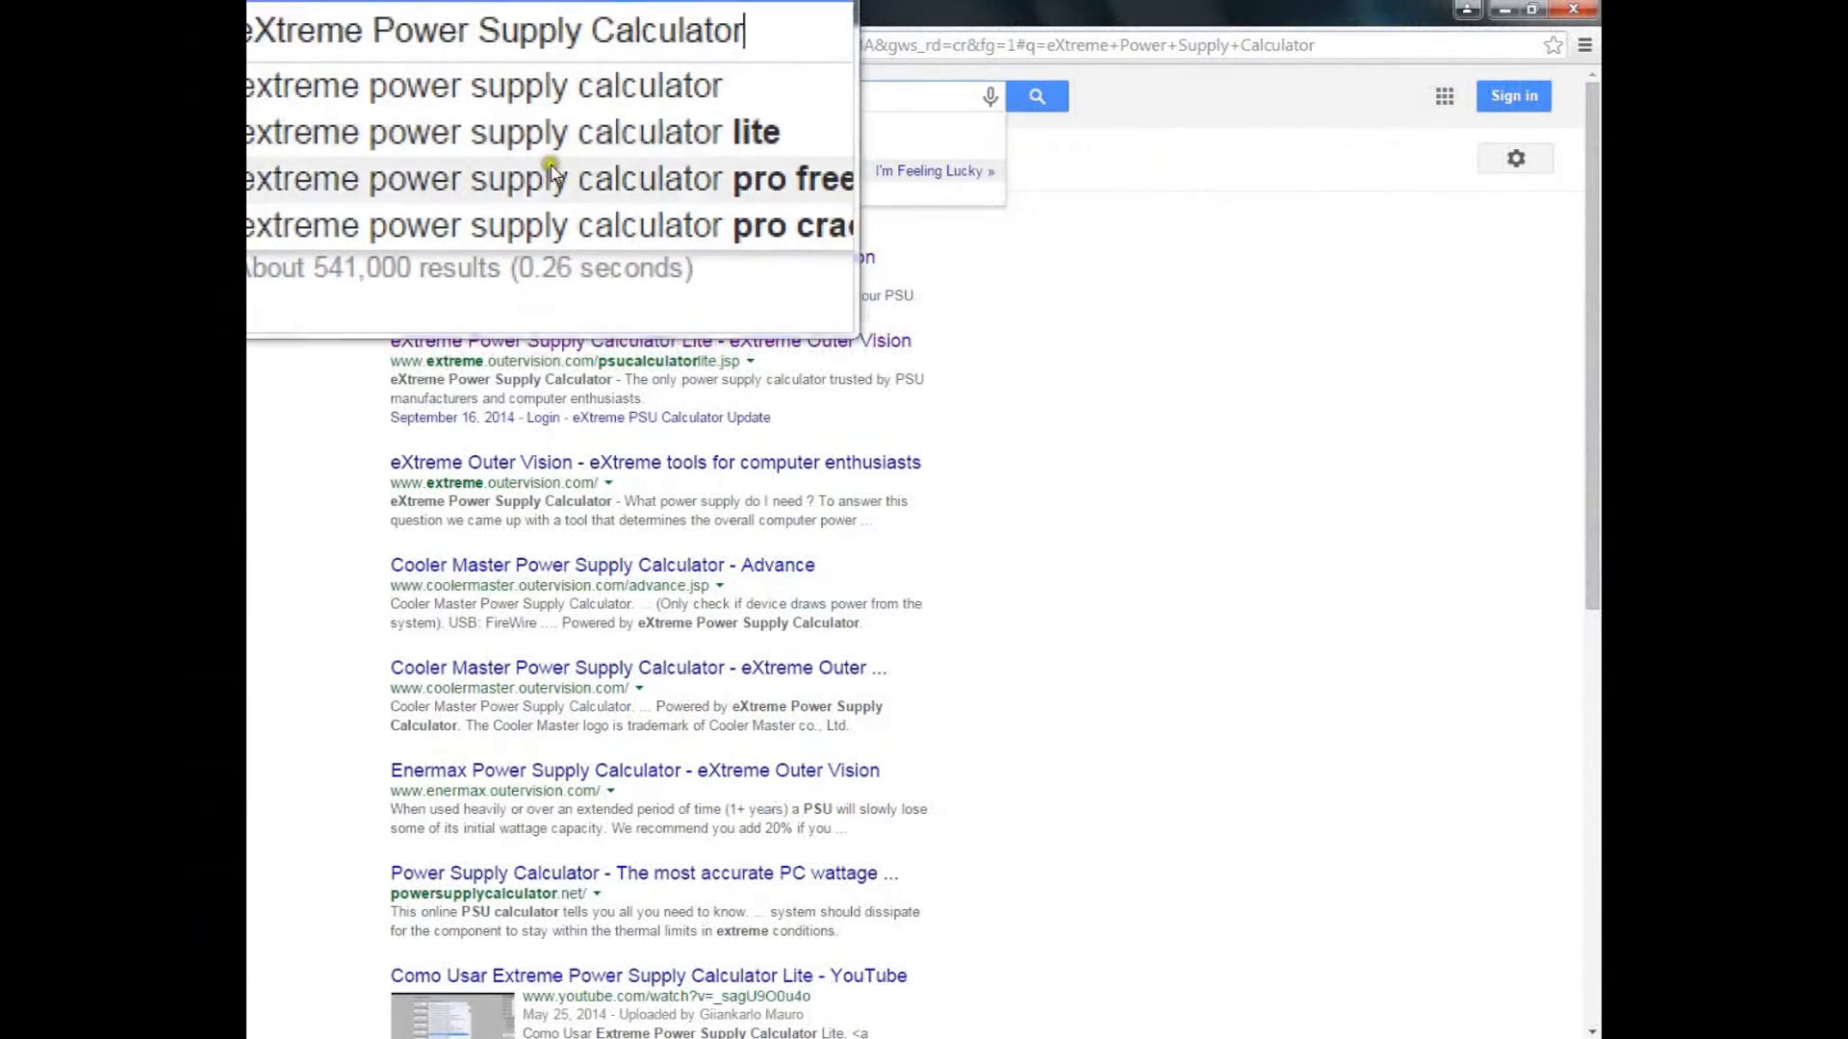
Step: Open the eXtreme Power Supply Calculator Lite result from Google
{"action": "left_click", "coordinate": [543, 254]}
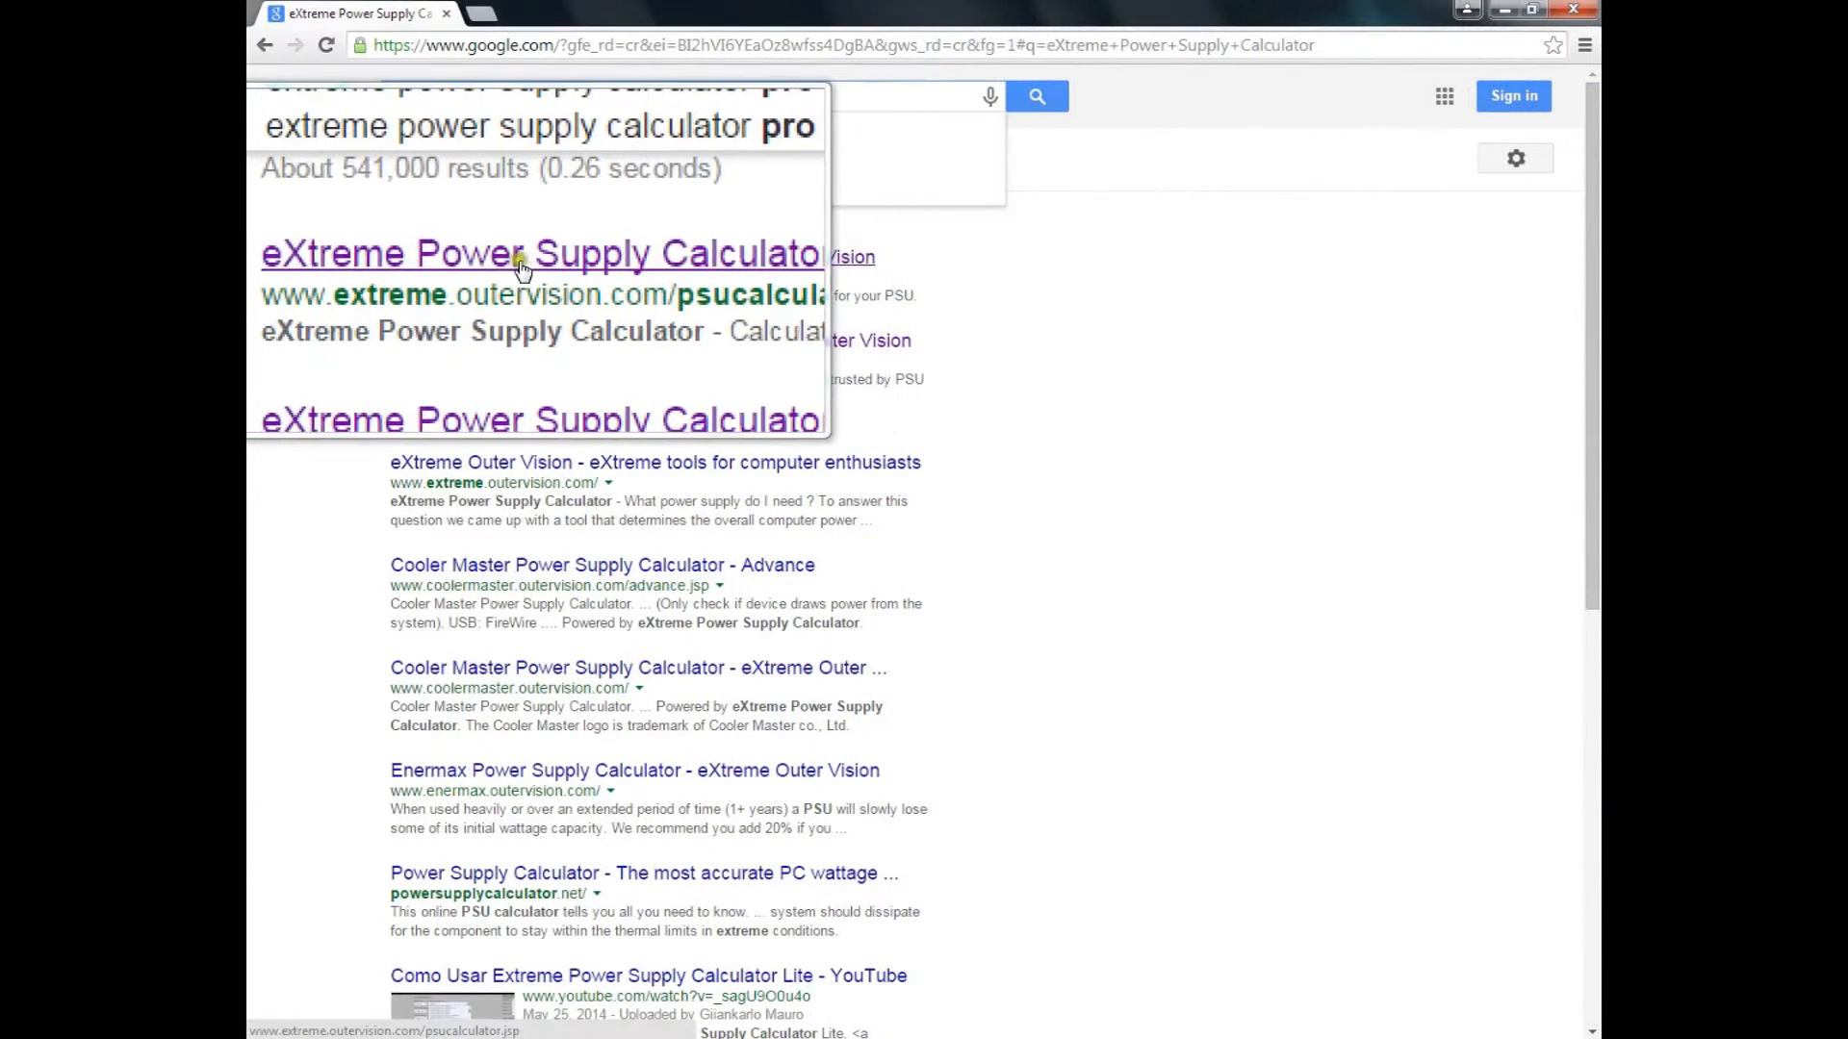
{"action": "type", "text": "crack"}
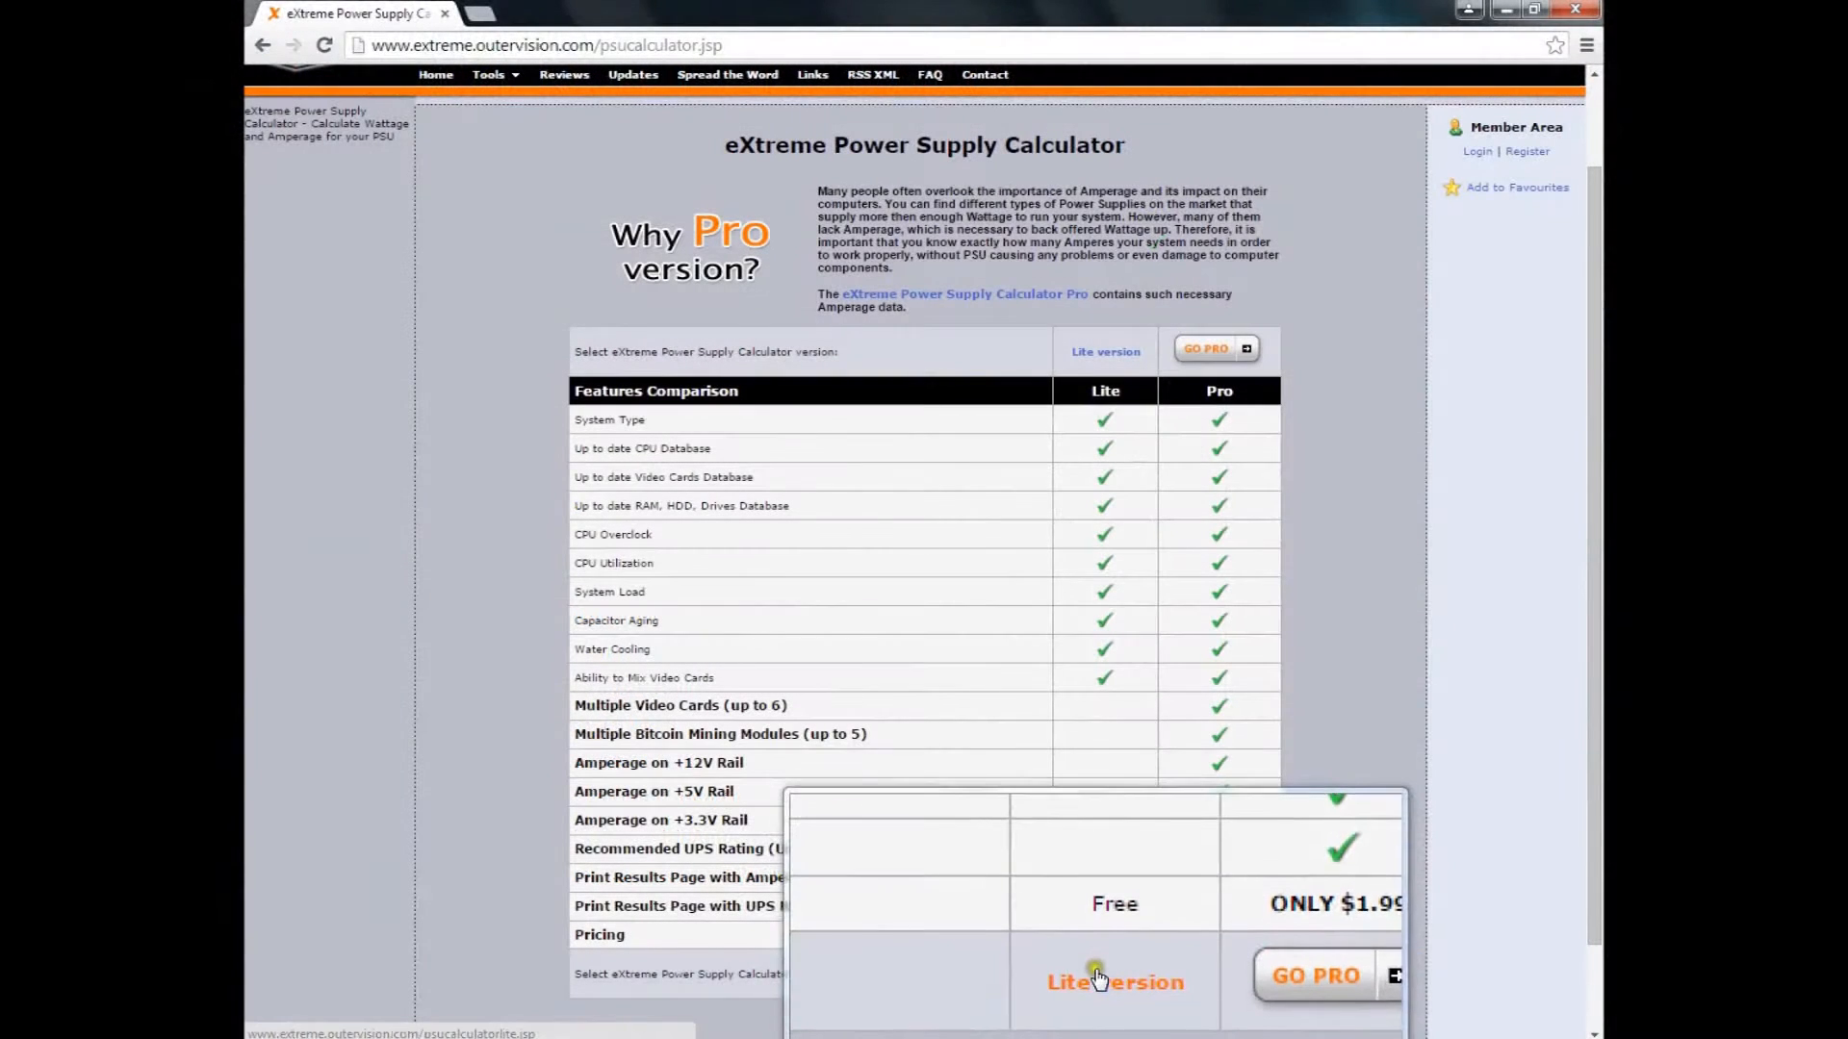
Step: Load the free Lite calculator from the Lite-versus-Pro comparison page
{"action": "left_click", "coordinate": [1114, 980]}
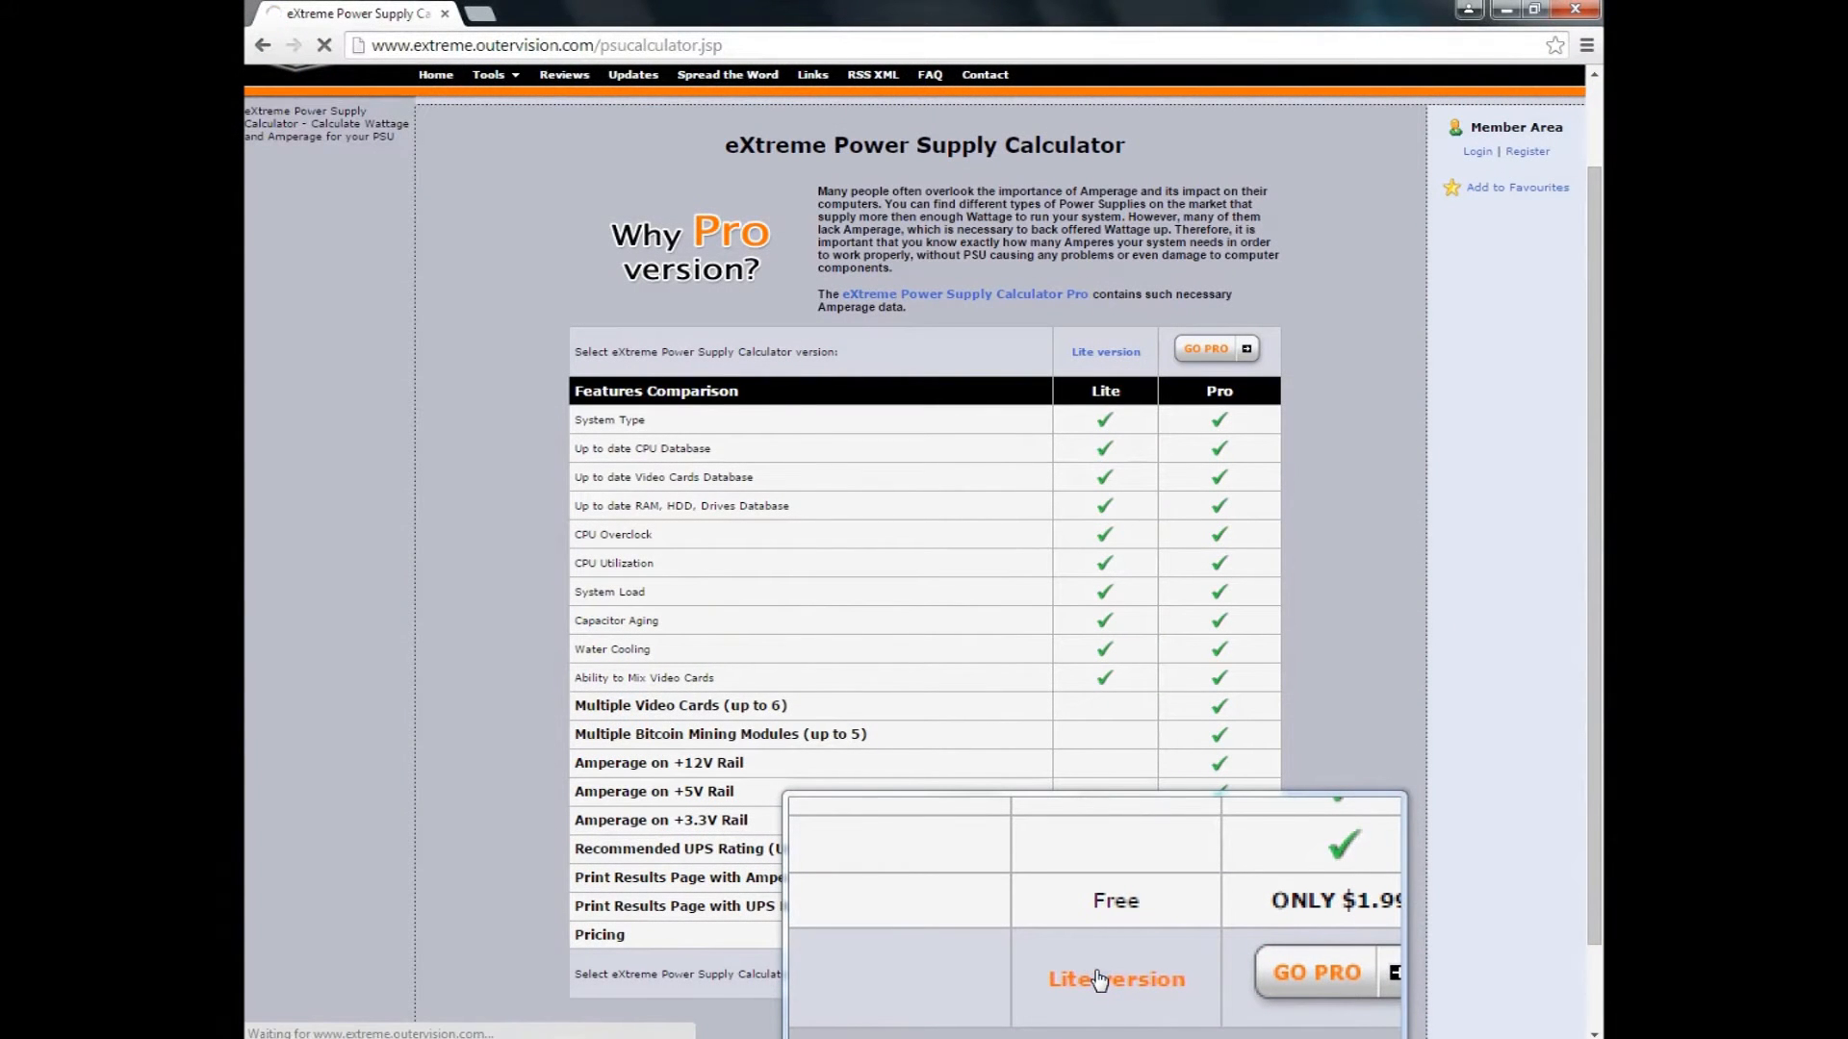
{"action": "left_click", "coordinate": [1114, 979]}
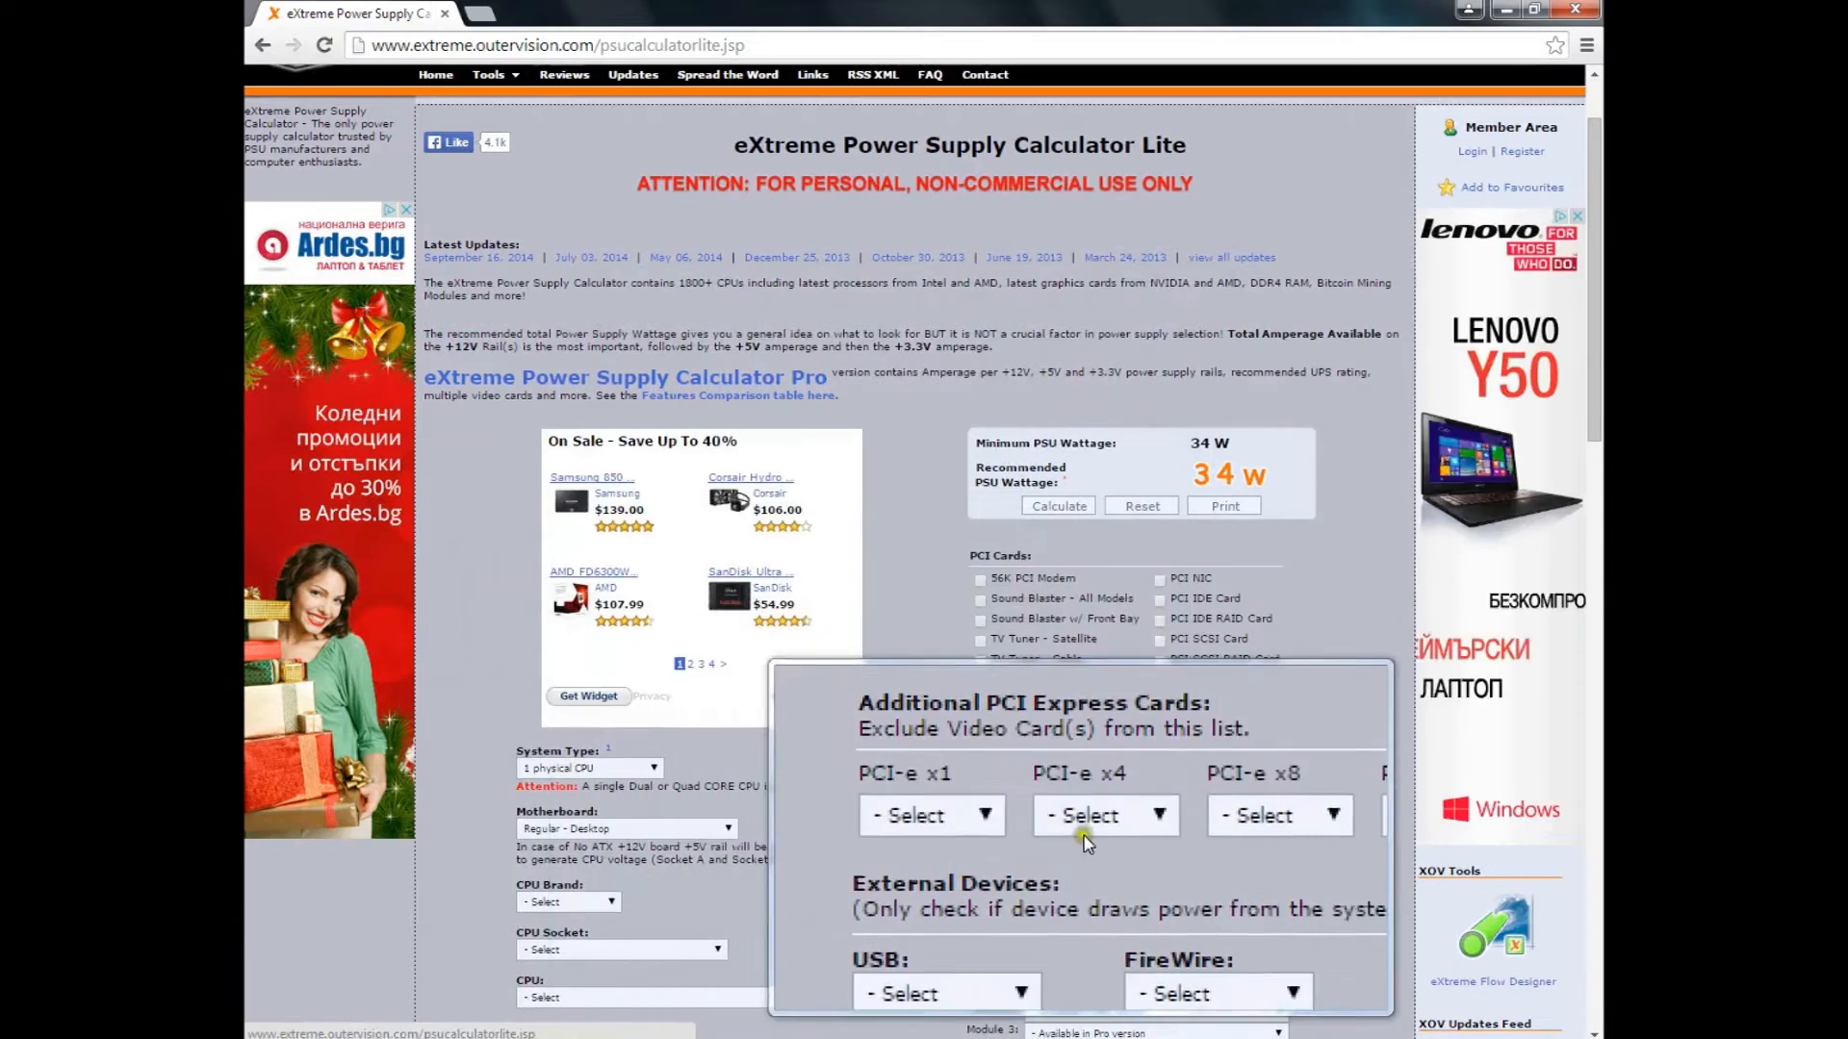
Step: Set one physical CPU, a Regular - Desktop motherboard and Intel as CPU brand
{"action": "scroll", "scroll_direction": "down", "scroll_amount": 3}
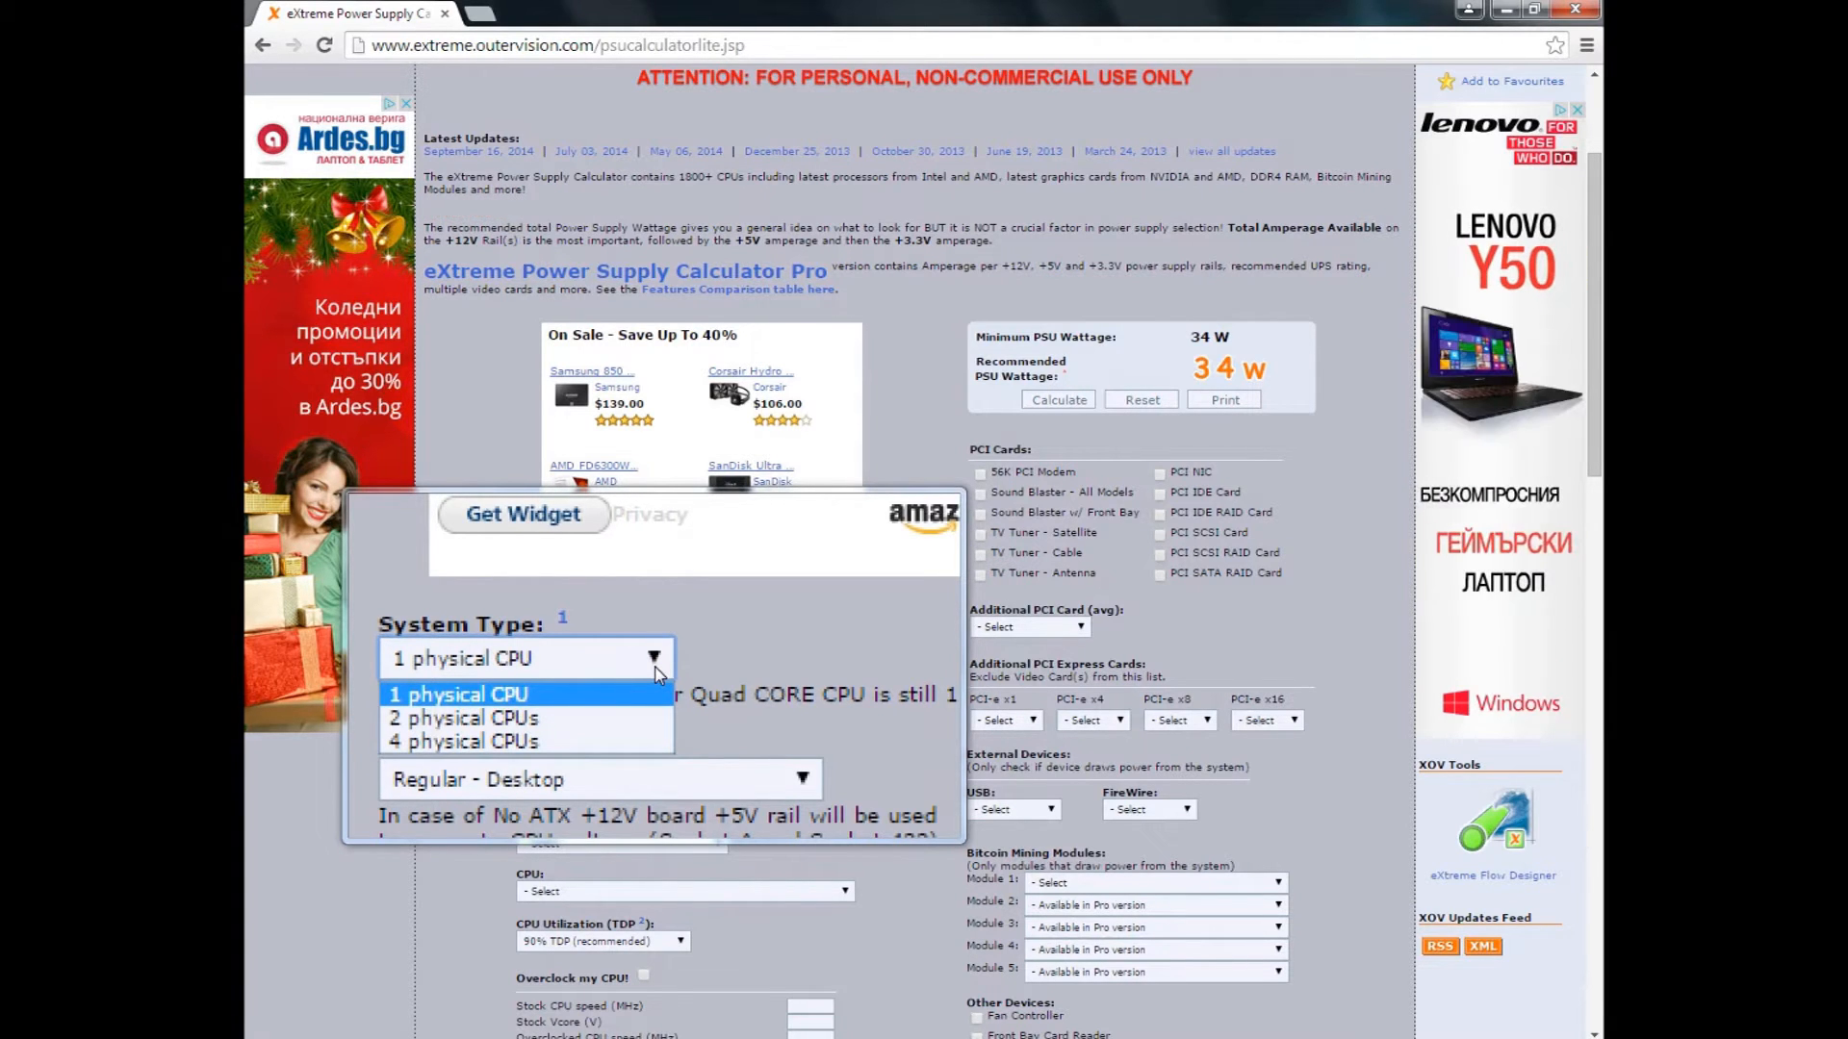
{"action": "left_click", "coordinate": [460, 693]}
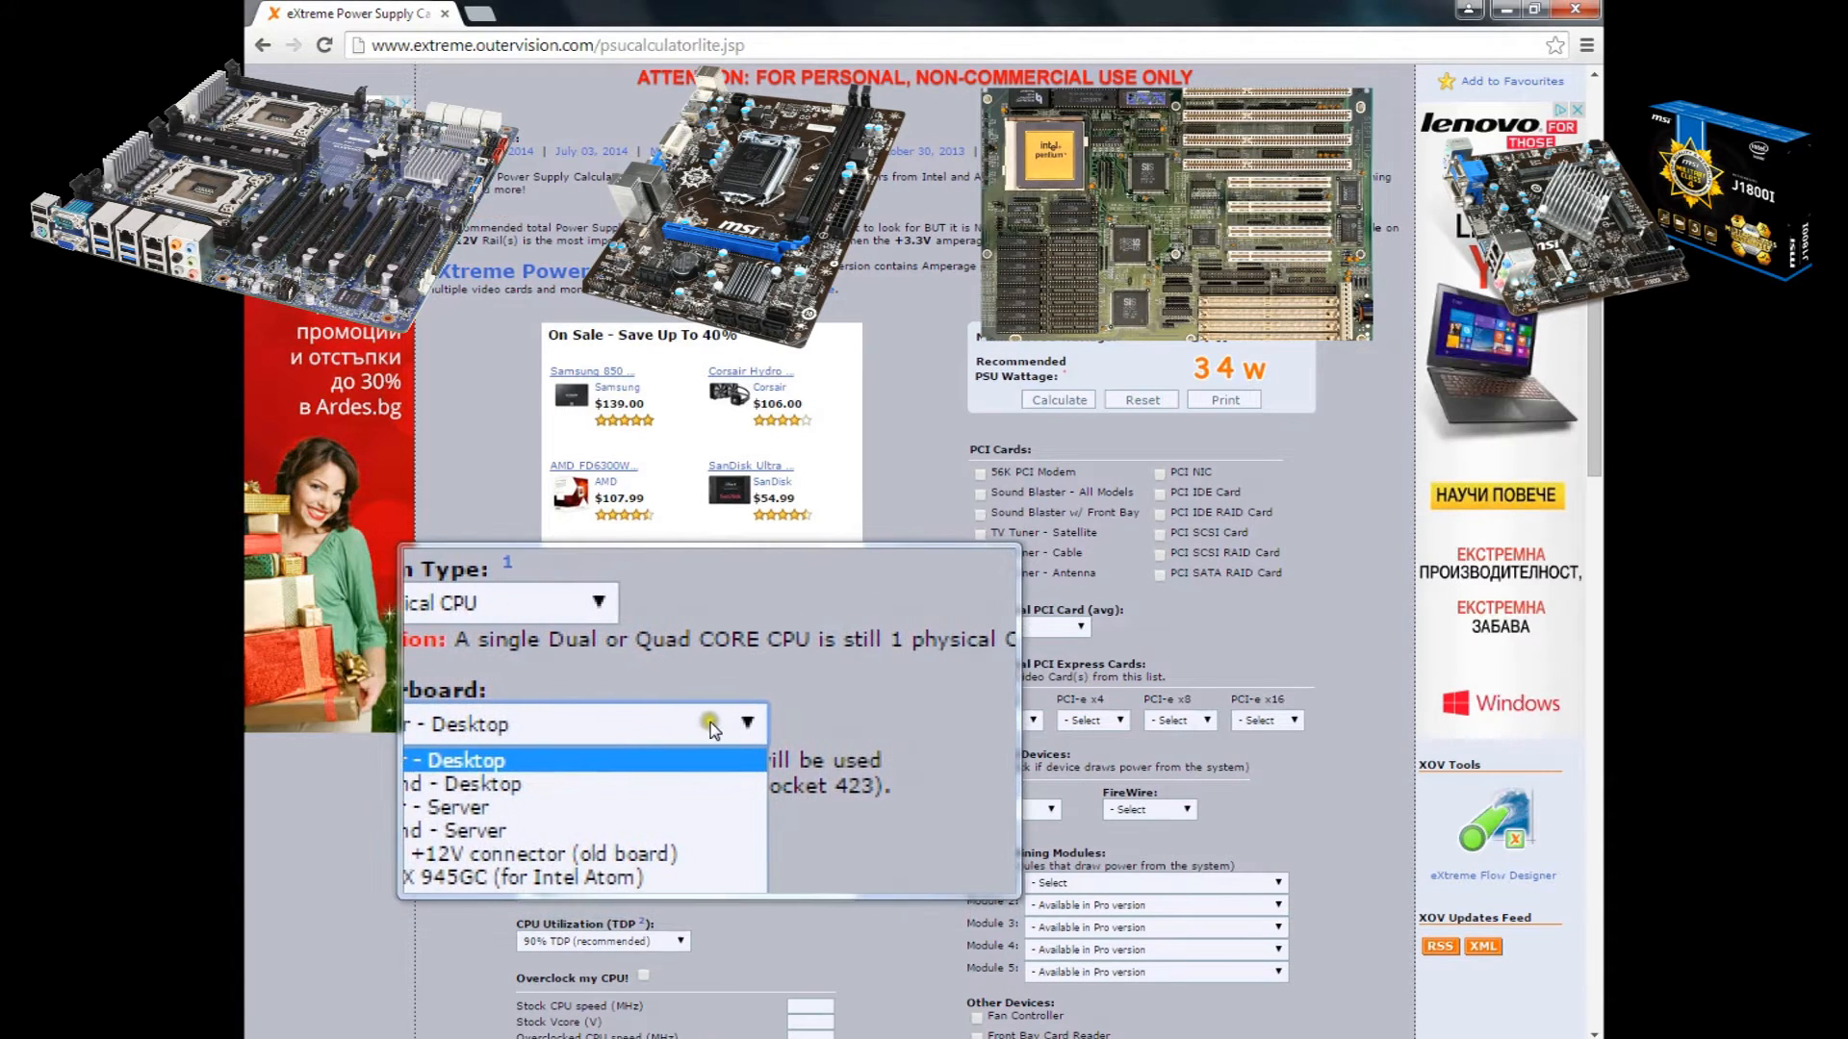
{"action": "left_click", "coordinate": [464, 724]}
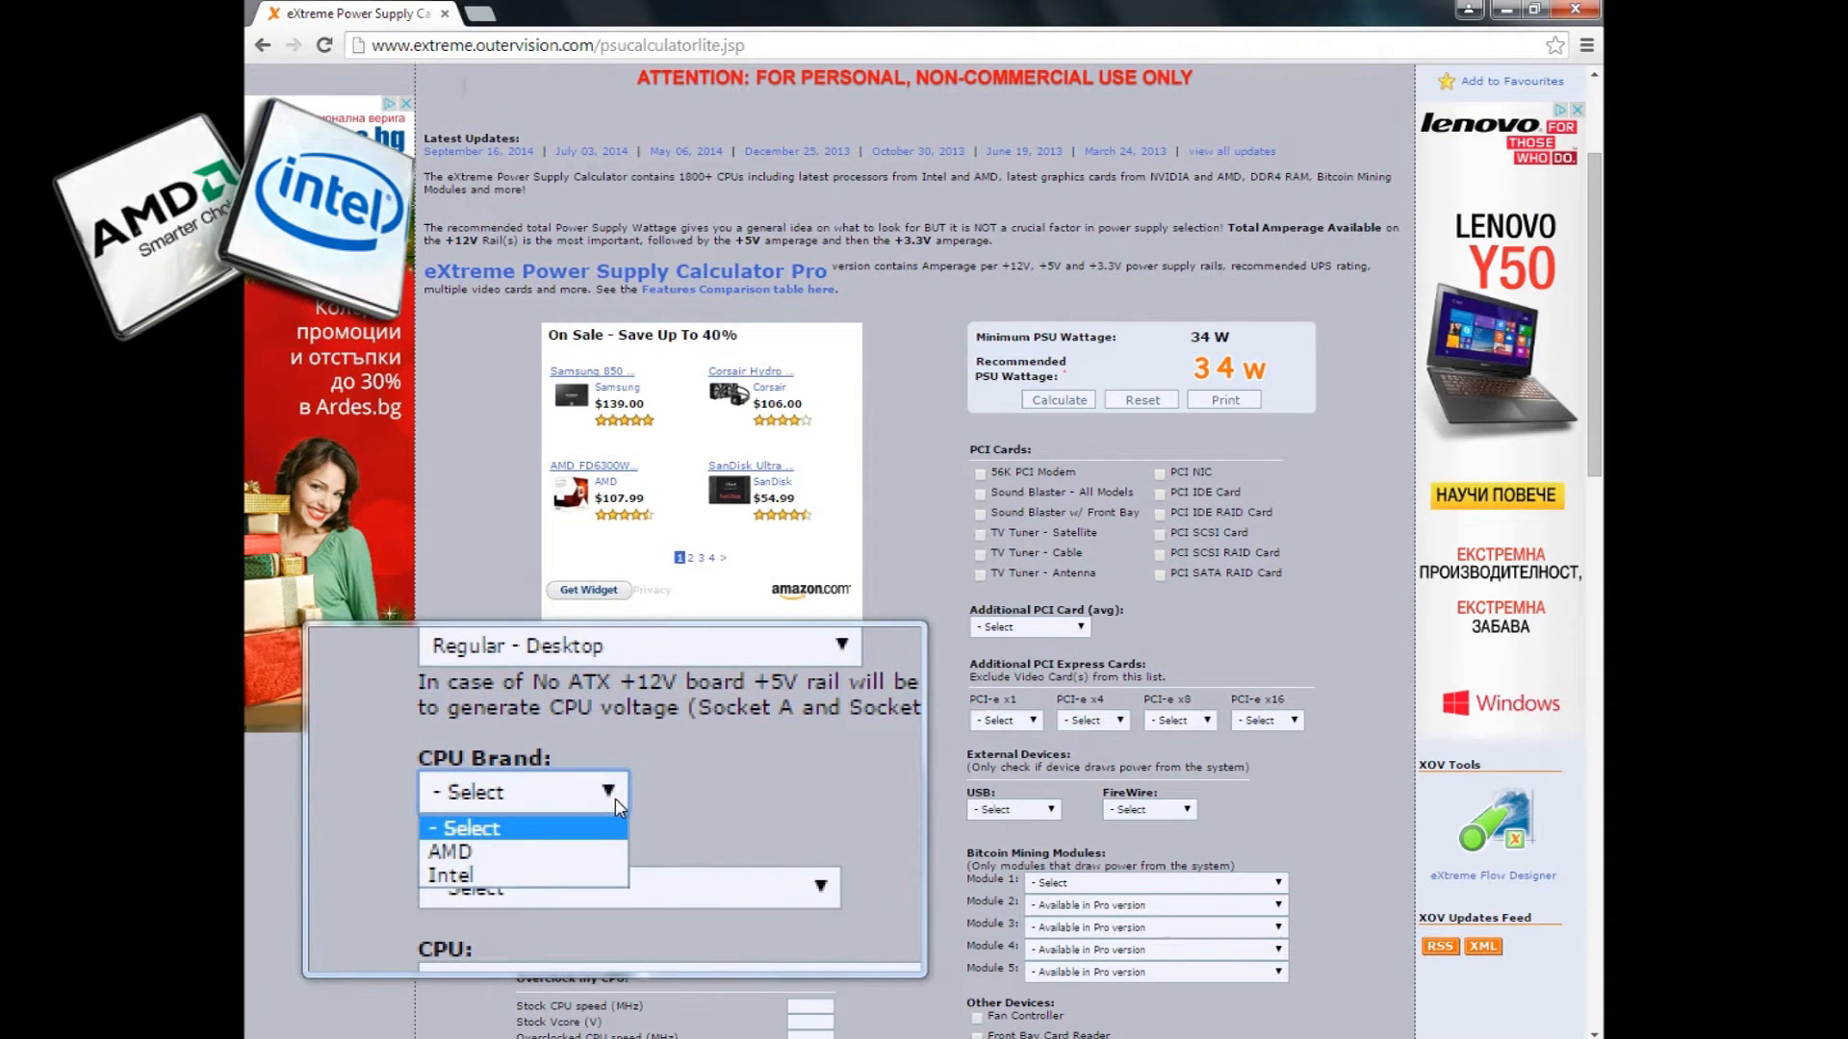
{"action": "left_click", "coordinate": [516, 791]}
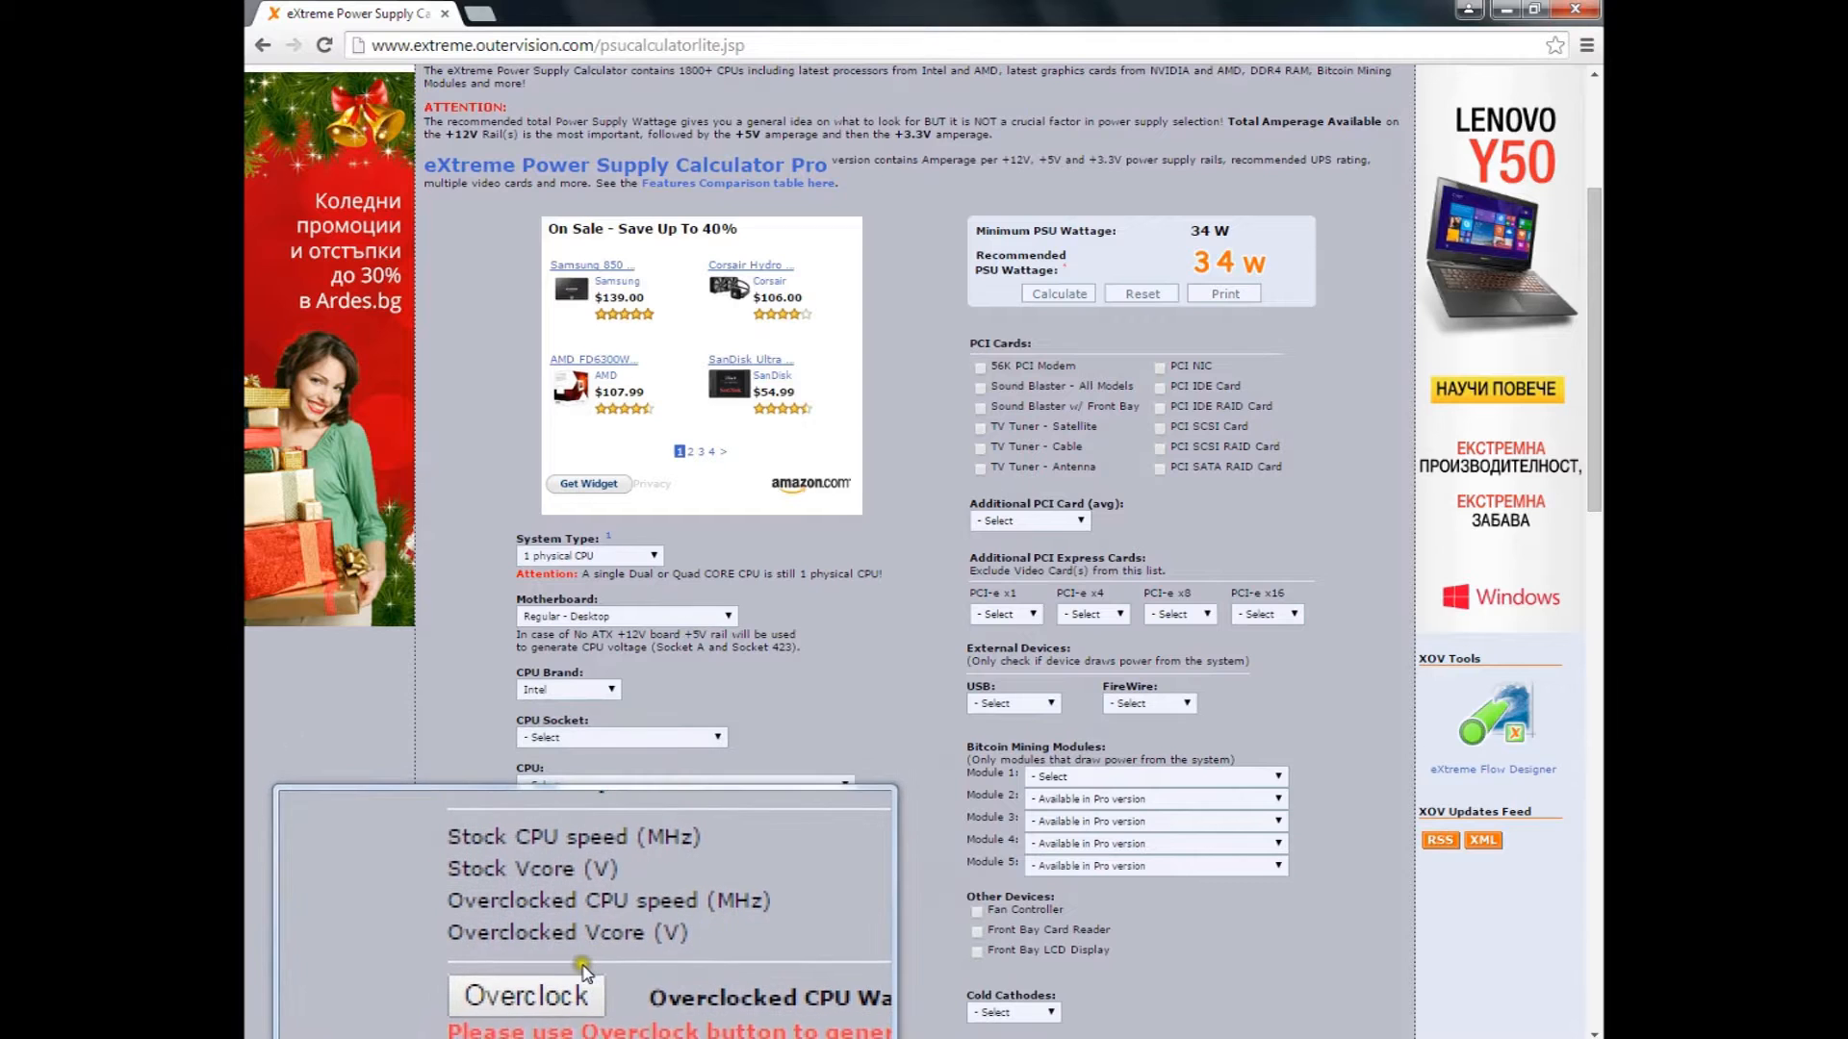
{"action": "scroll", "scroll_direction": "down", "scroll_amount": 3}
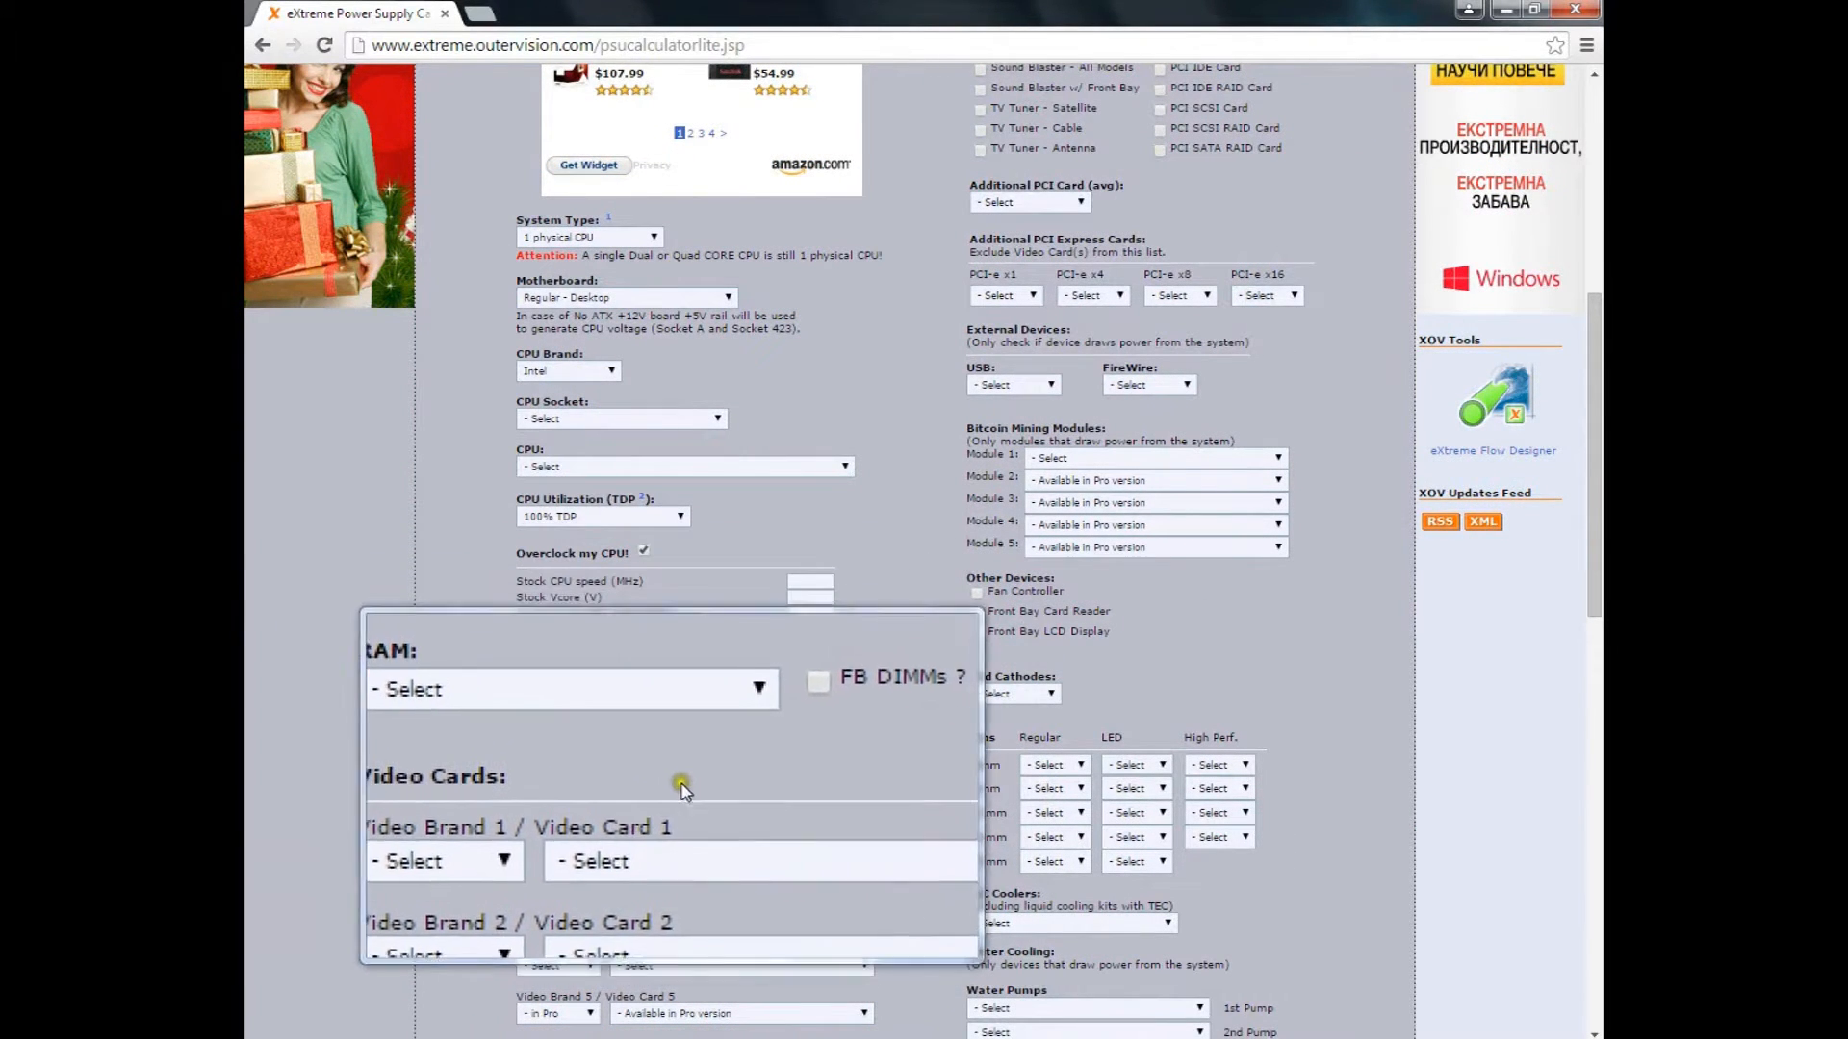
{"action": "left_click", "coordinate": [608, 741]}
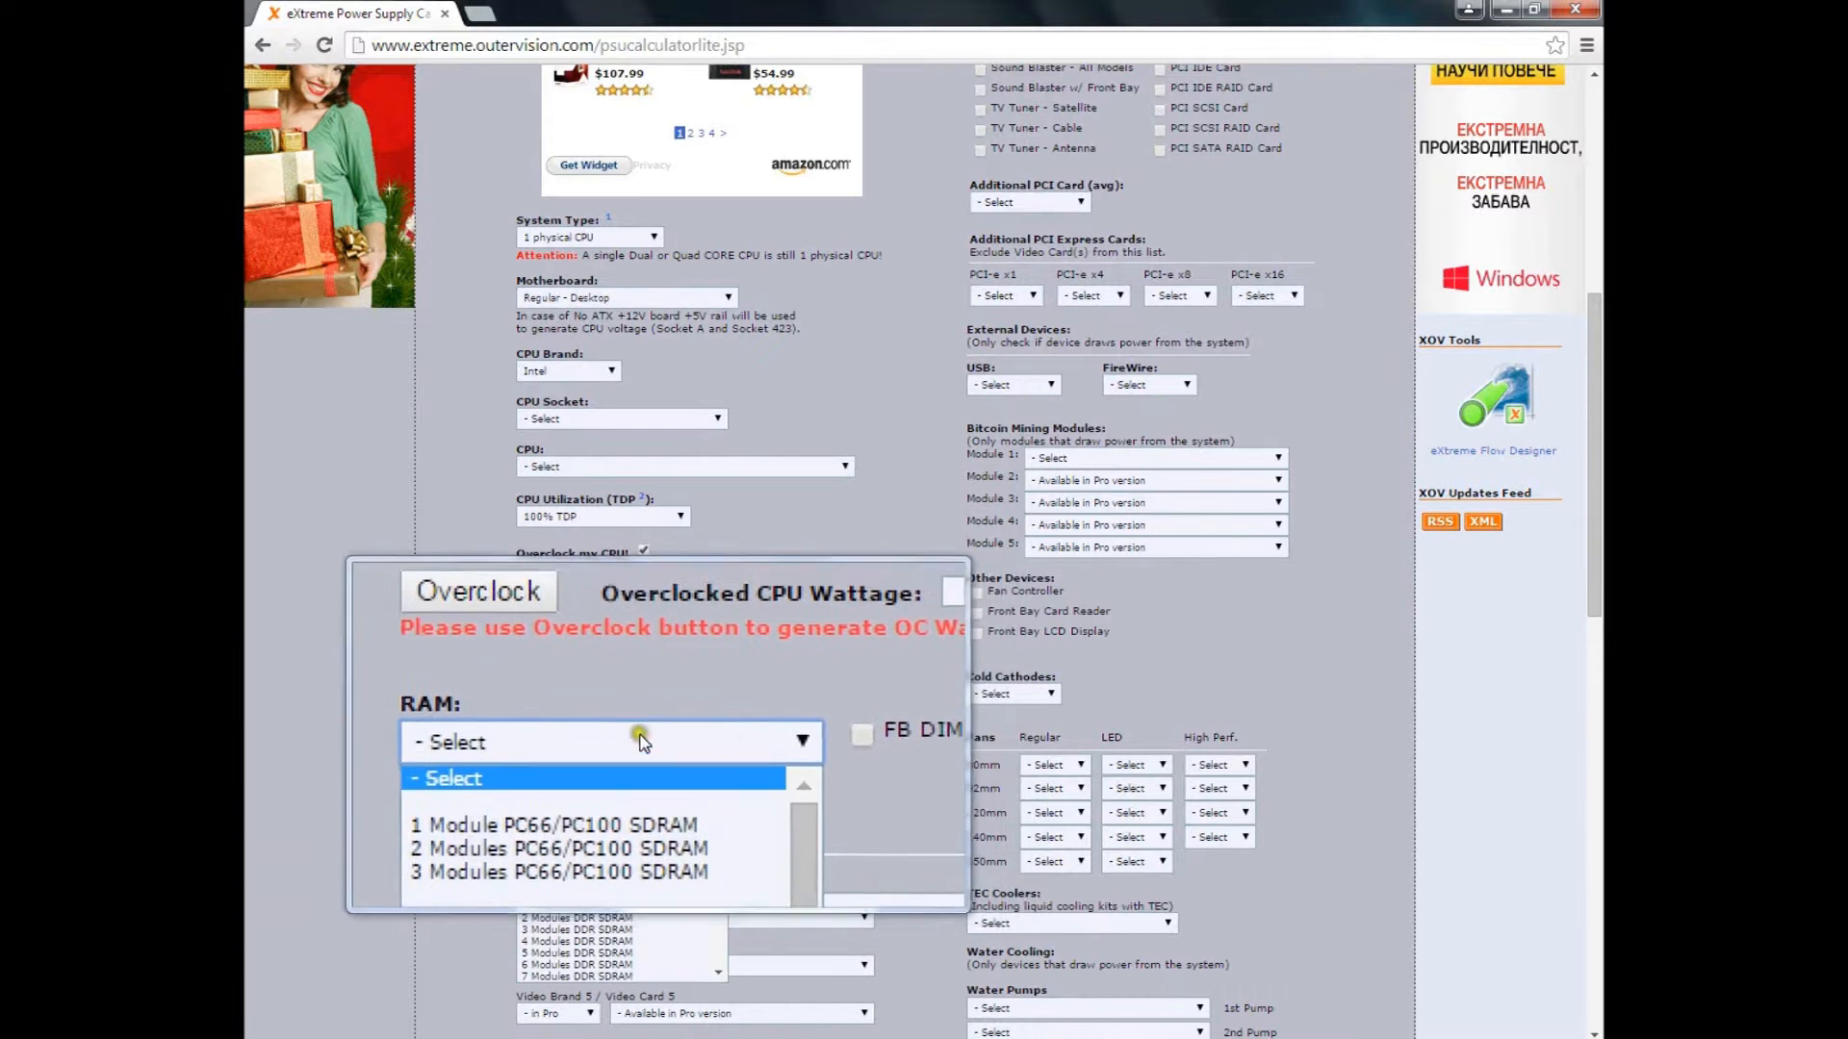
{"action": "scroll", "scroll_direction": "down", "scroll_amount": 3}
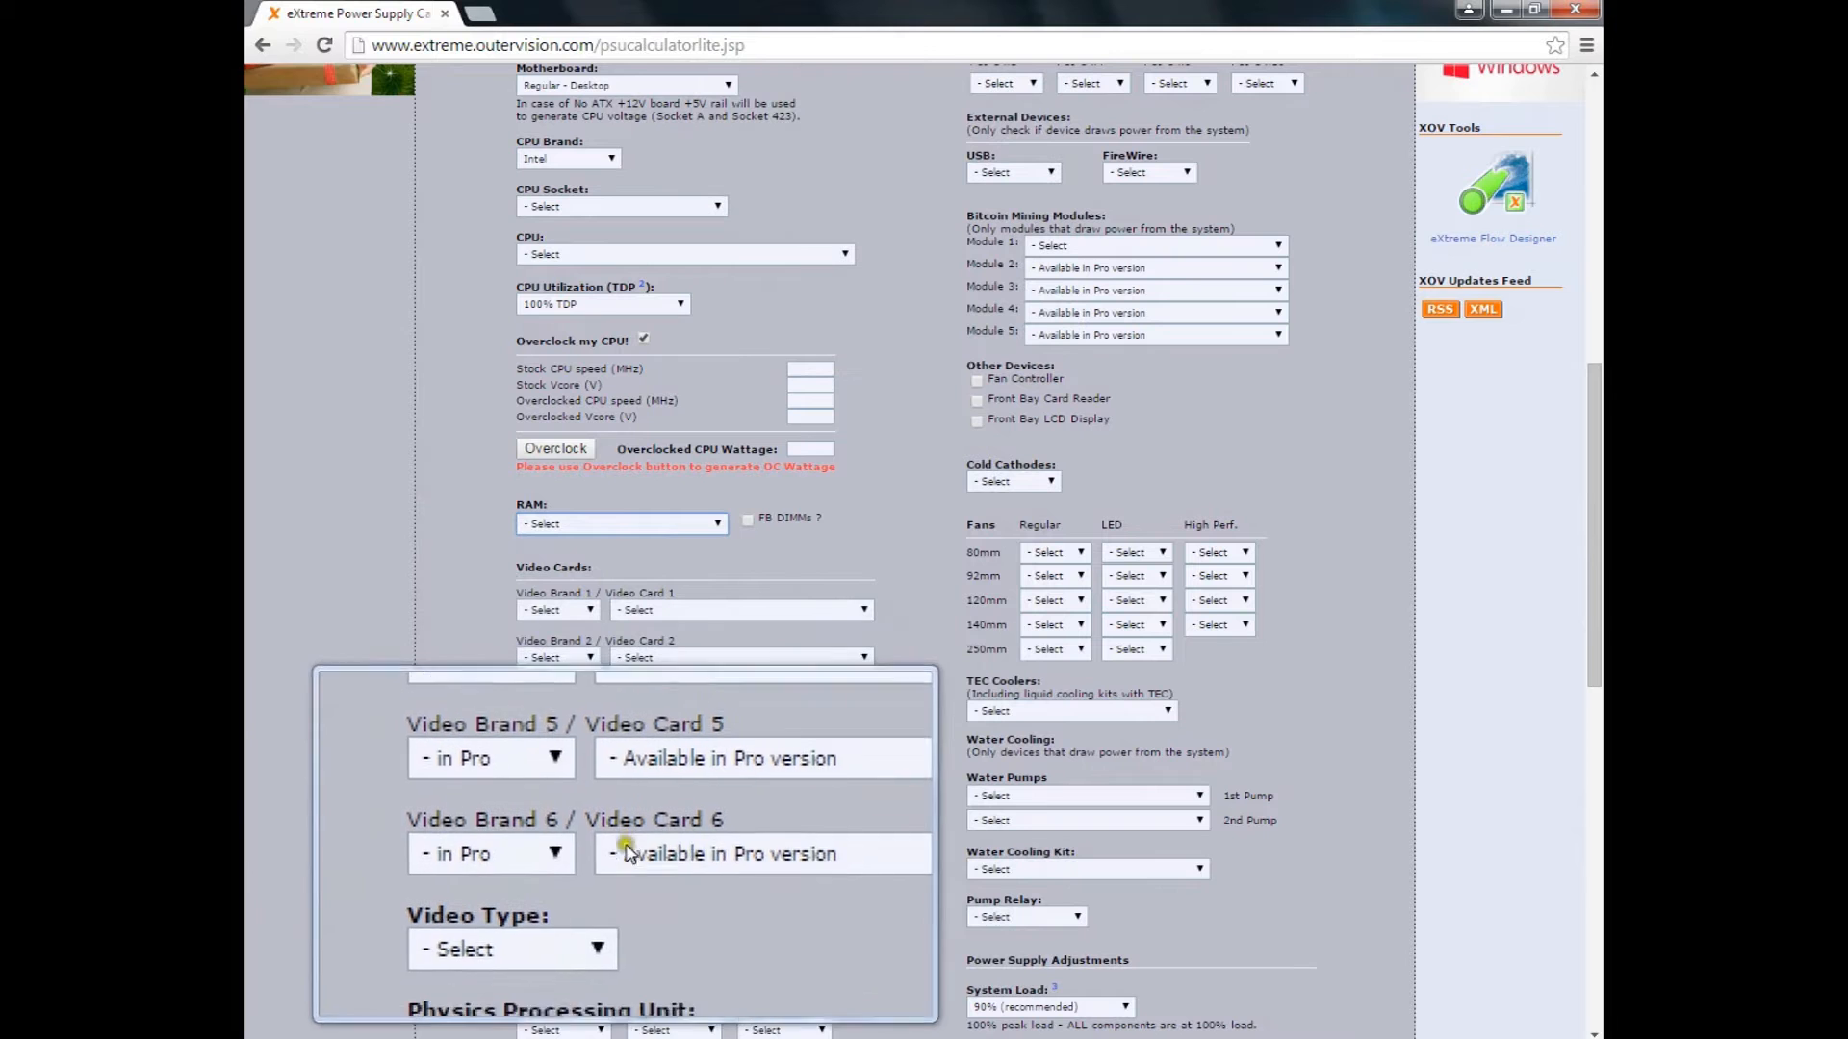
{"action": "left_click", "coordinate": [539, 862]}
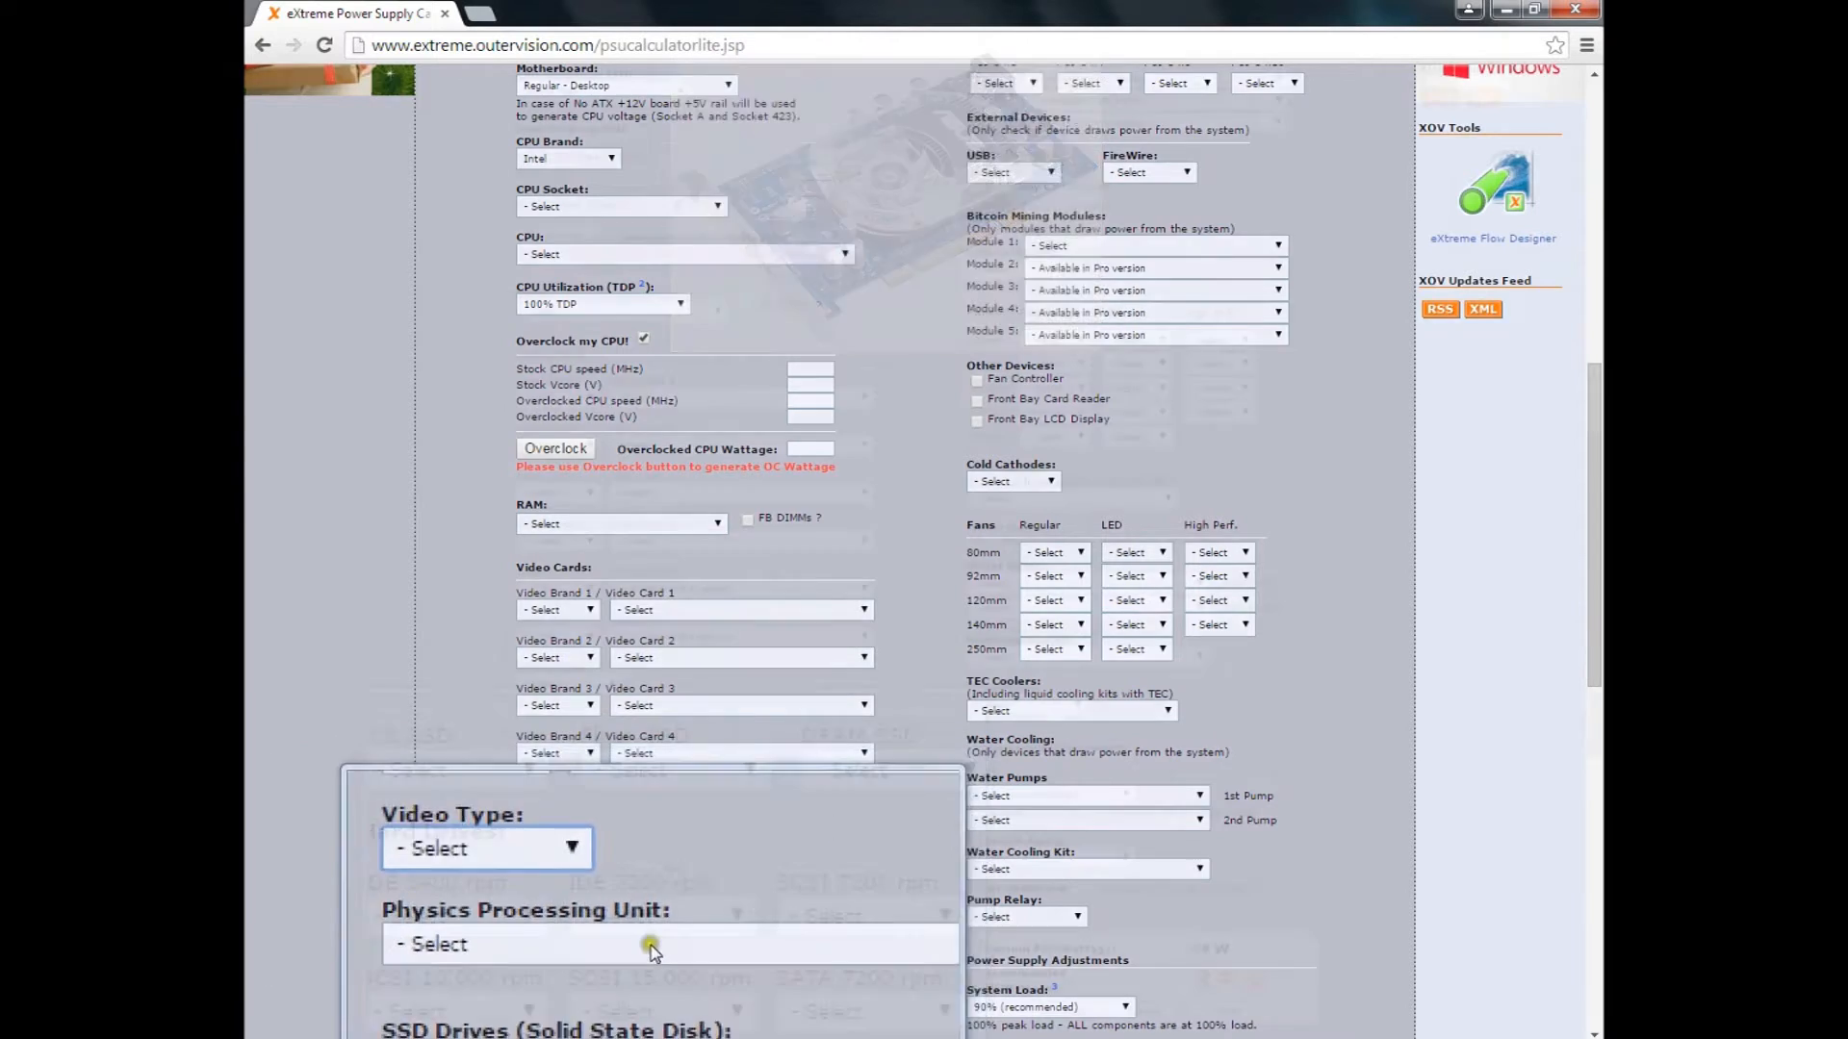
{"action": "scroll", "scroll_direction": "down", "scroll_amount": 3}
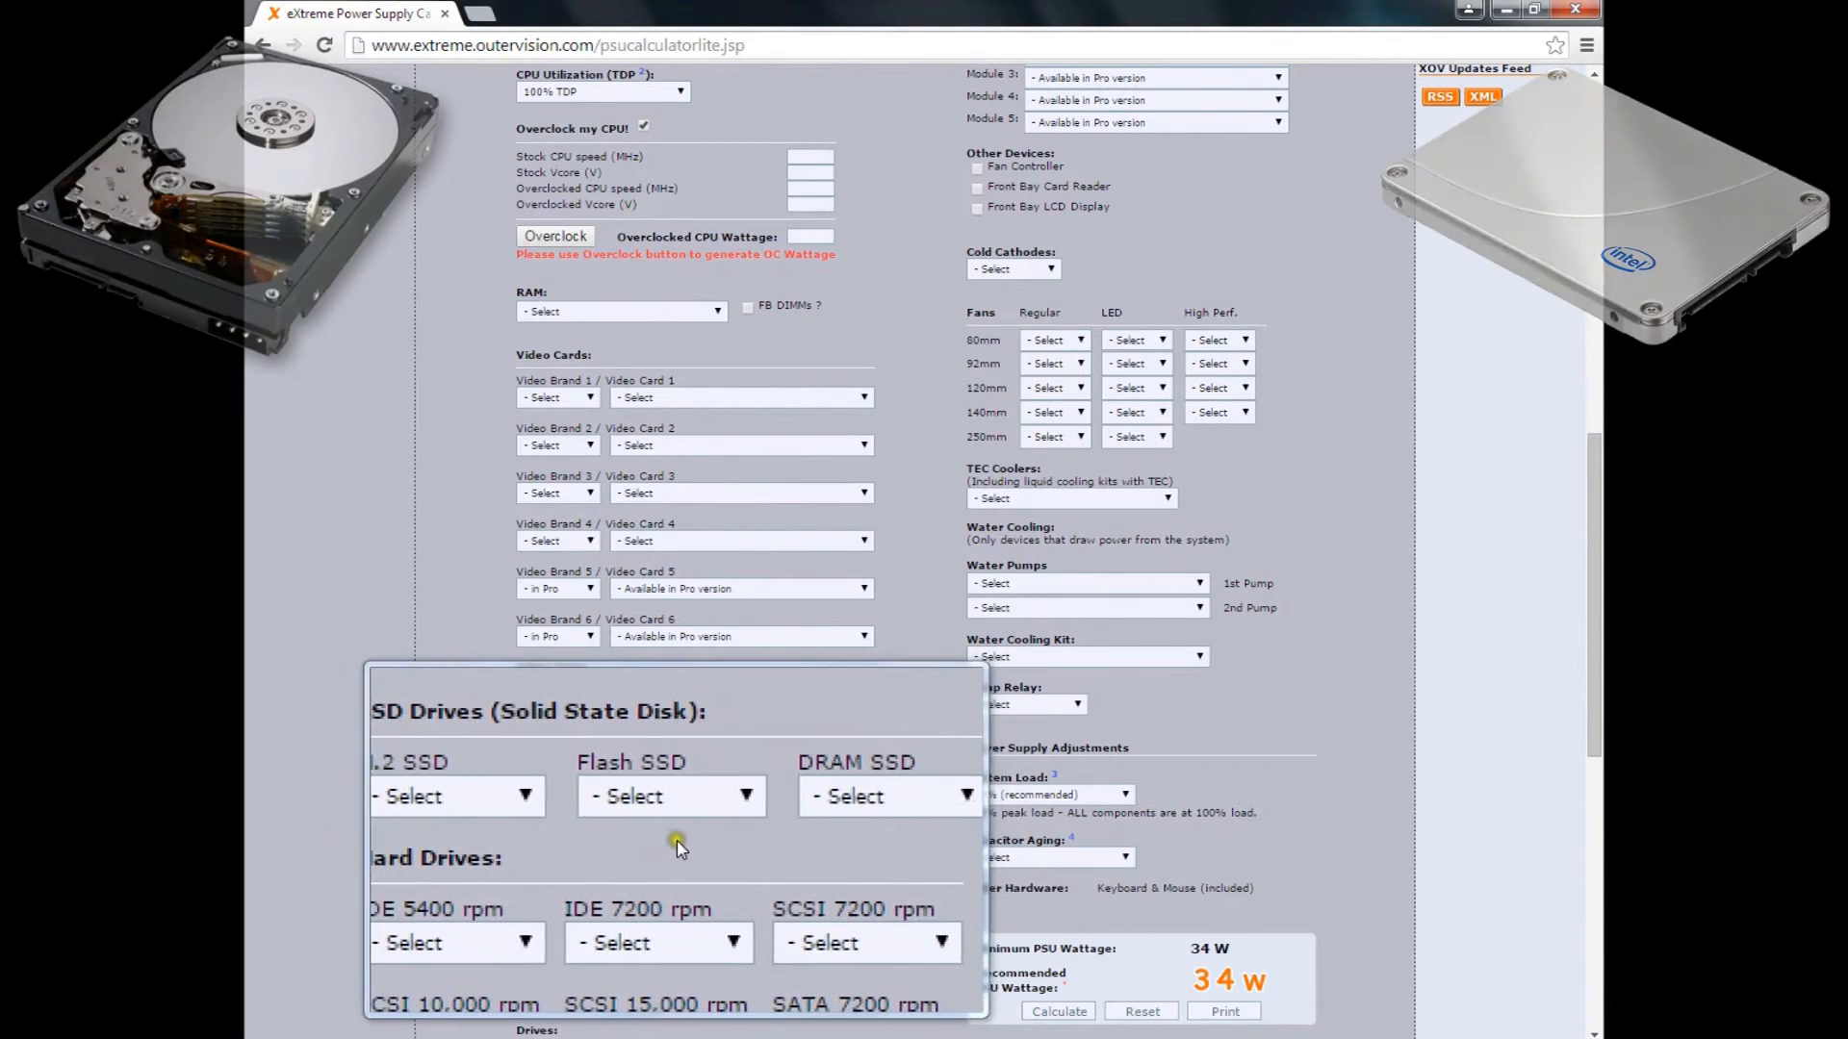
{"action": "scroll", "scroll_direction": "down", "scroll_amount": 3}
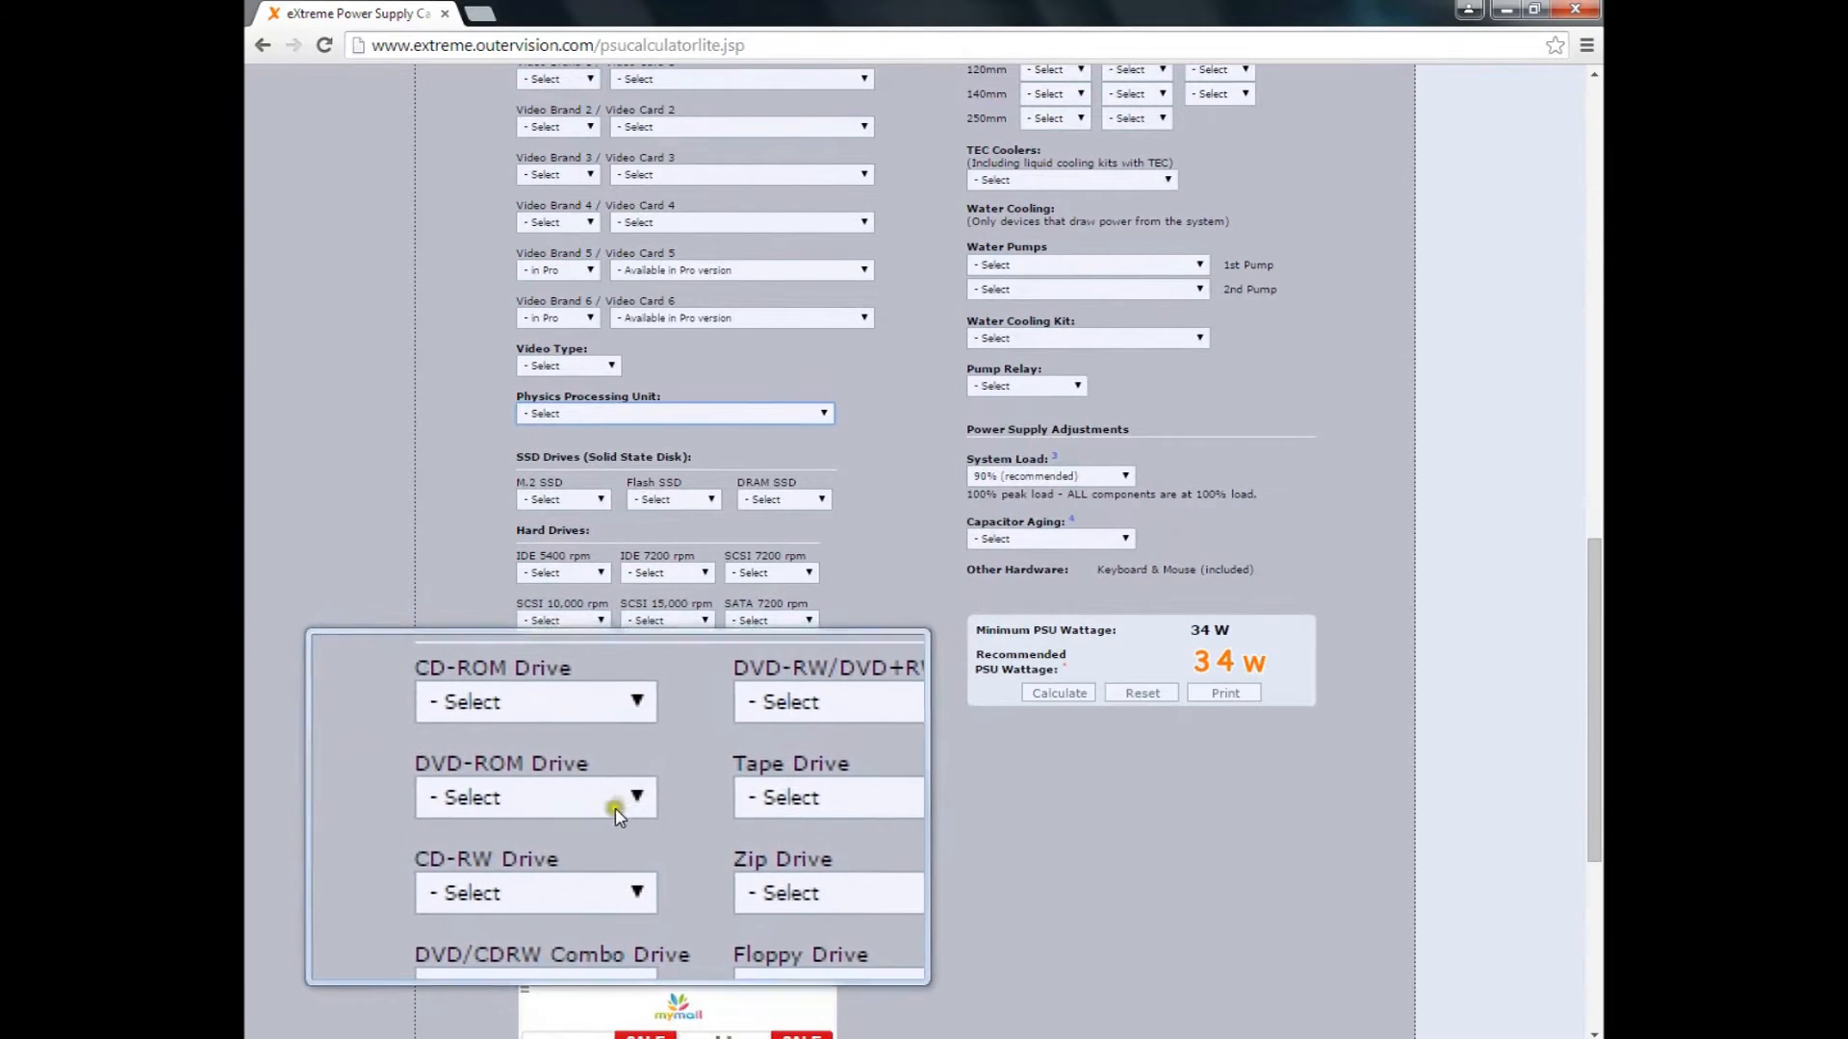
{"action": "scroll", "scroll_direction": "down", "scroll_amount": 3}
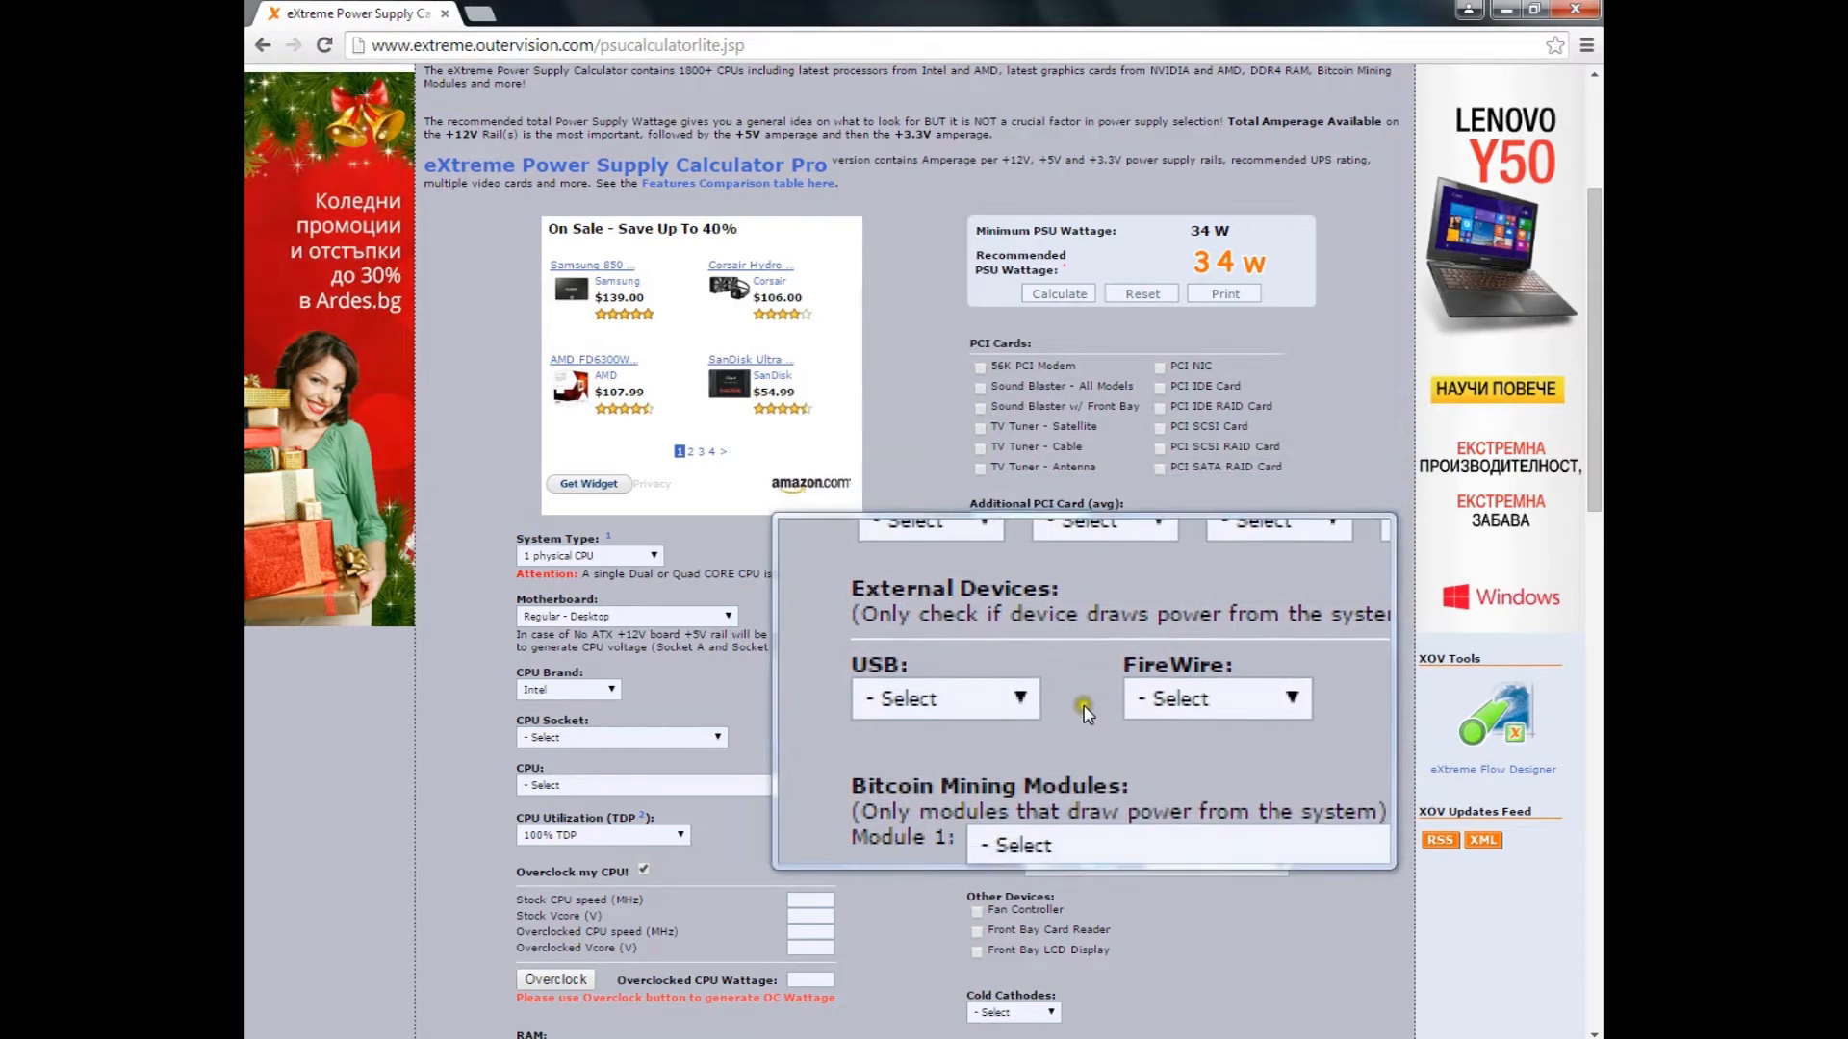
{"action": "scroll", "scroll_direction": "down", "scroll_amount": 3}
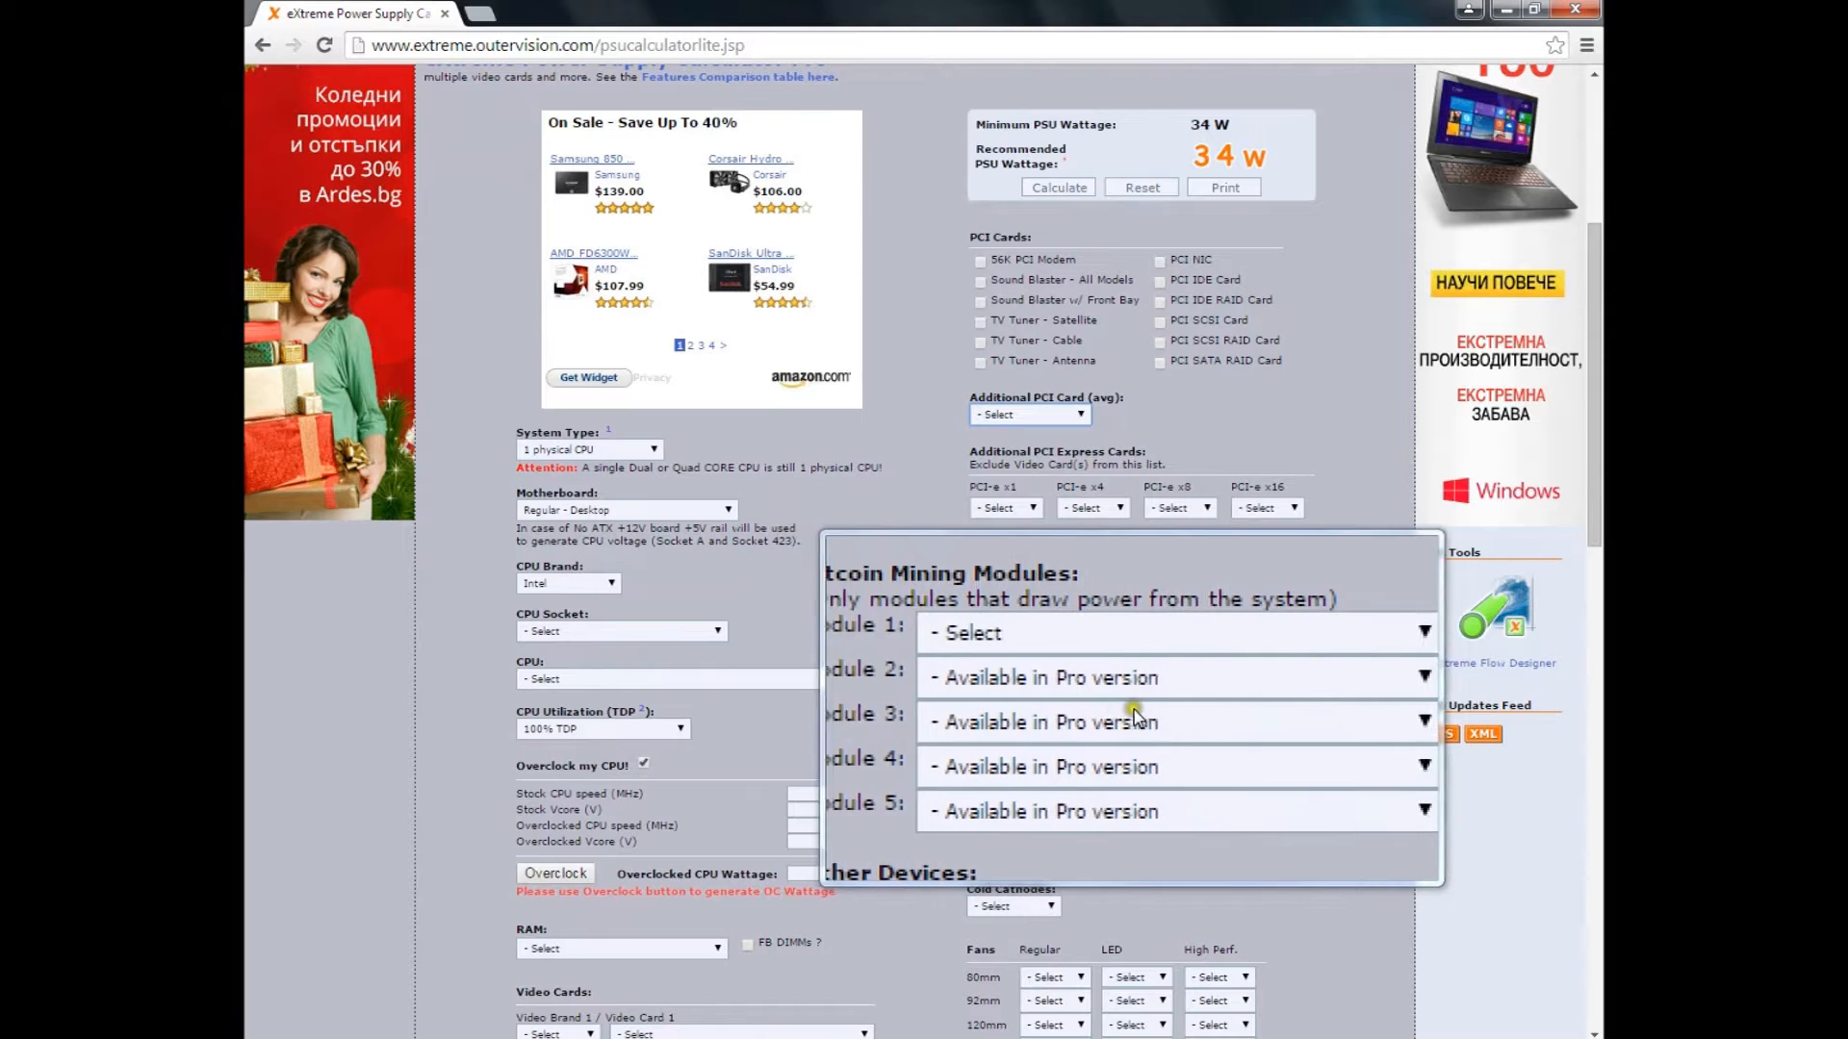
{"action": "left_click", "coordinate": [1172, 668]}
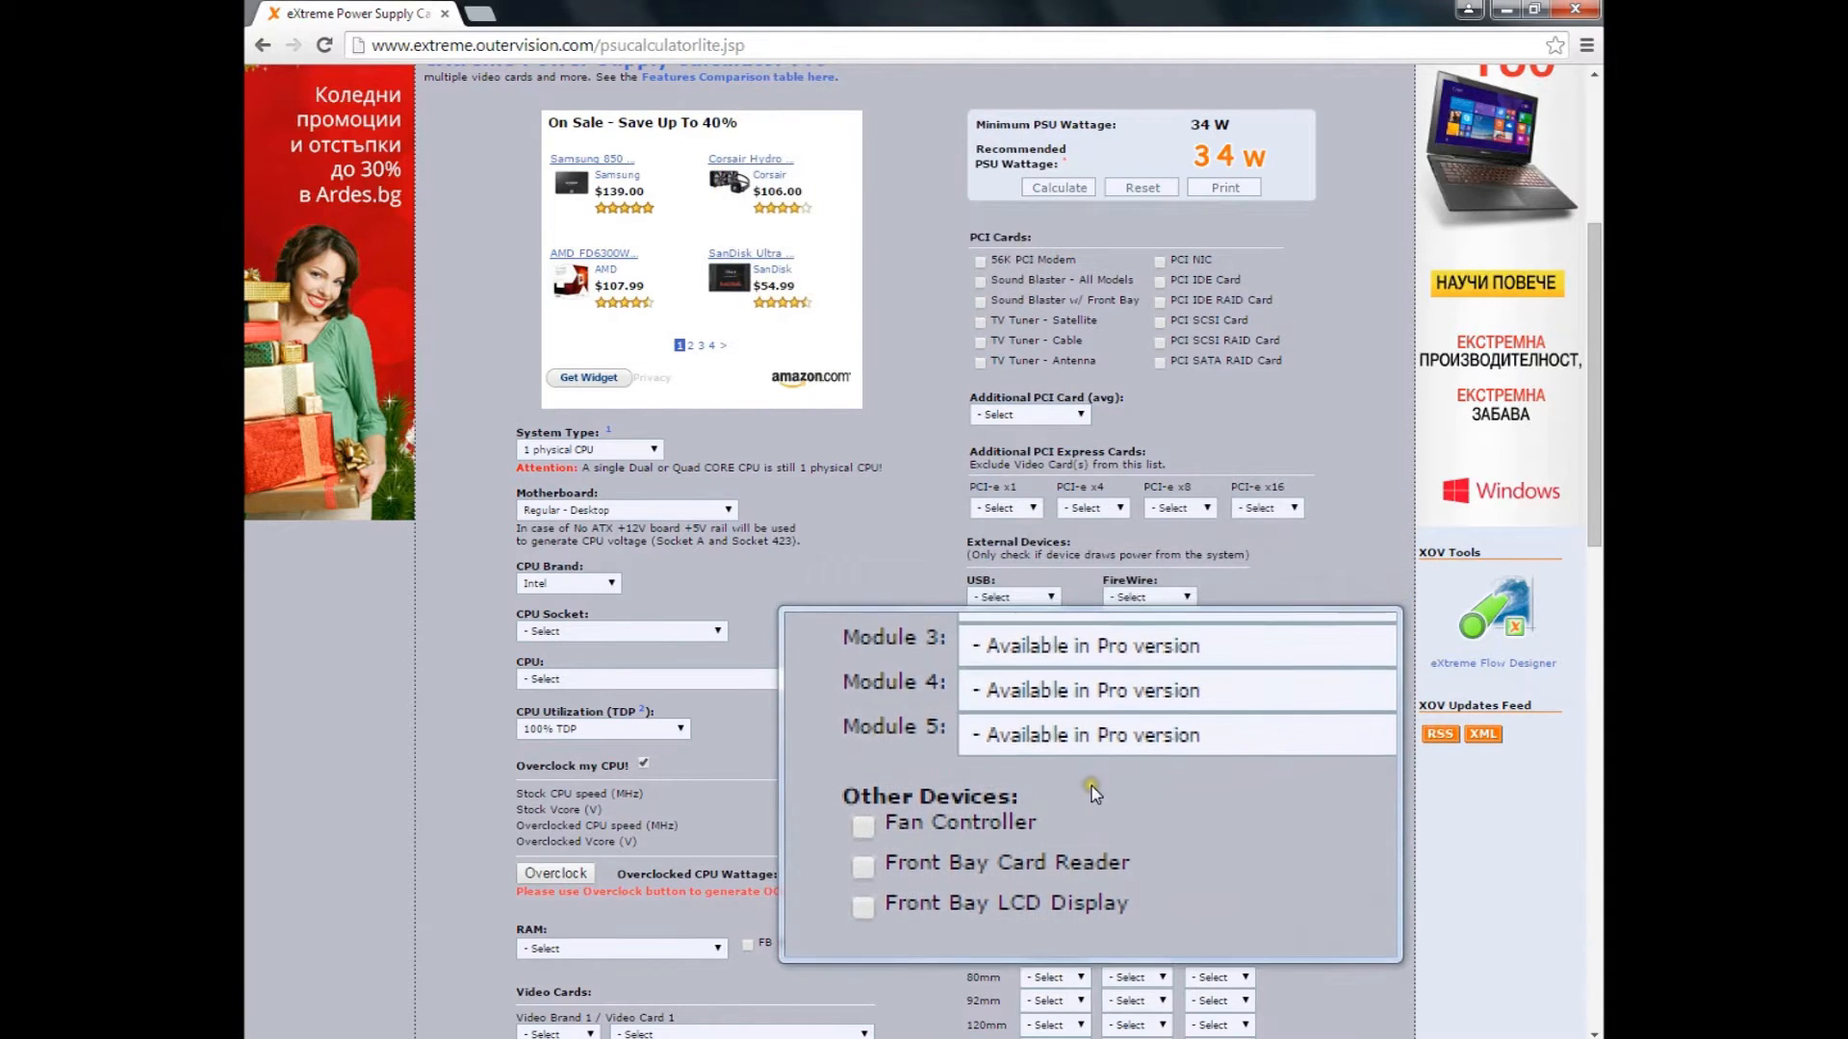
{"action": "scroll", "scroll_direction": "down", "scroll_amount": 3}
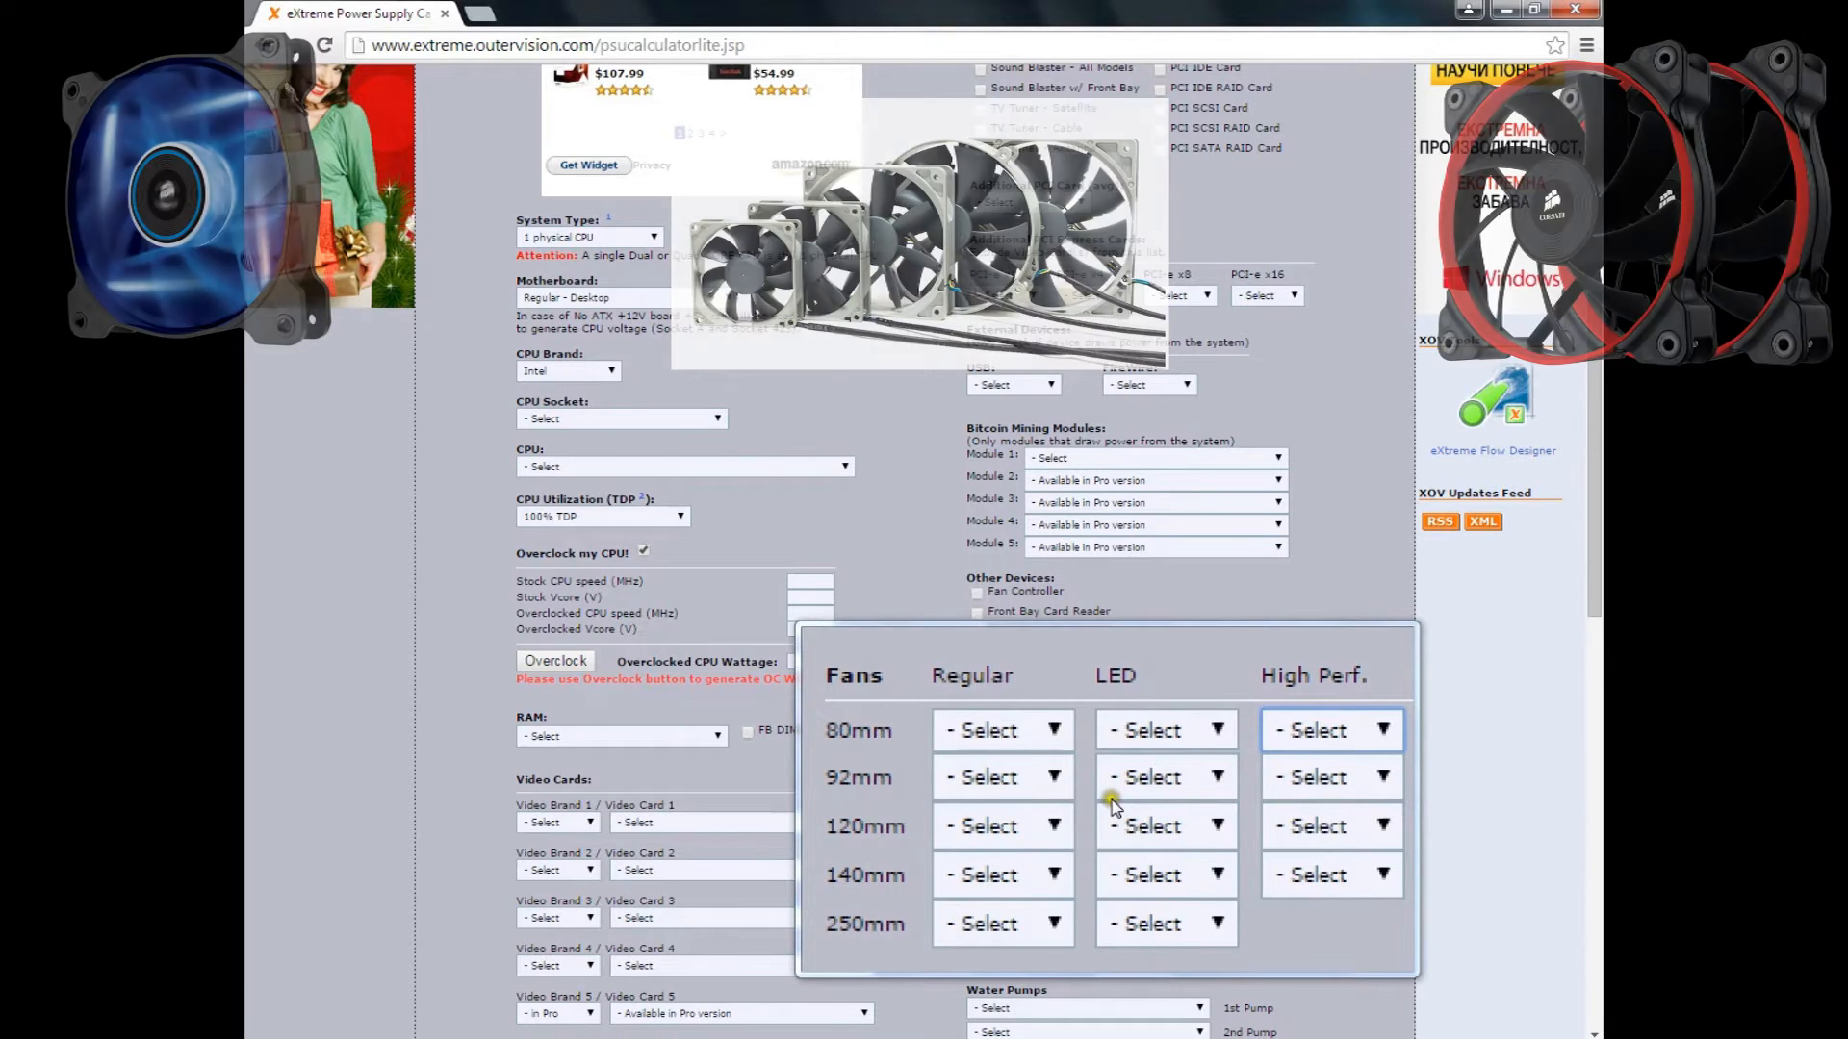
{"action": "scroll", "scroll_direction": "down", "scroll_amount": 3}
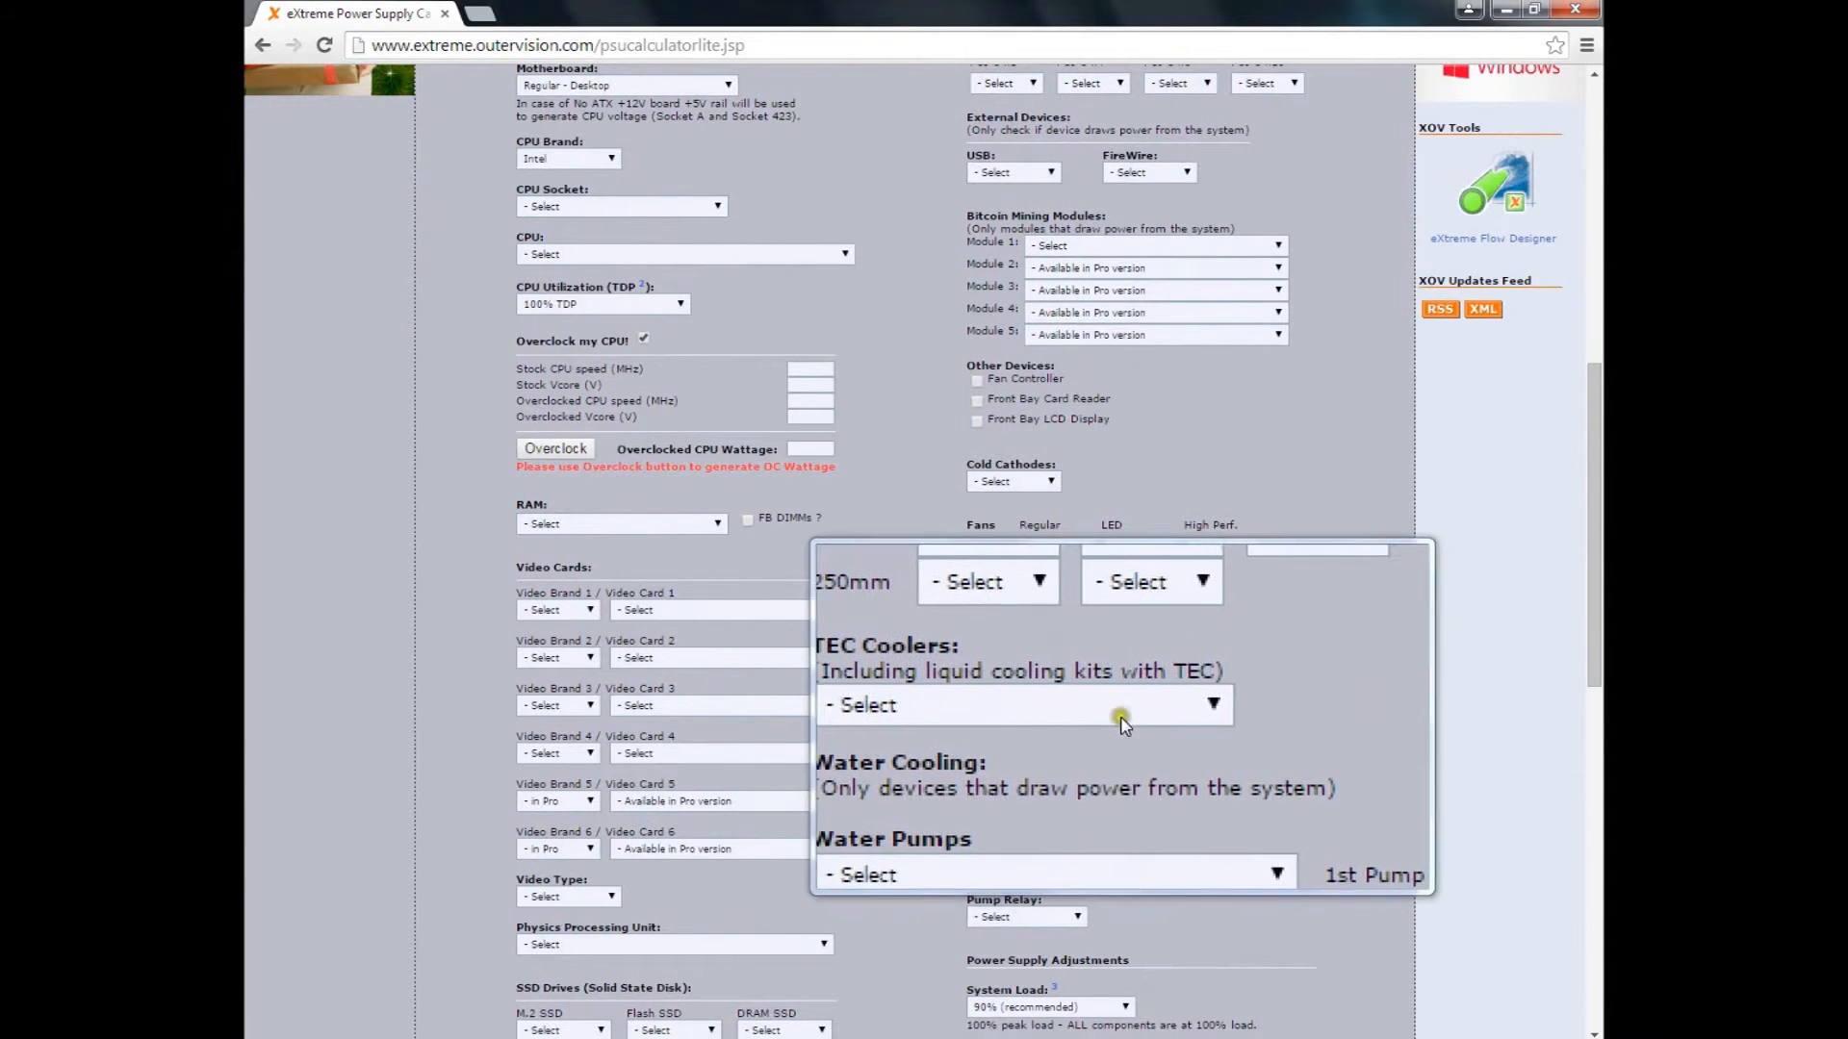
{"action": "left_click", "coordinate": [1026, 705]}
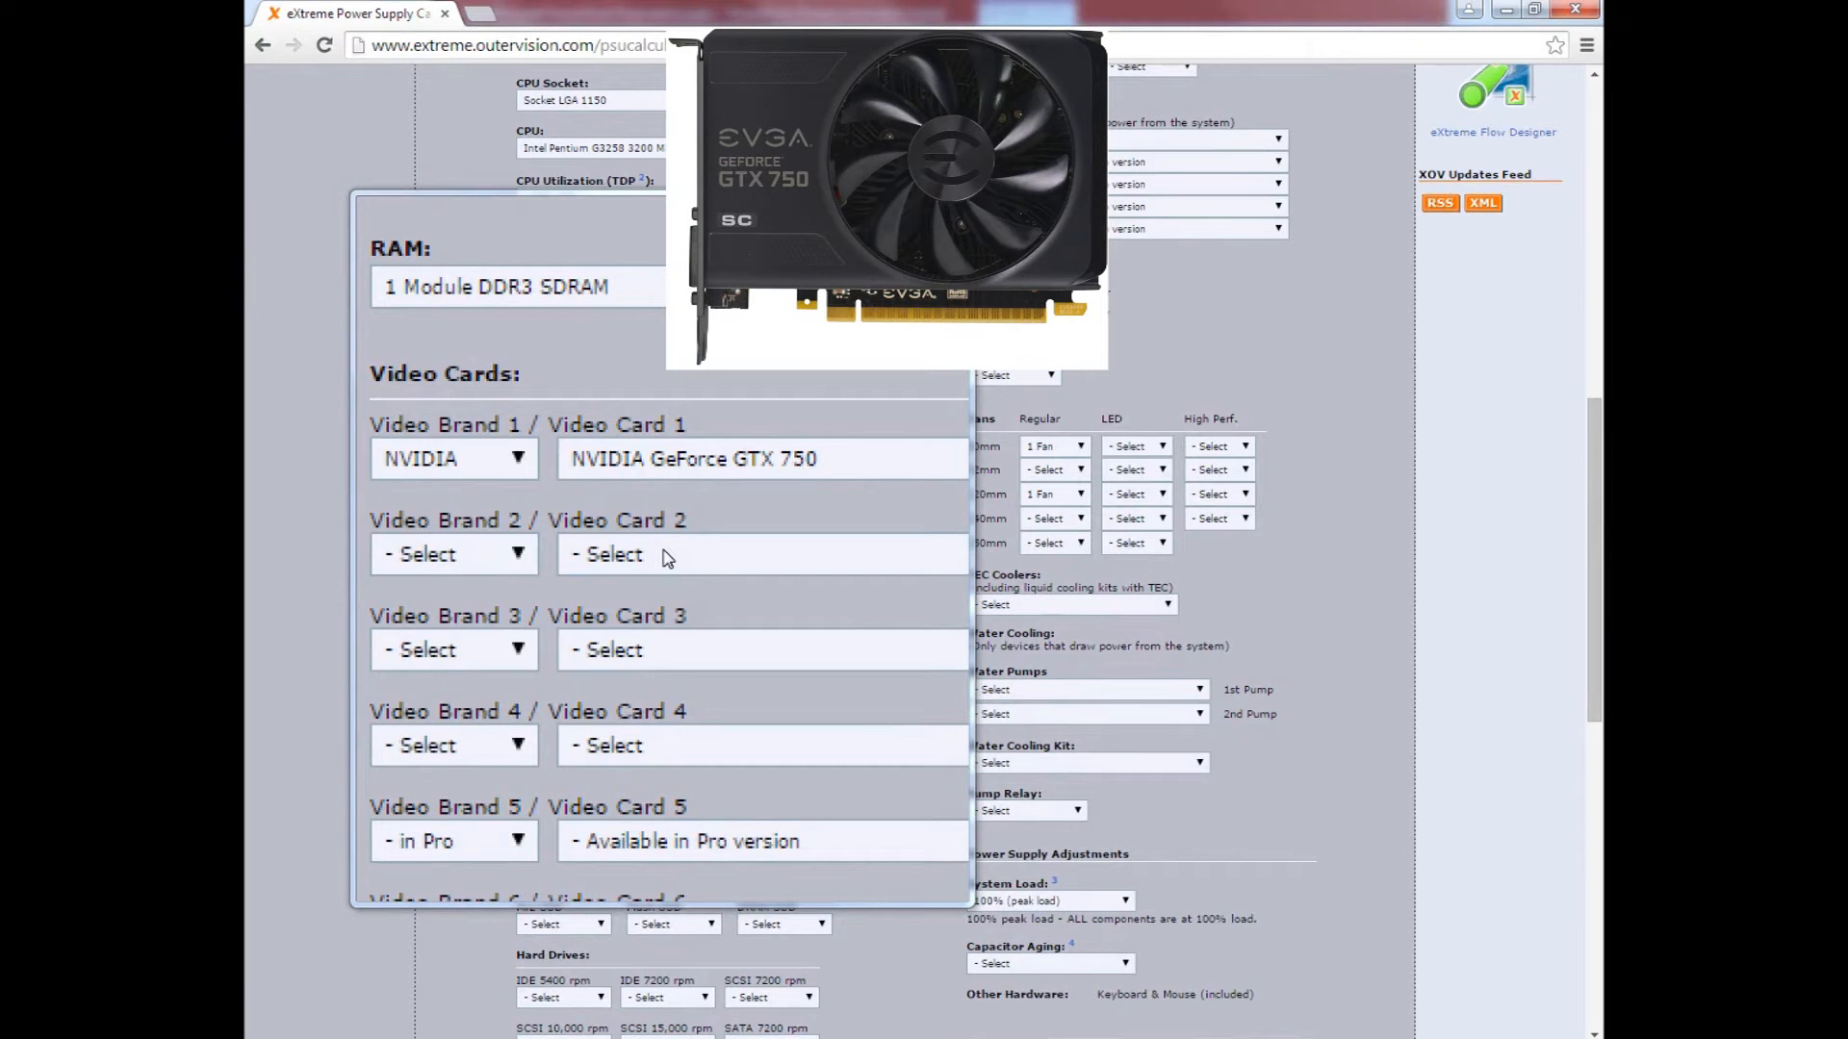
{"action": "scroll", "scroll_direction": "down", "scroll_amount": 3}
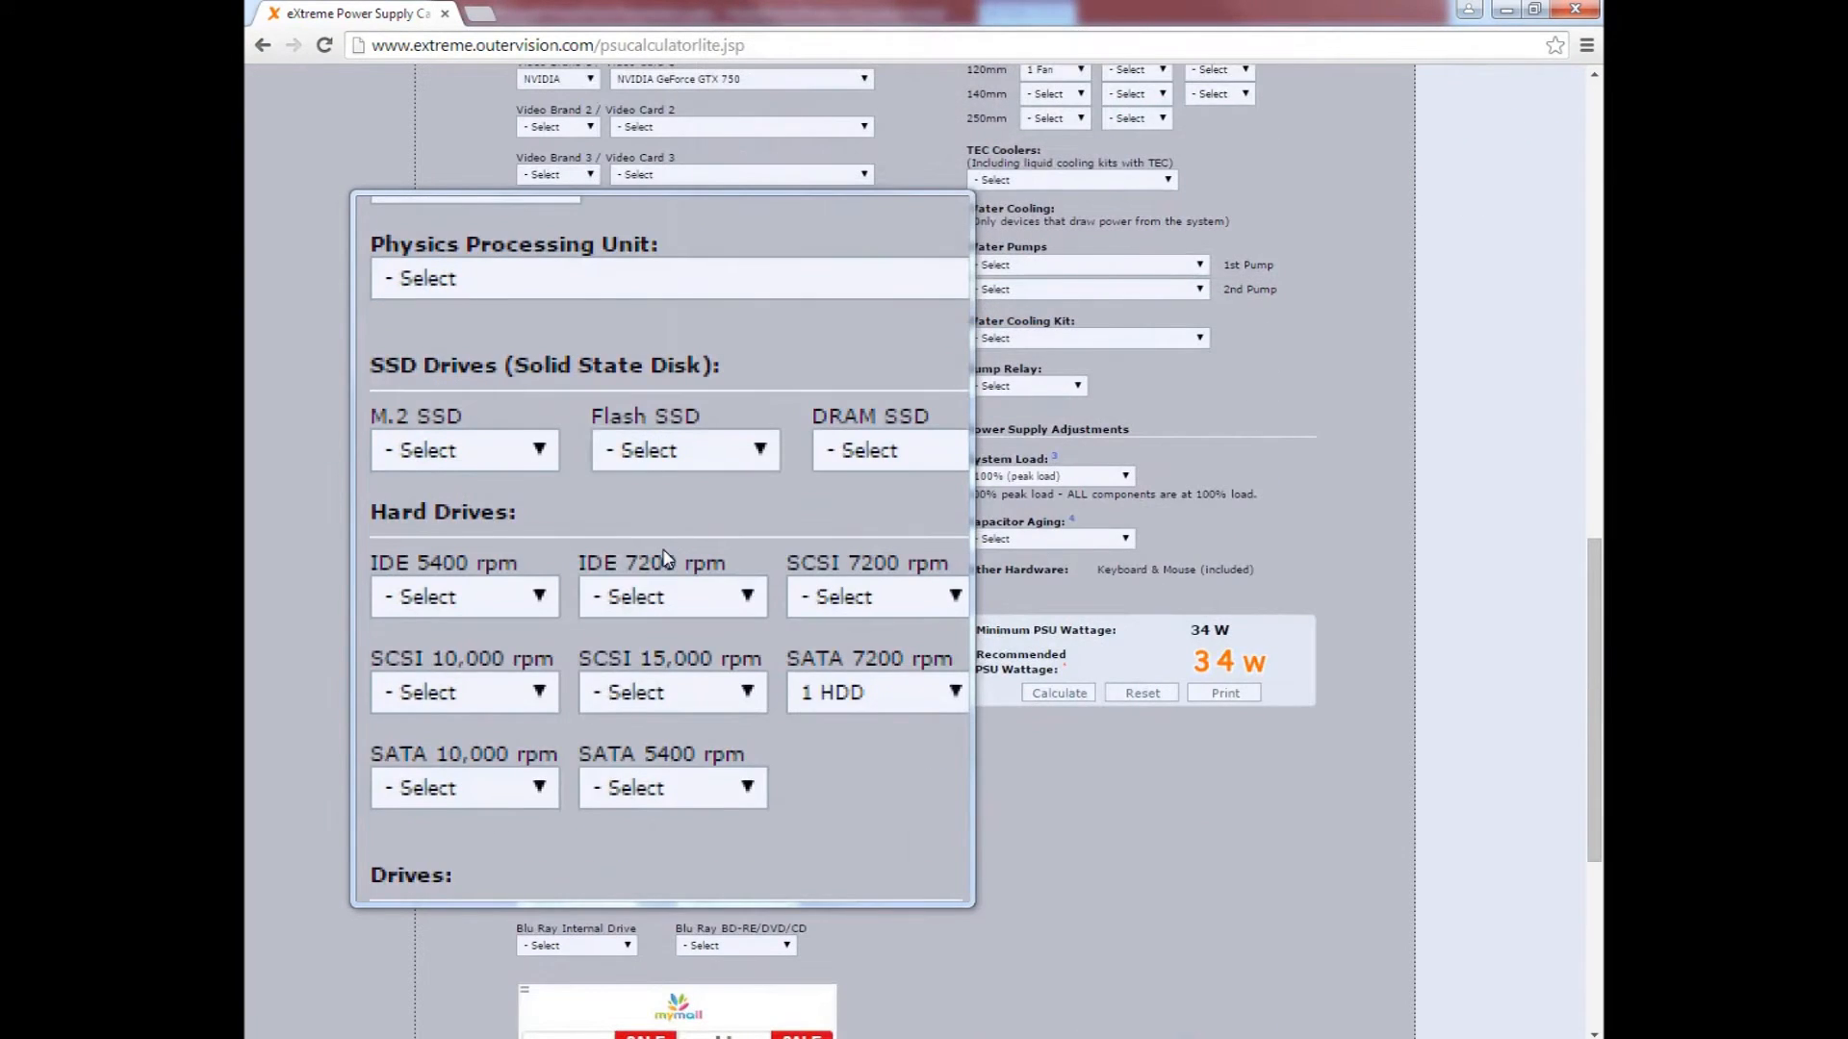
{"action": "scroll", "scroll_direction": "down", "scroll_amount": 3}
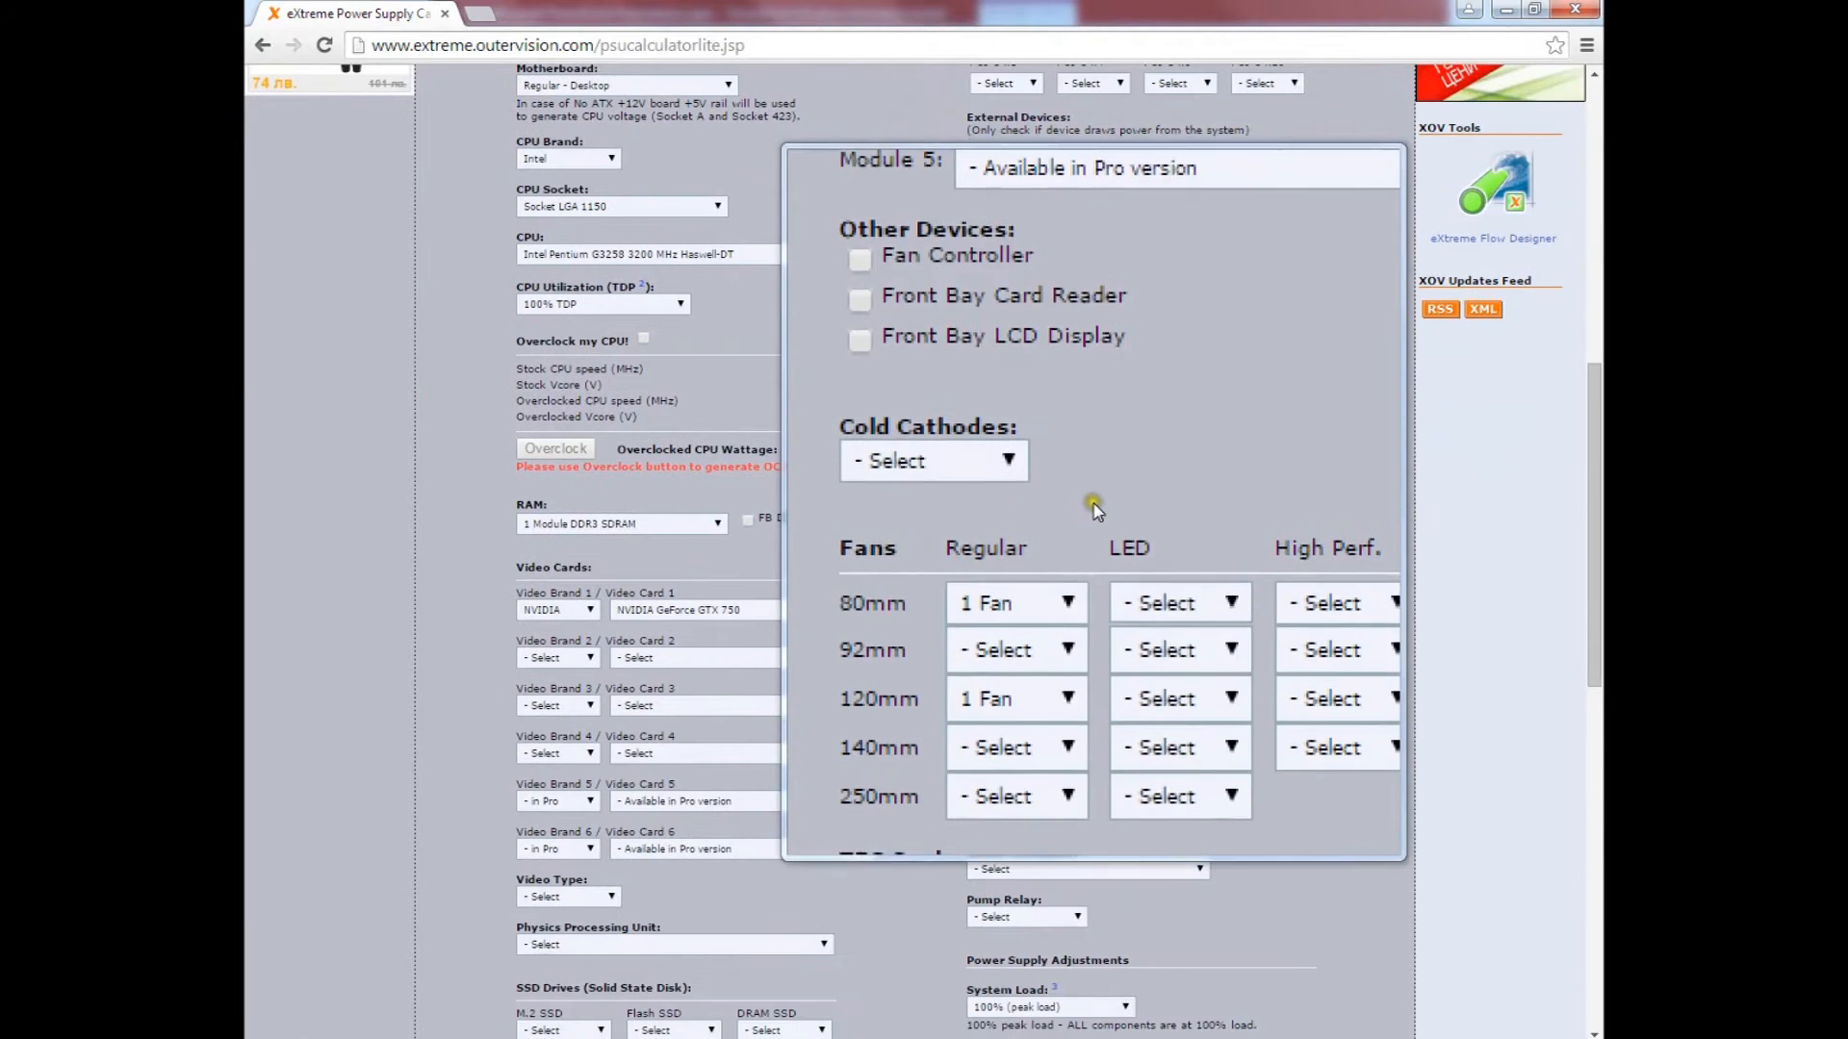
{"action": "scroll", "scroll_direction": "down", "scroll_amount": 3}
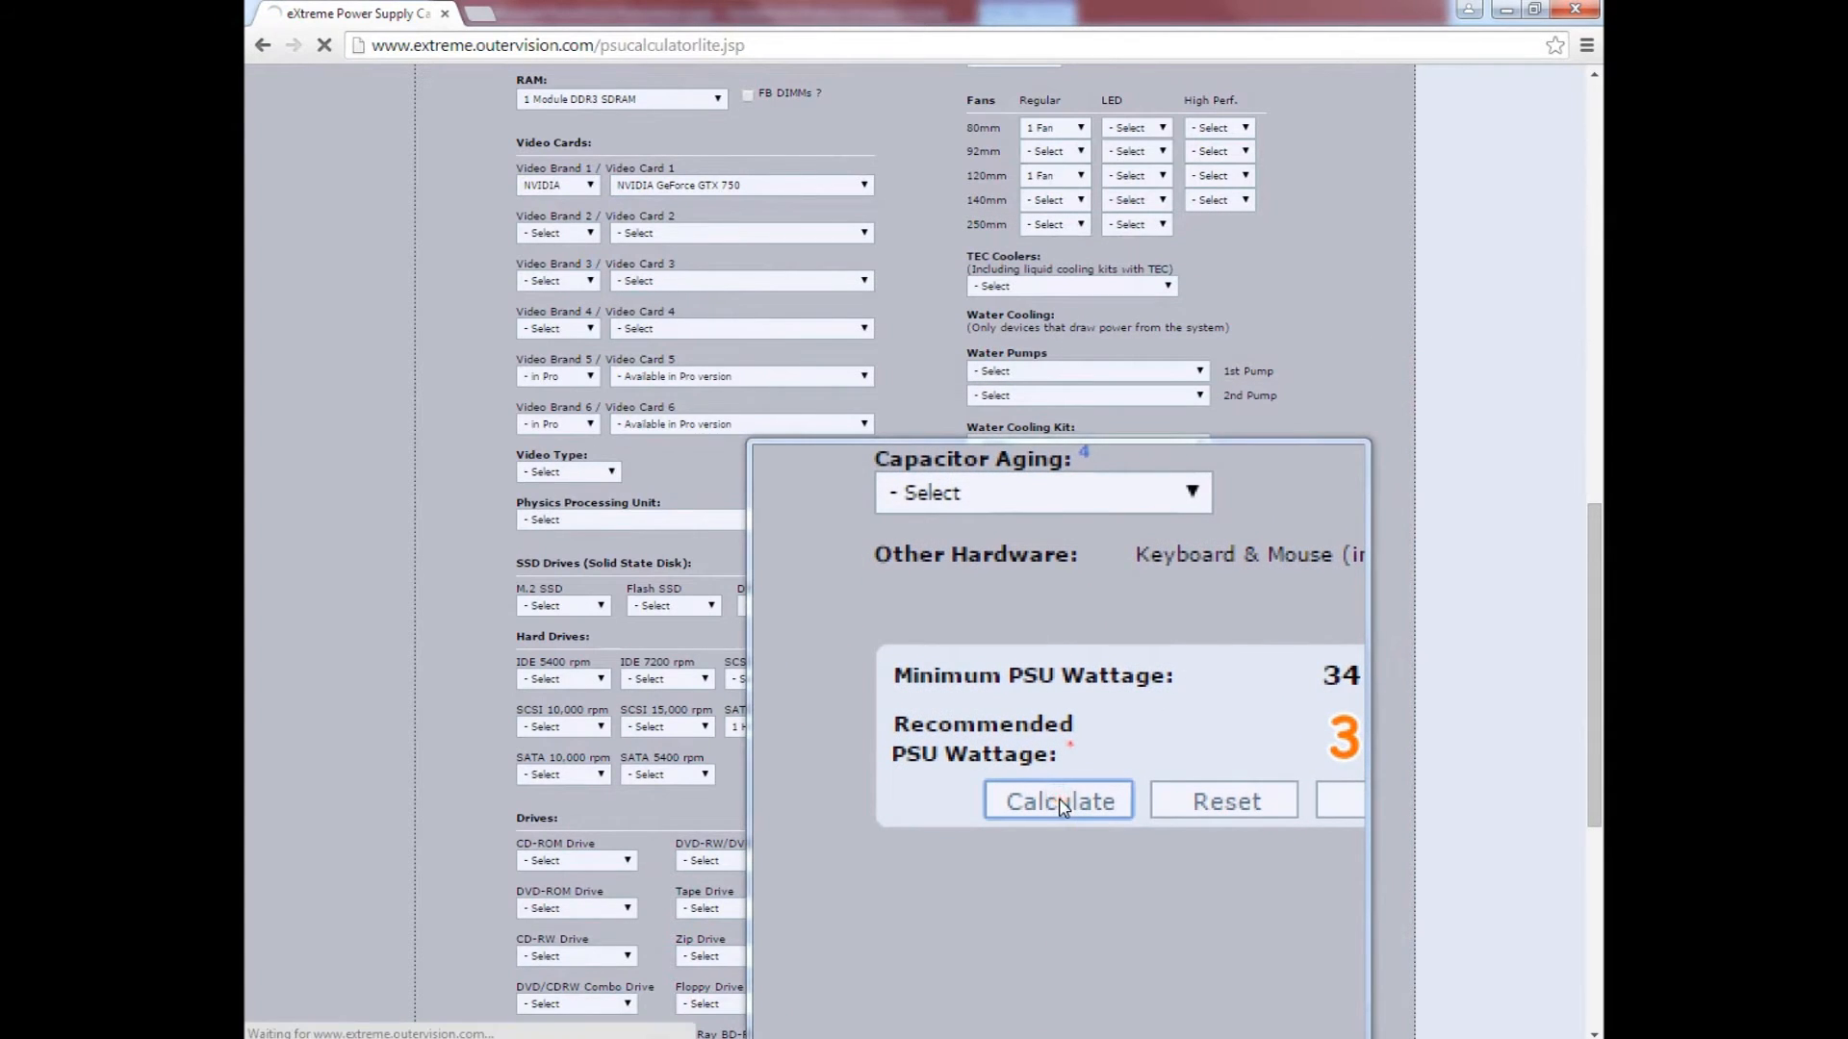
Step: Calculate the recommended PSU wattage for the first build
{"action": "left_click", "coordinate": [1056, 800]}
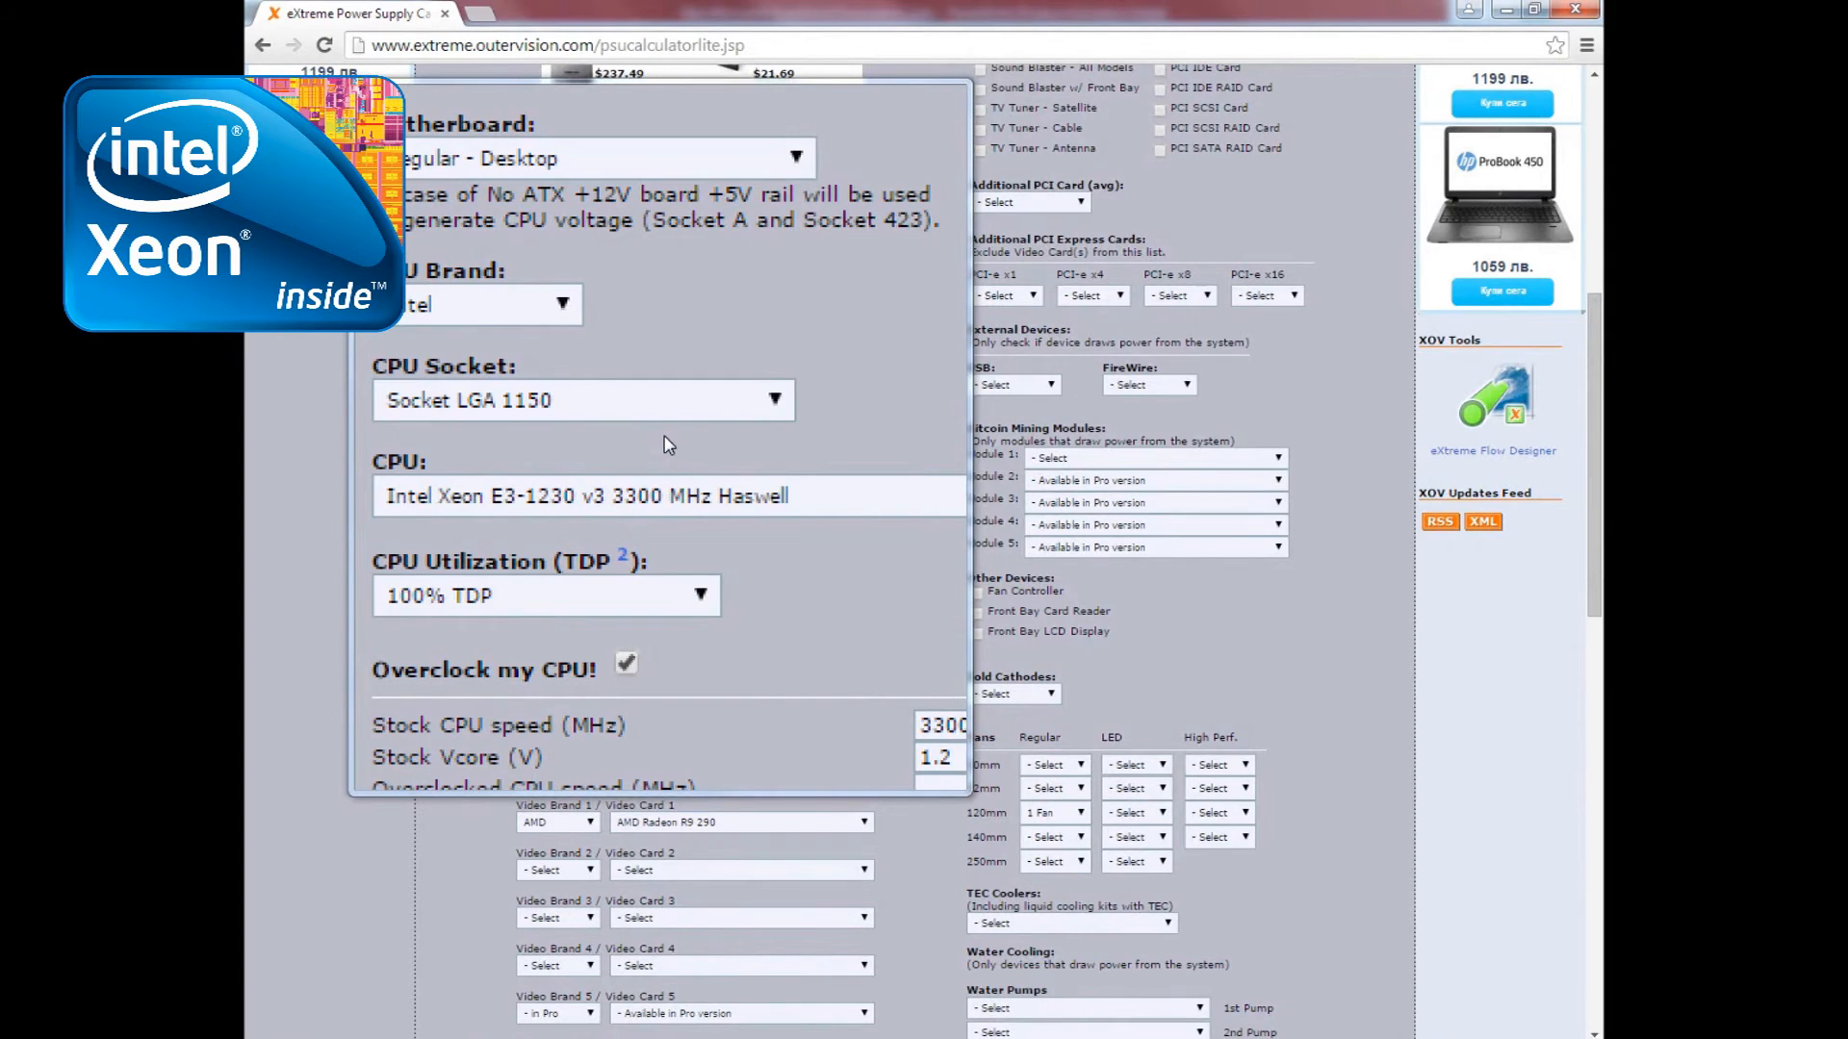
{"action": "scroll", "scroll_direction": "down", "scroll_amount": 3}
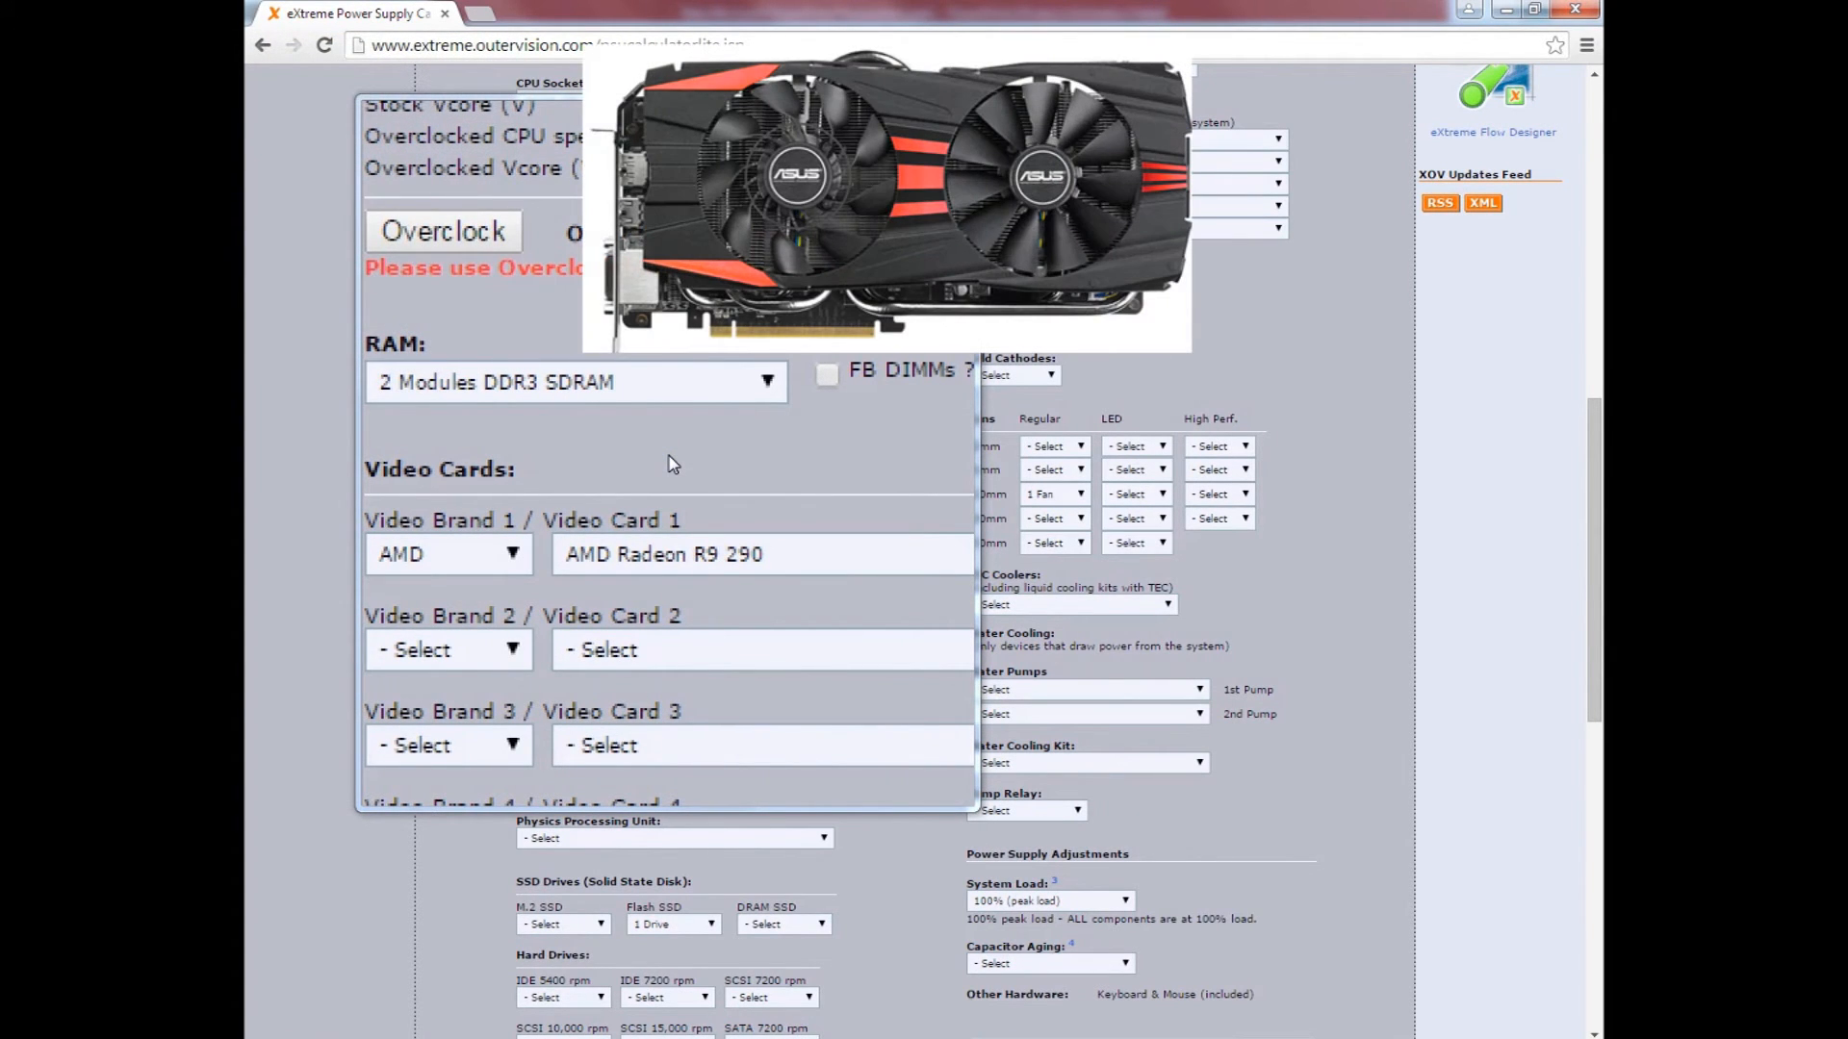
{"action": "scroll", "scroll_direction": "down", "scroll_amount": 3}
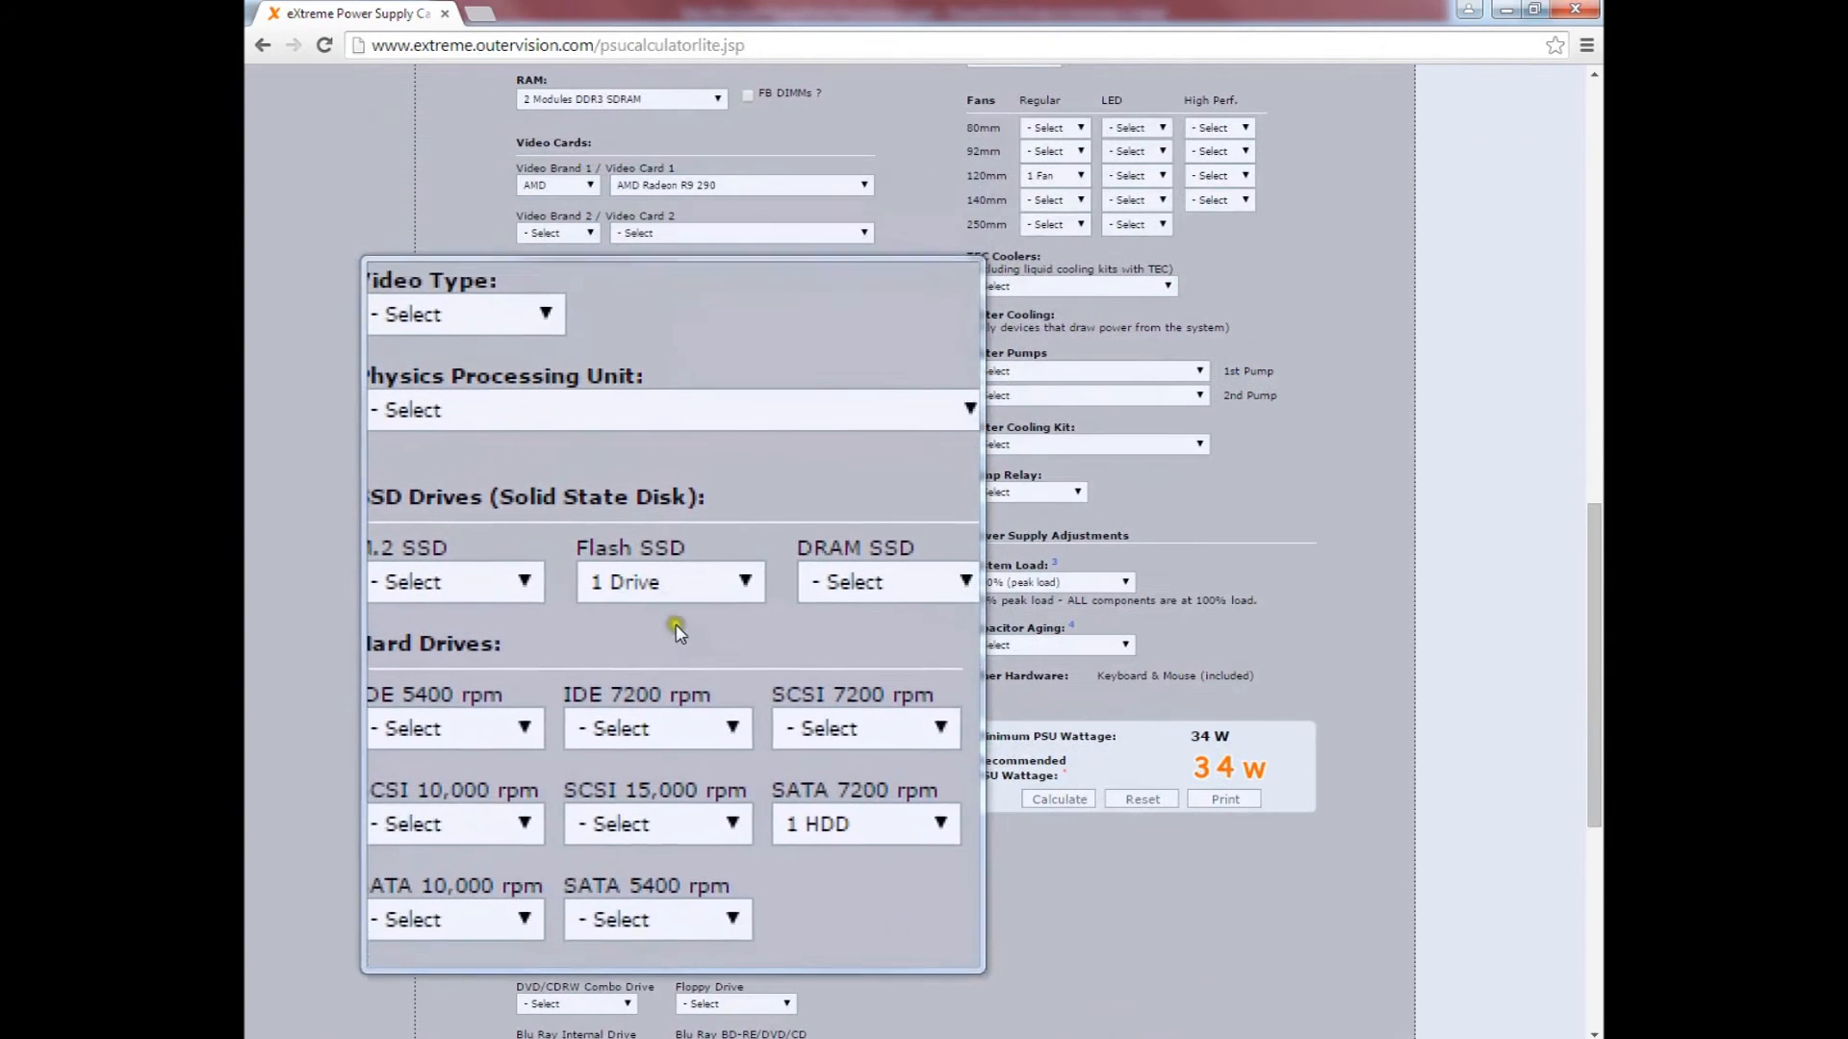
{"action": "scroll", "scroll_direction": "down", "scroll_amount": 3}
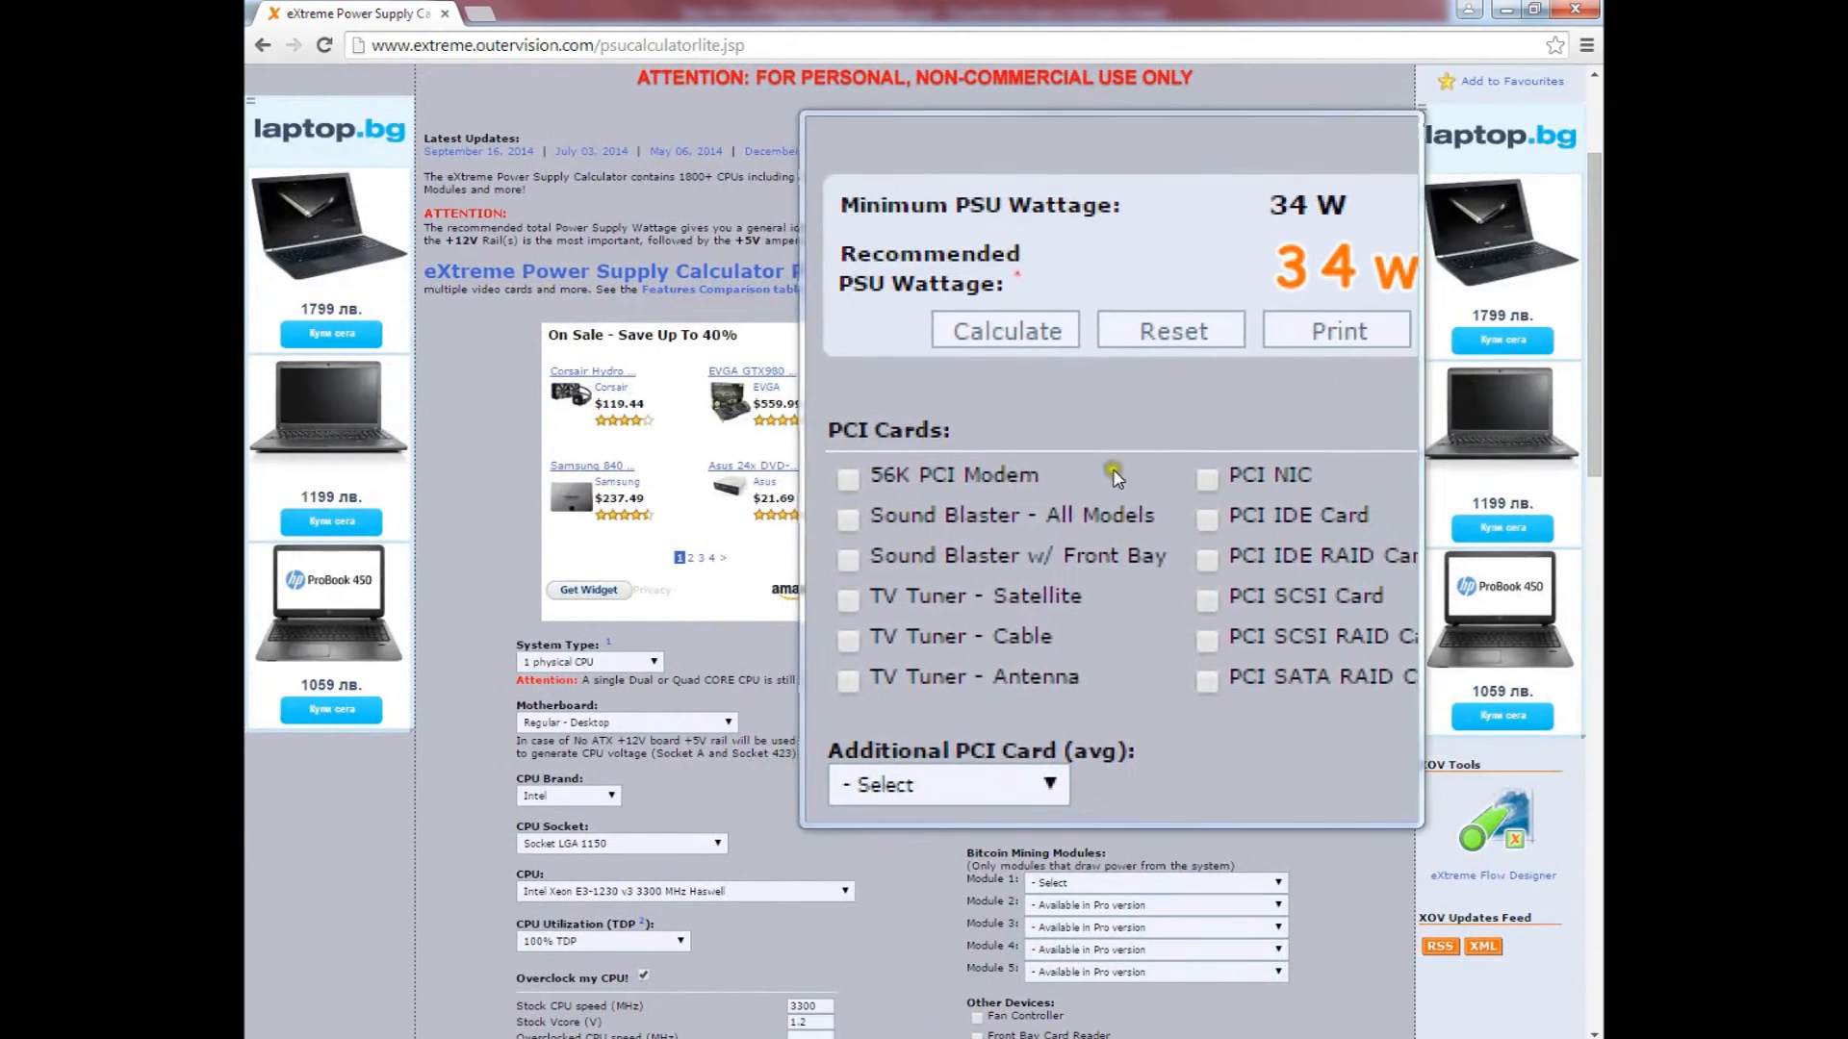
{"action": "scroll", "scroll_direction": "down", "scroll_amount": 3}
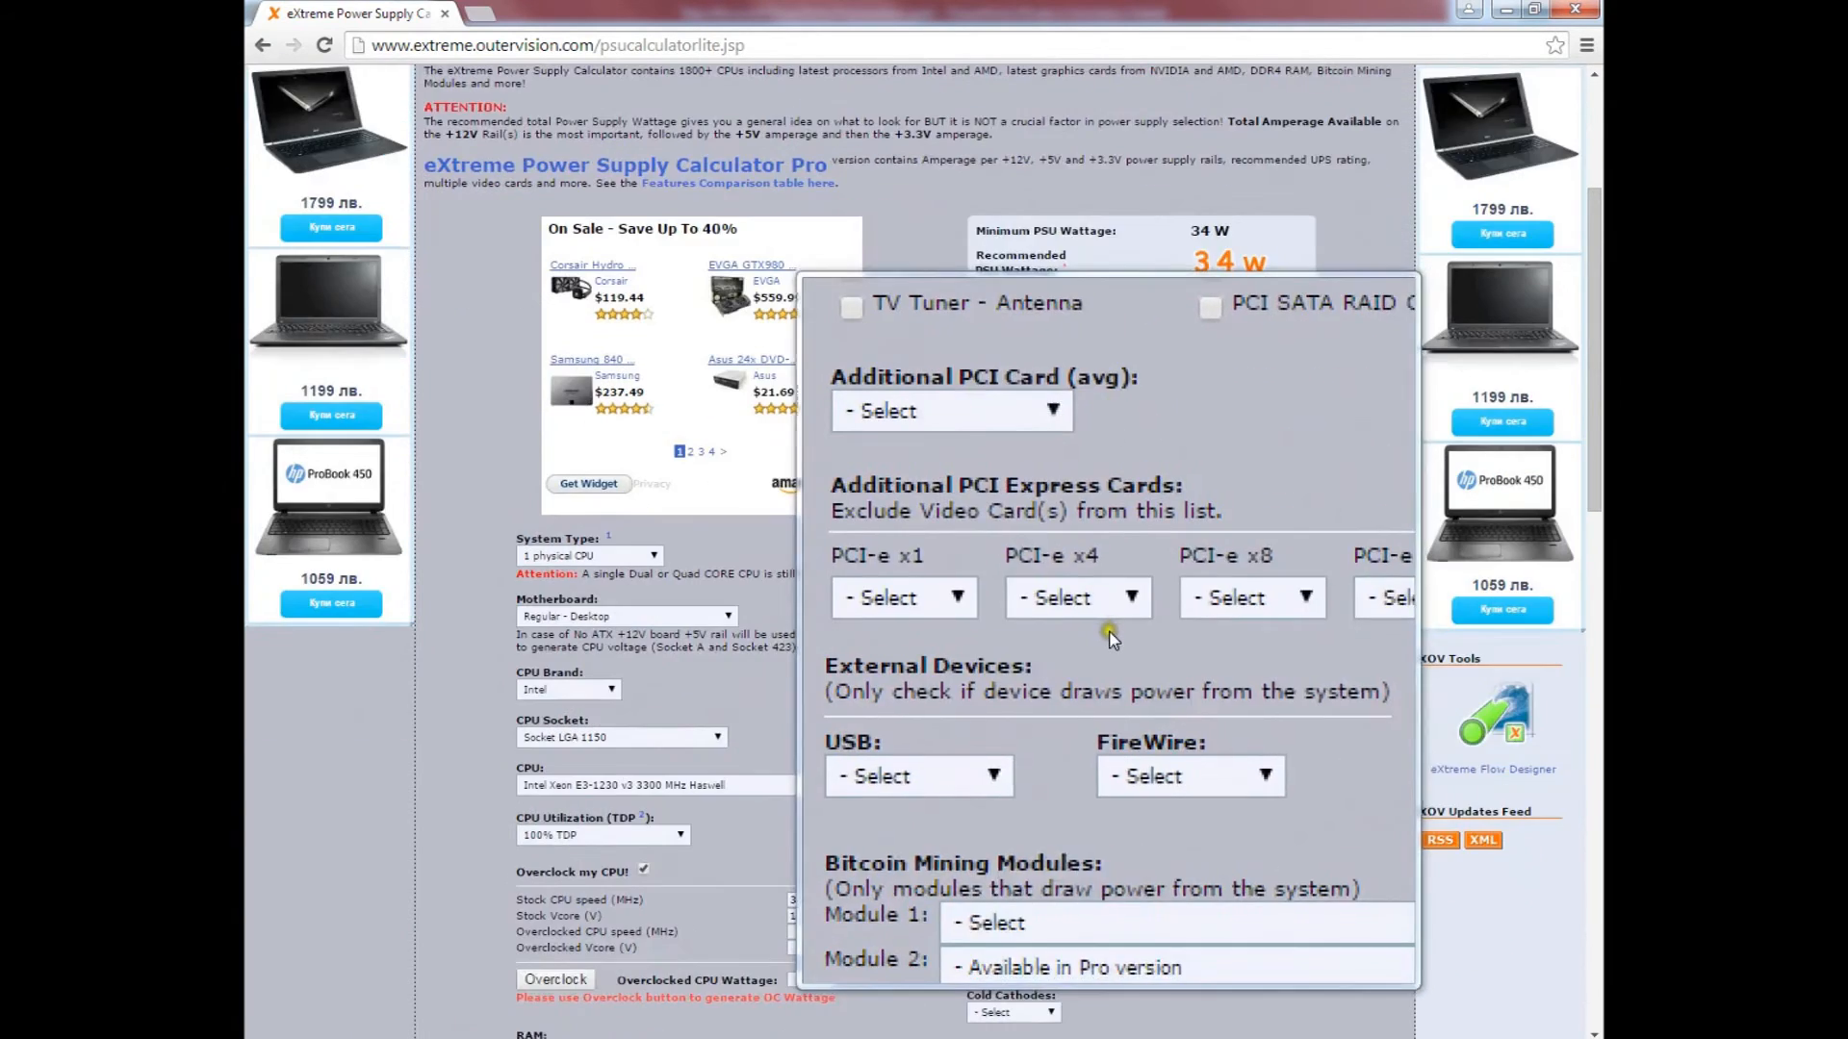
{"action": "scroll", "scroll_direction": "down", "scroll_amount": 3}
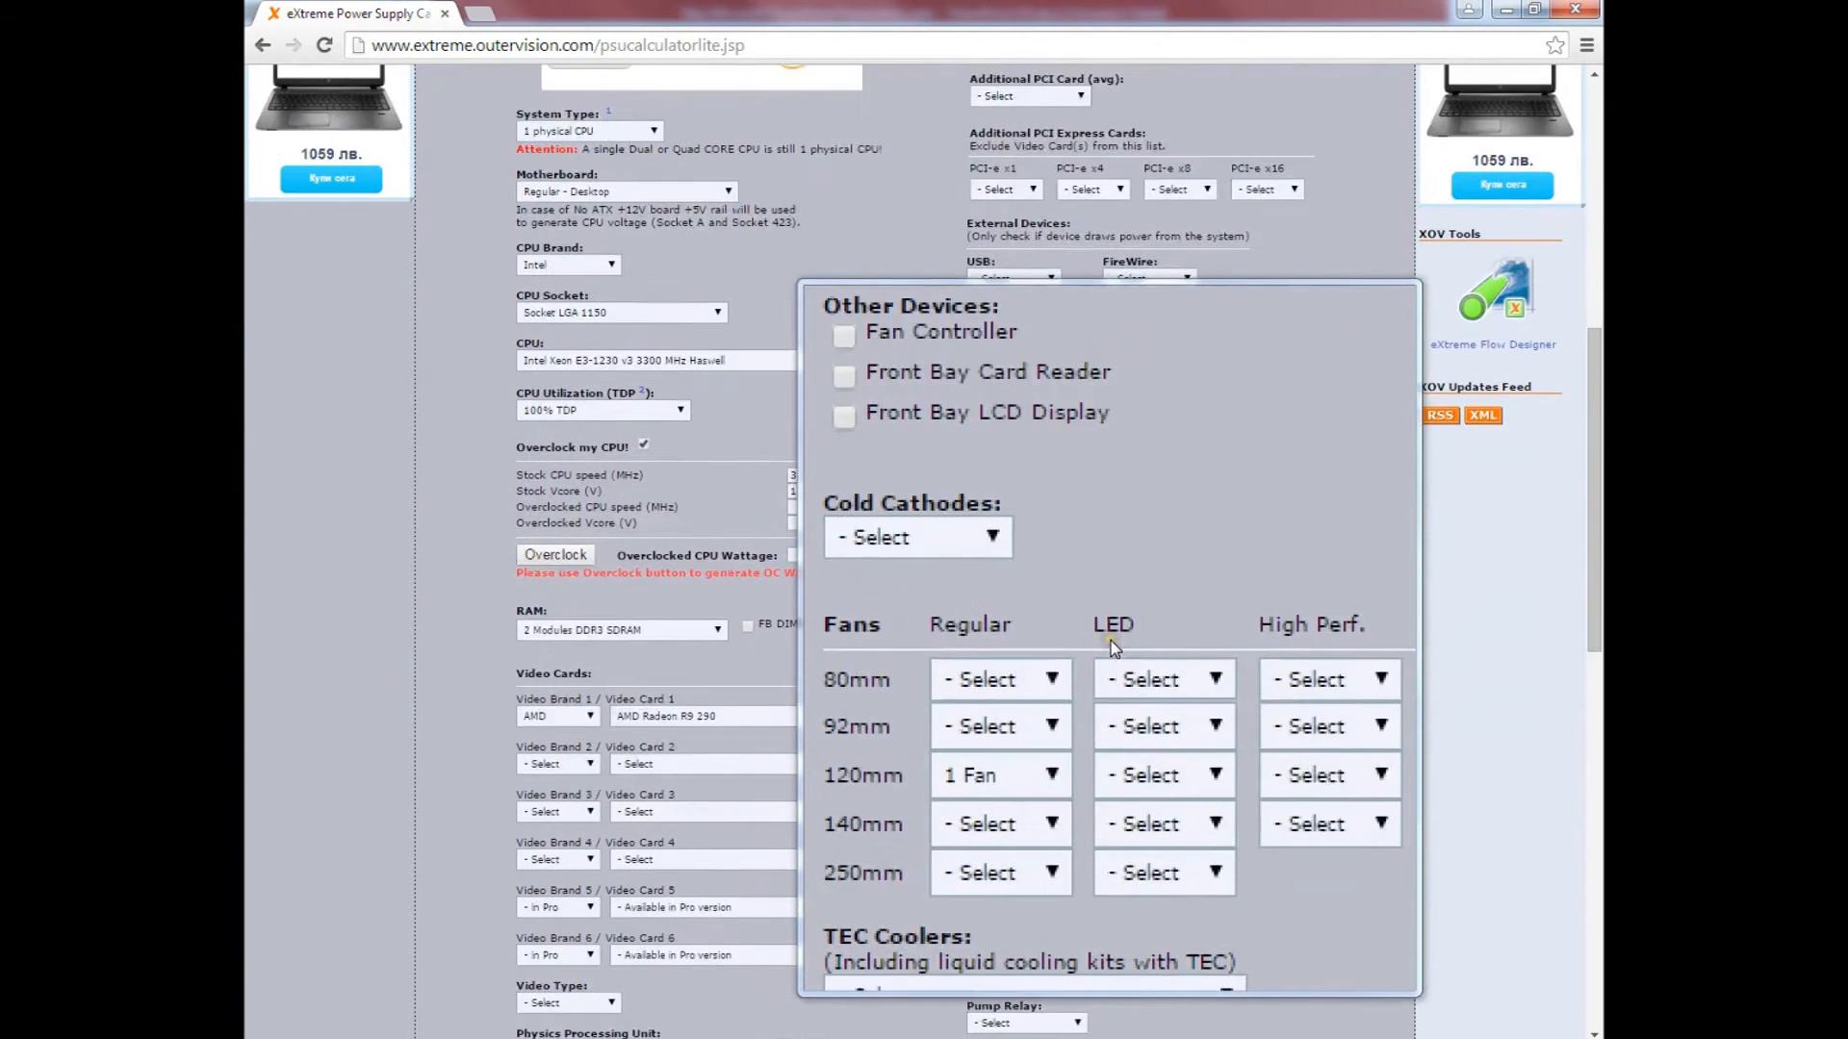
{"action": "scroll", "scroll_direction": "down", "scroll_amount": 3}
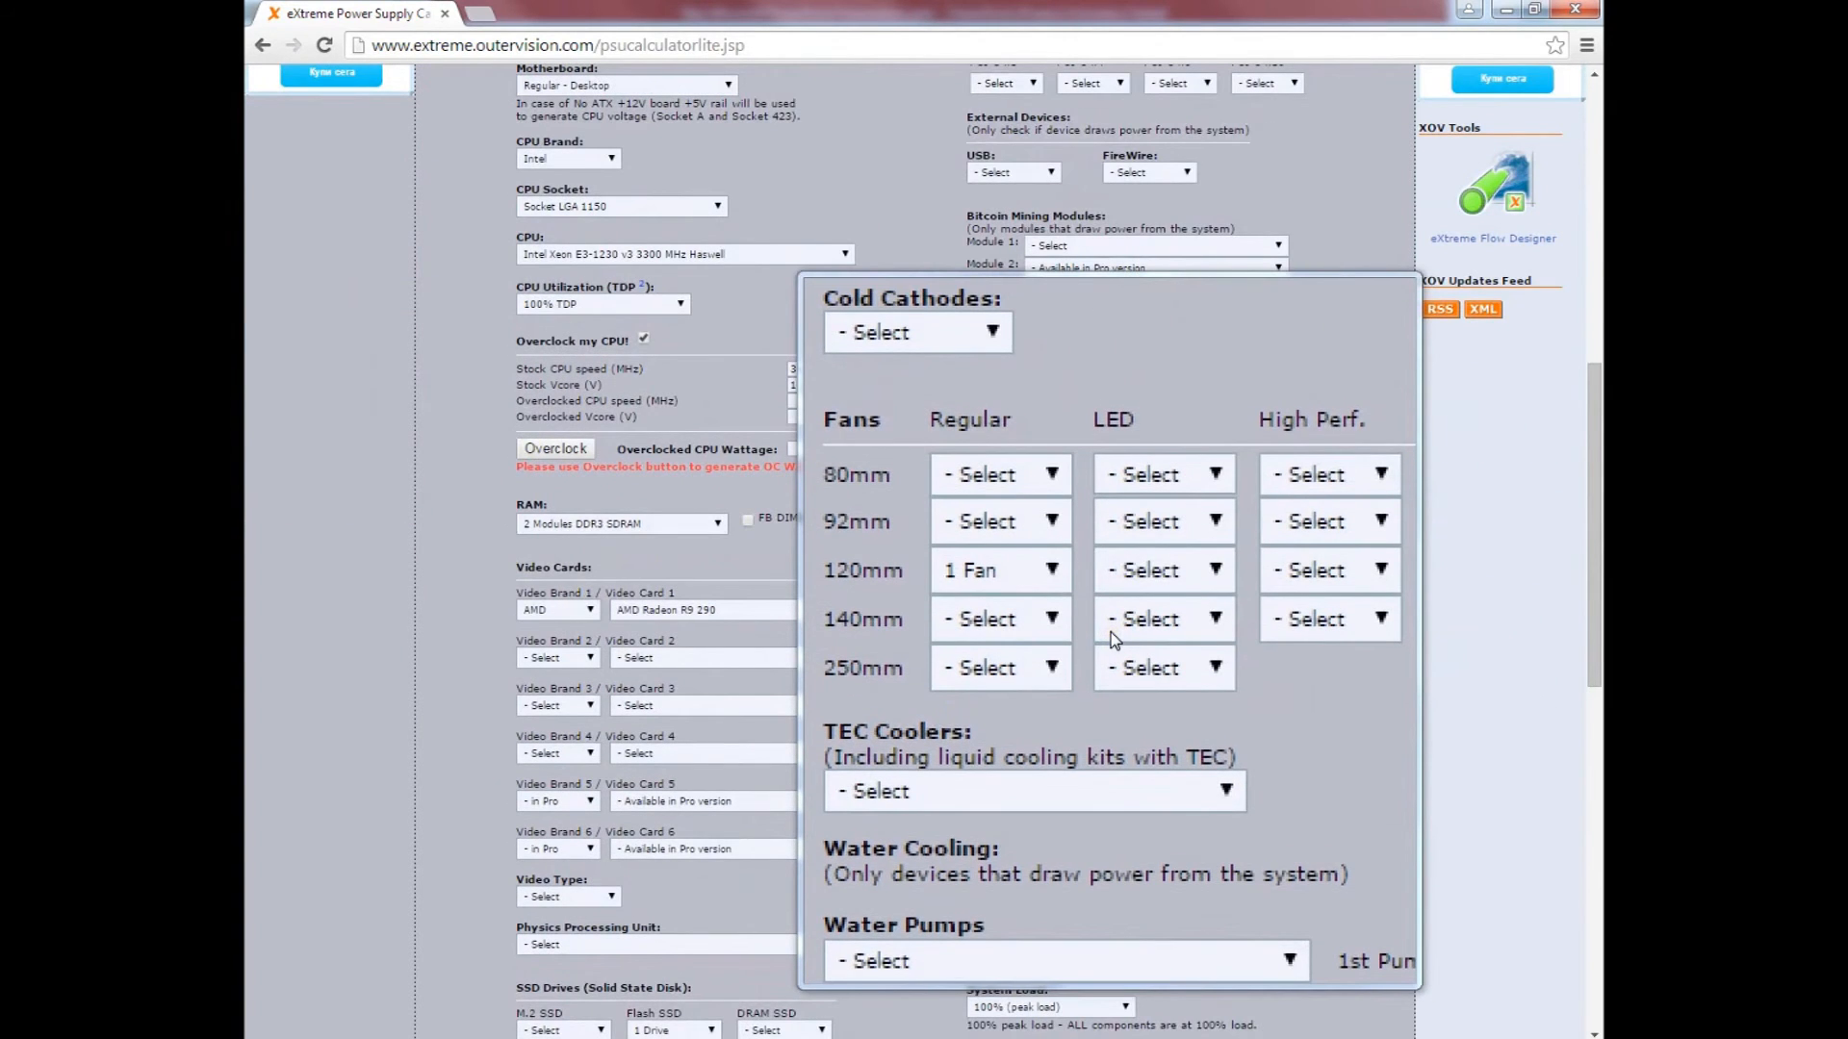
{"action": "scroll", "scroll_direction": "down", "scroll_amount": 3}
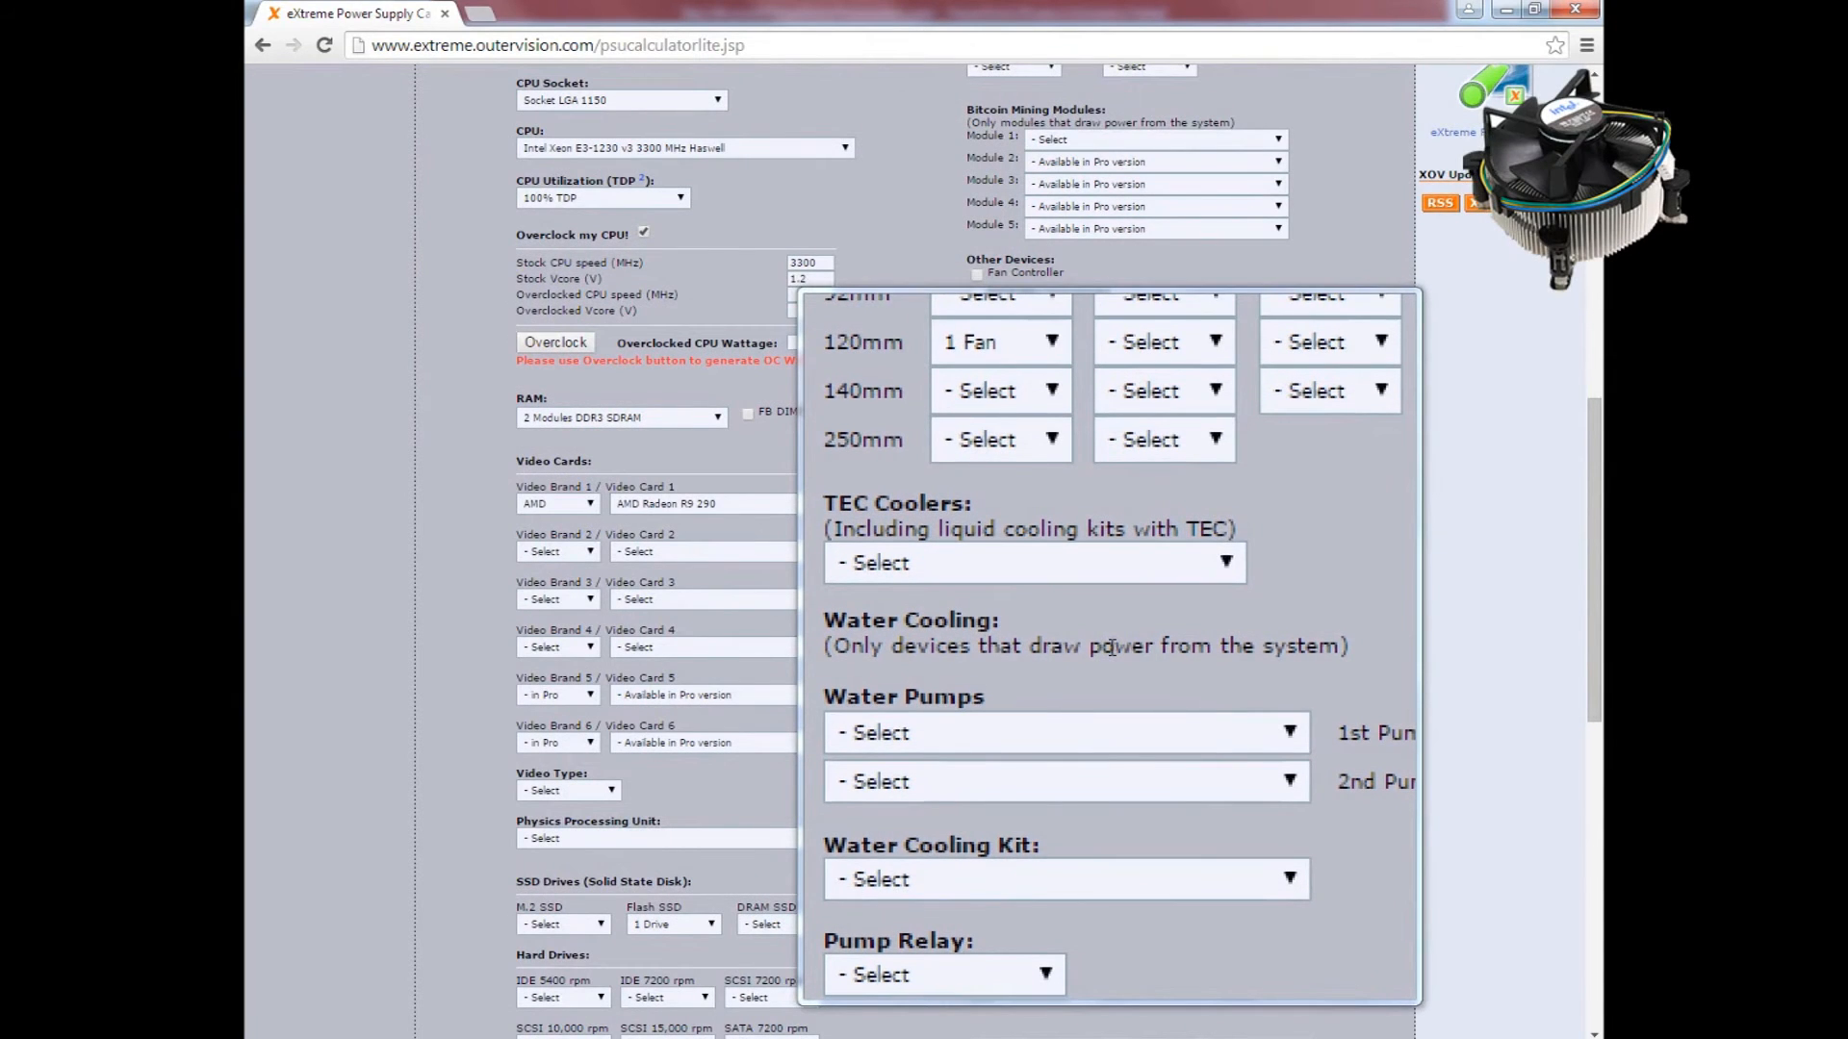
{"action": "scroll", "scroll_direction": "down", "scroll_amount": 3}
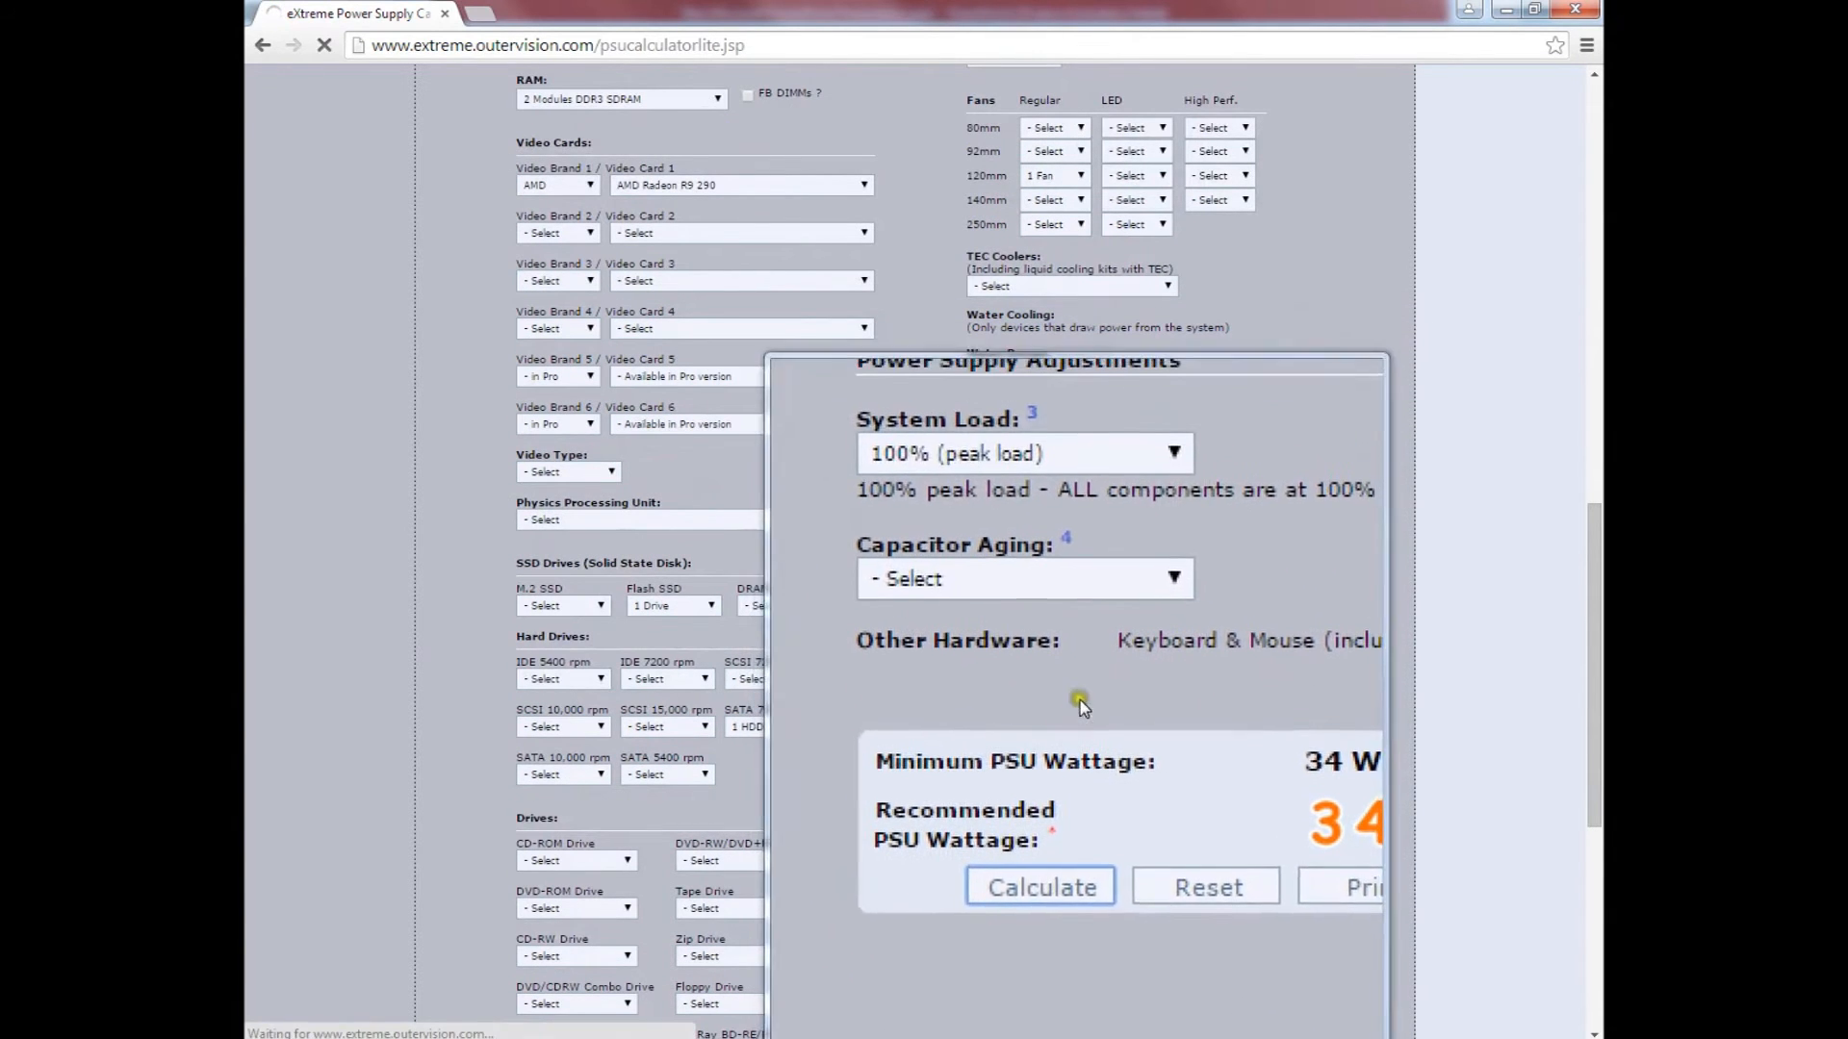
Step: Calculate the second build, yielding 401 W minimum and 451 W recommended
{"action": "left_click", "coordinate": [1038, 885]}
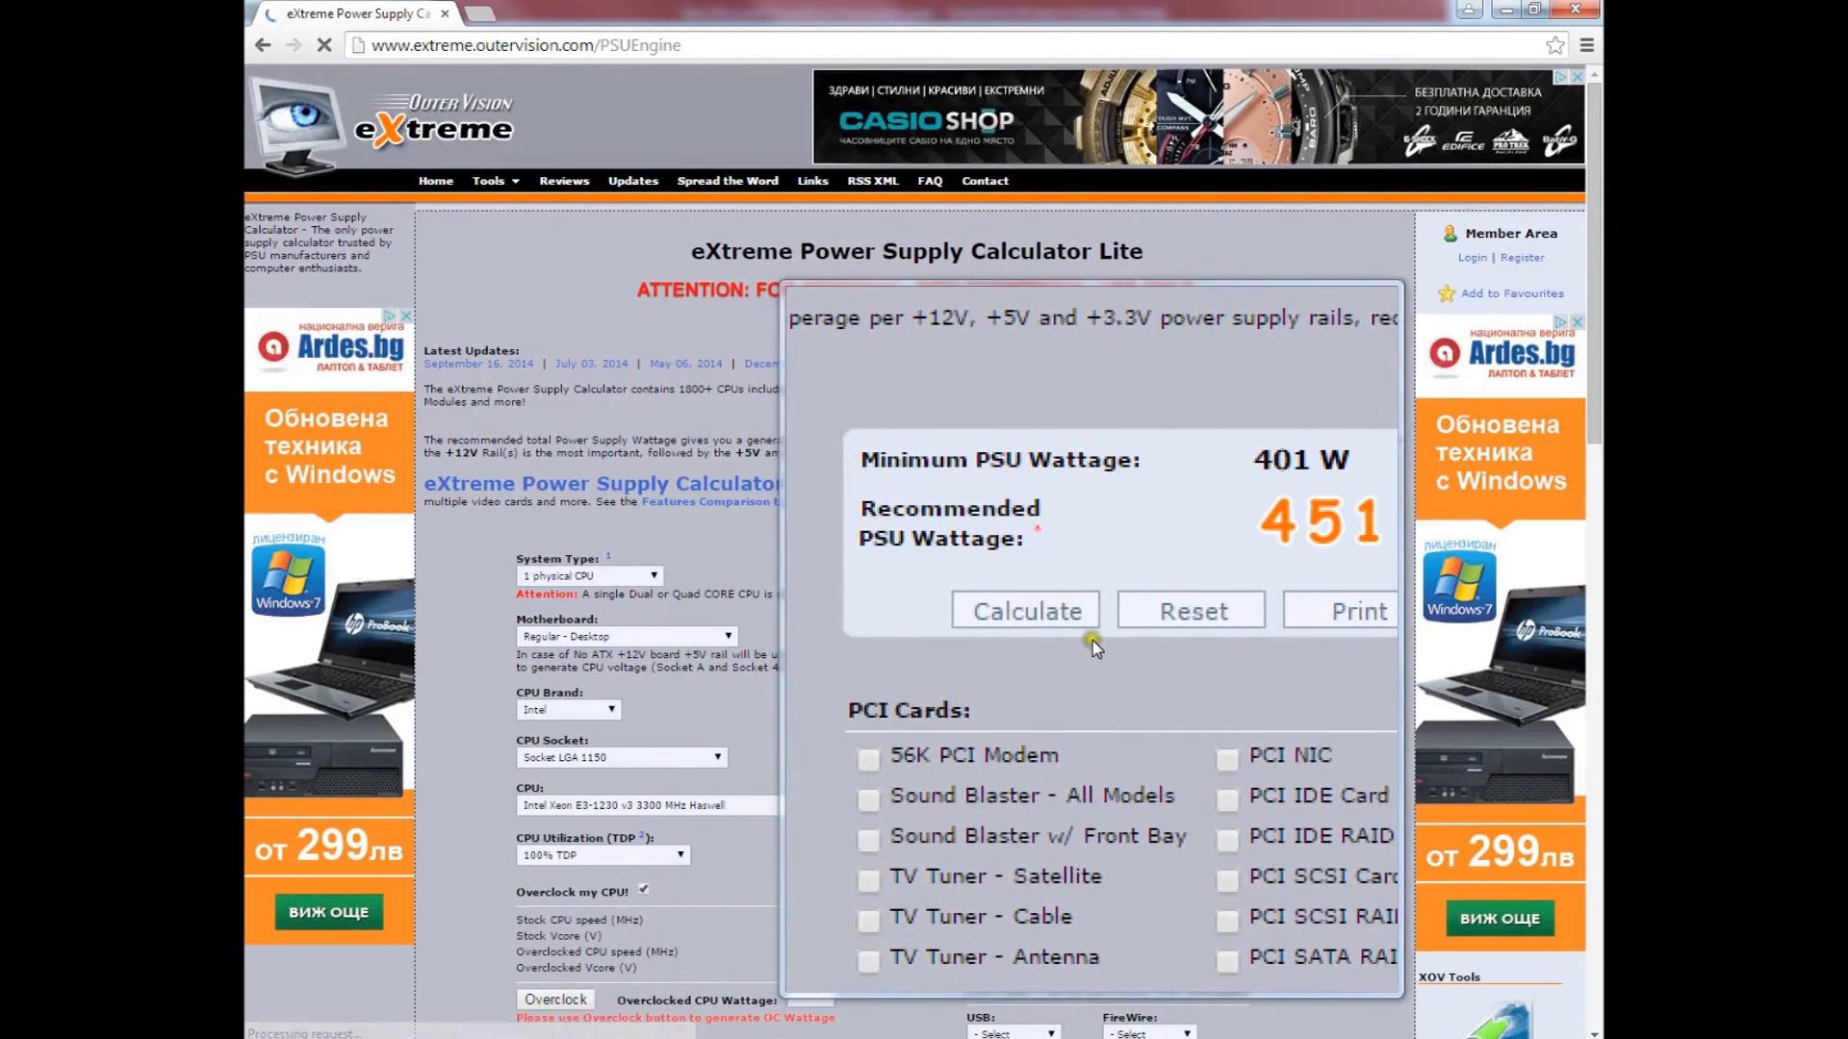
{"action": "left_click", "coordinate": [1022, 610]}
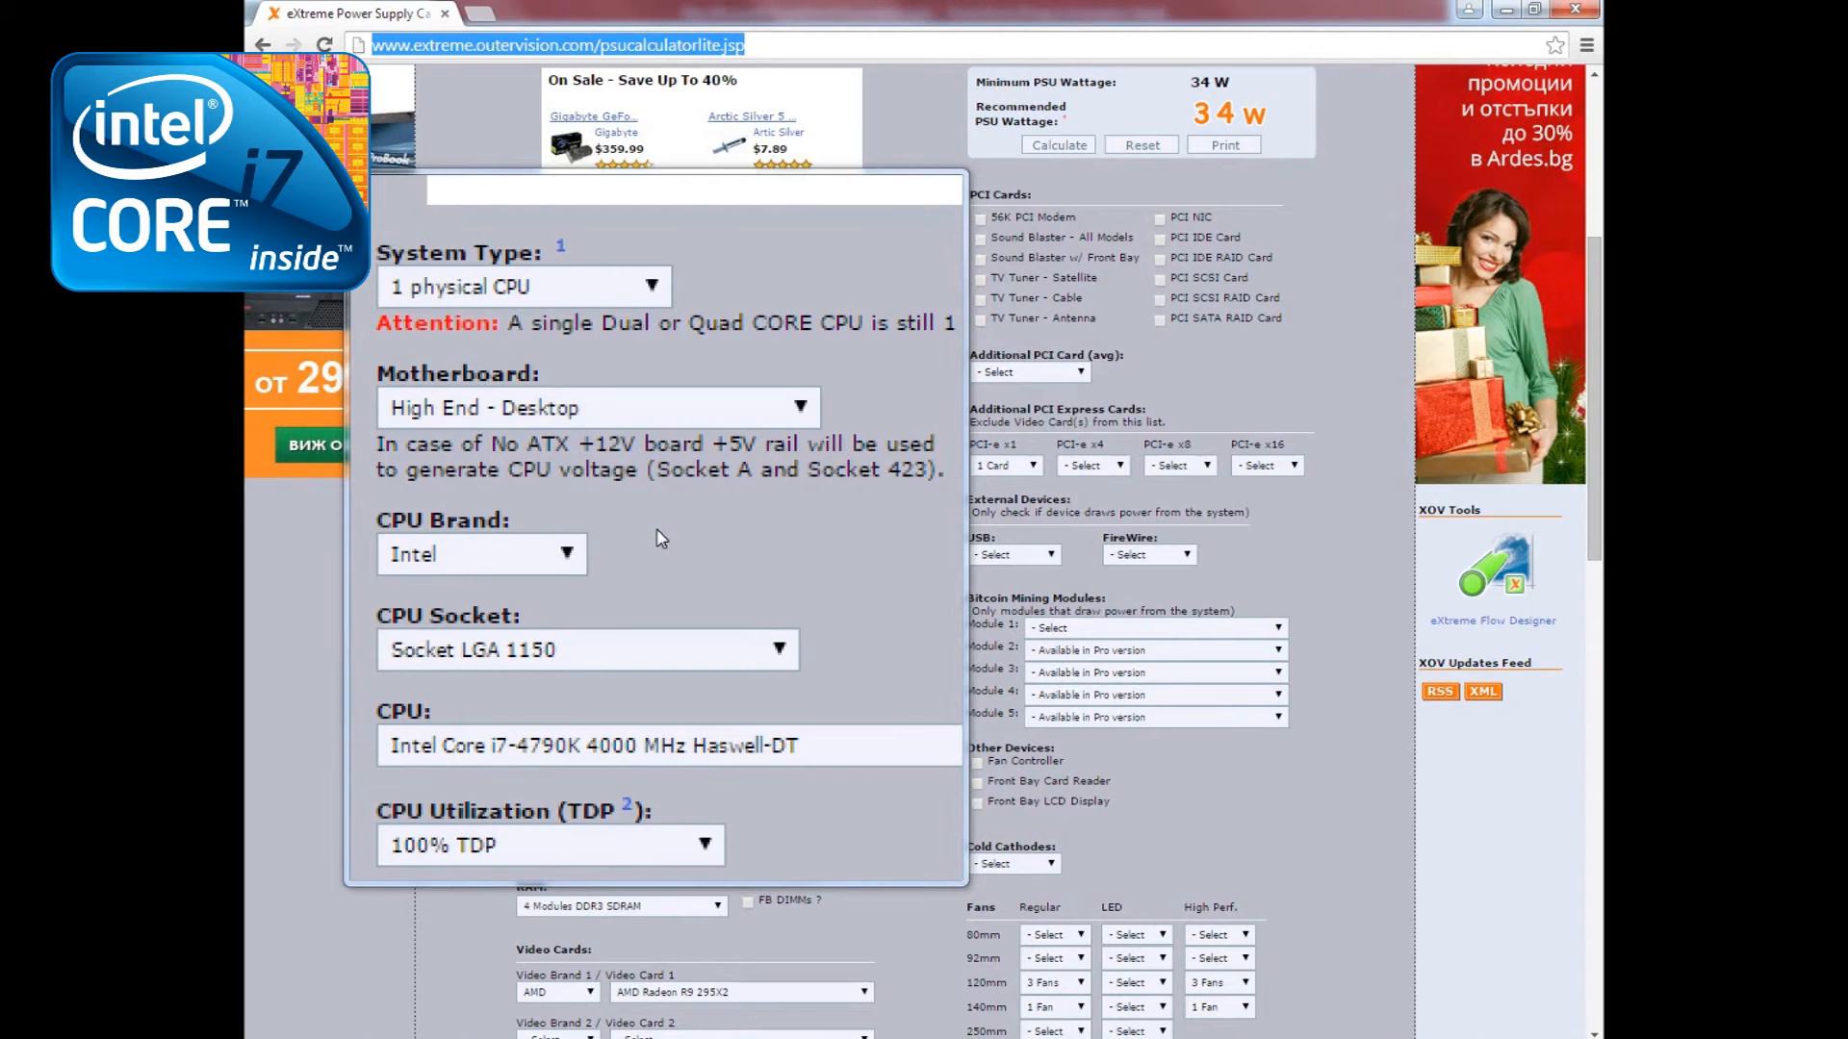
Step: Scroll down the third build's form with the i7-4790K and Radeon R9 295X2
{"action": "scroll", "scroll_direction": "down", "scroll_amount": 3}
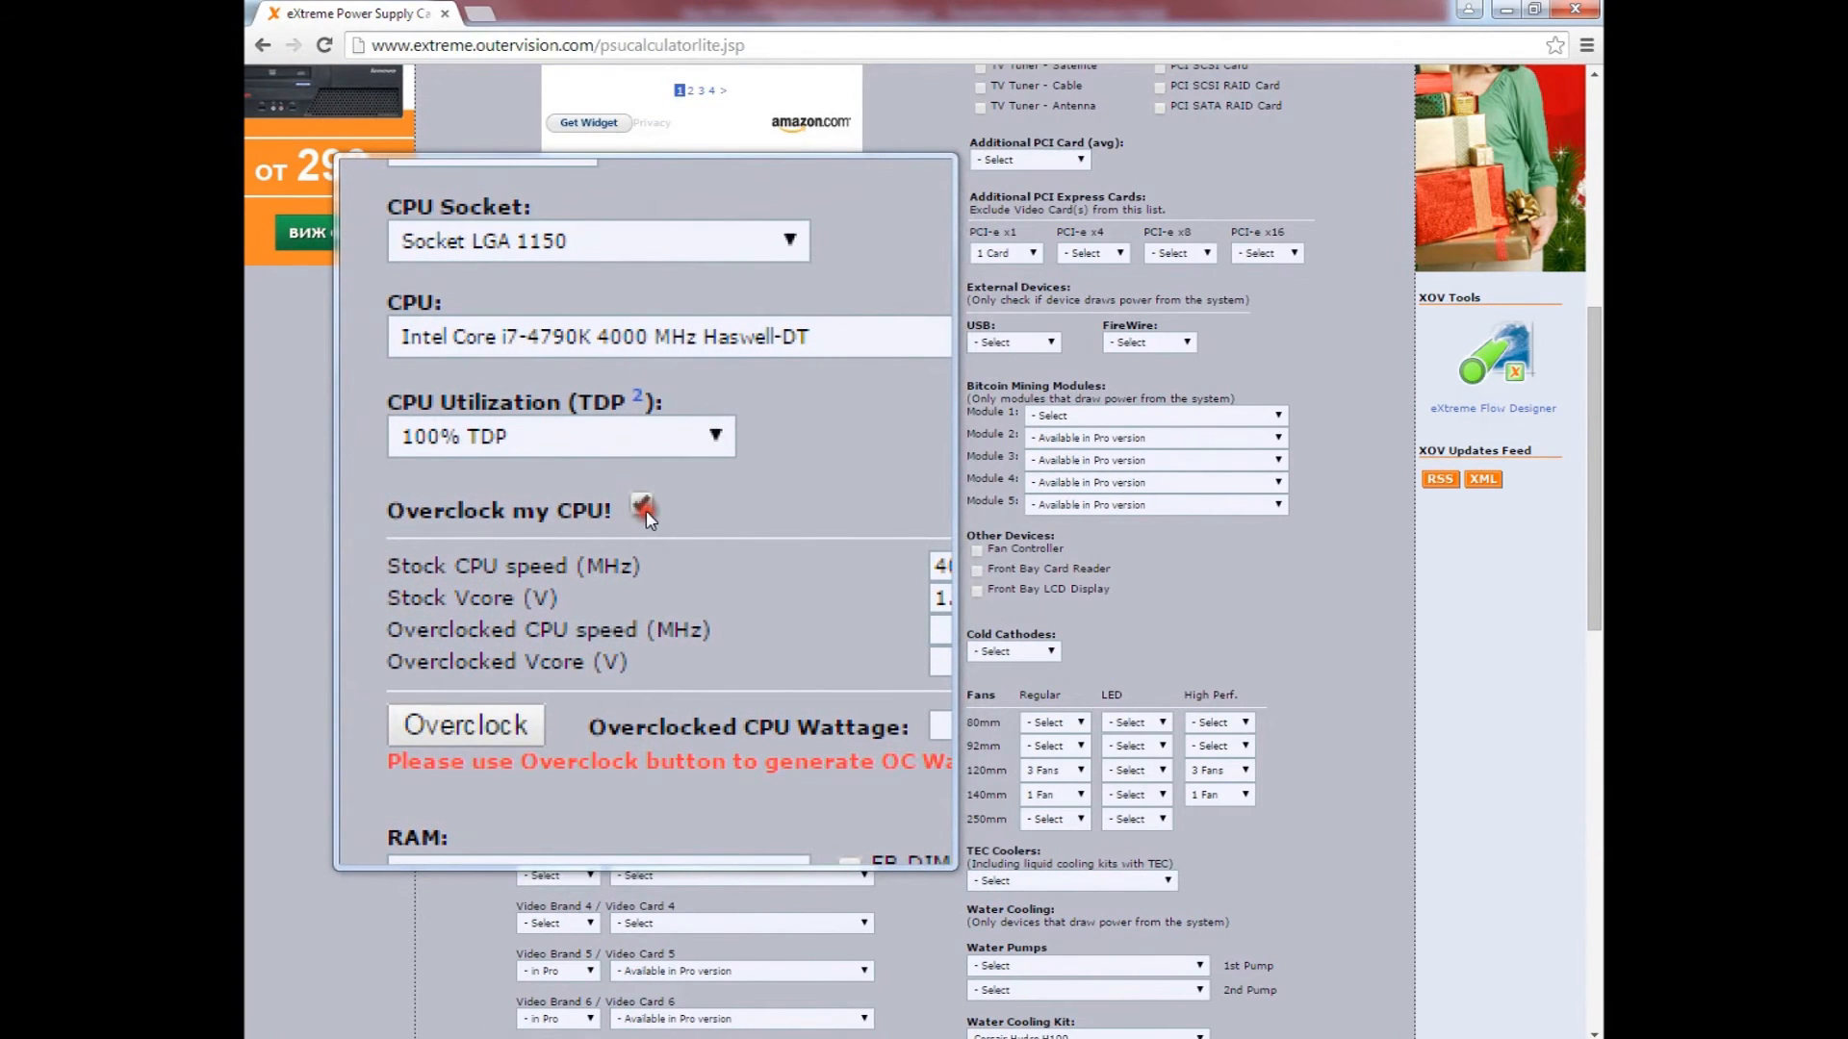
Step: Overclock the i7-4790K to 4700 MHz at 1.35 V, giving 131 W CPU wattage
{"action": "left_click", "coordinate": [643, 508]}
{"action": "type", "text": "1"}
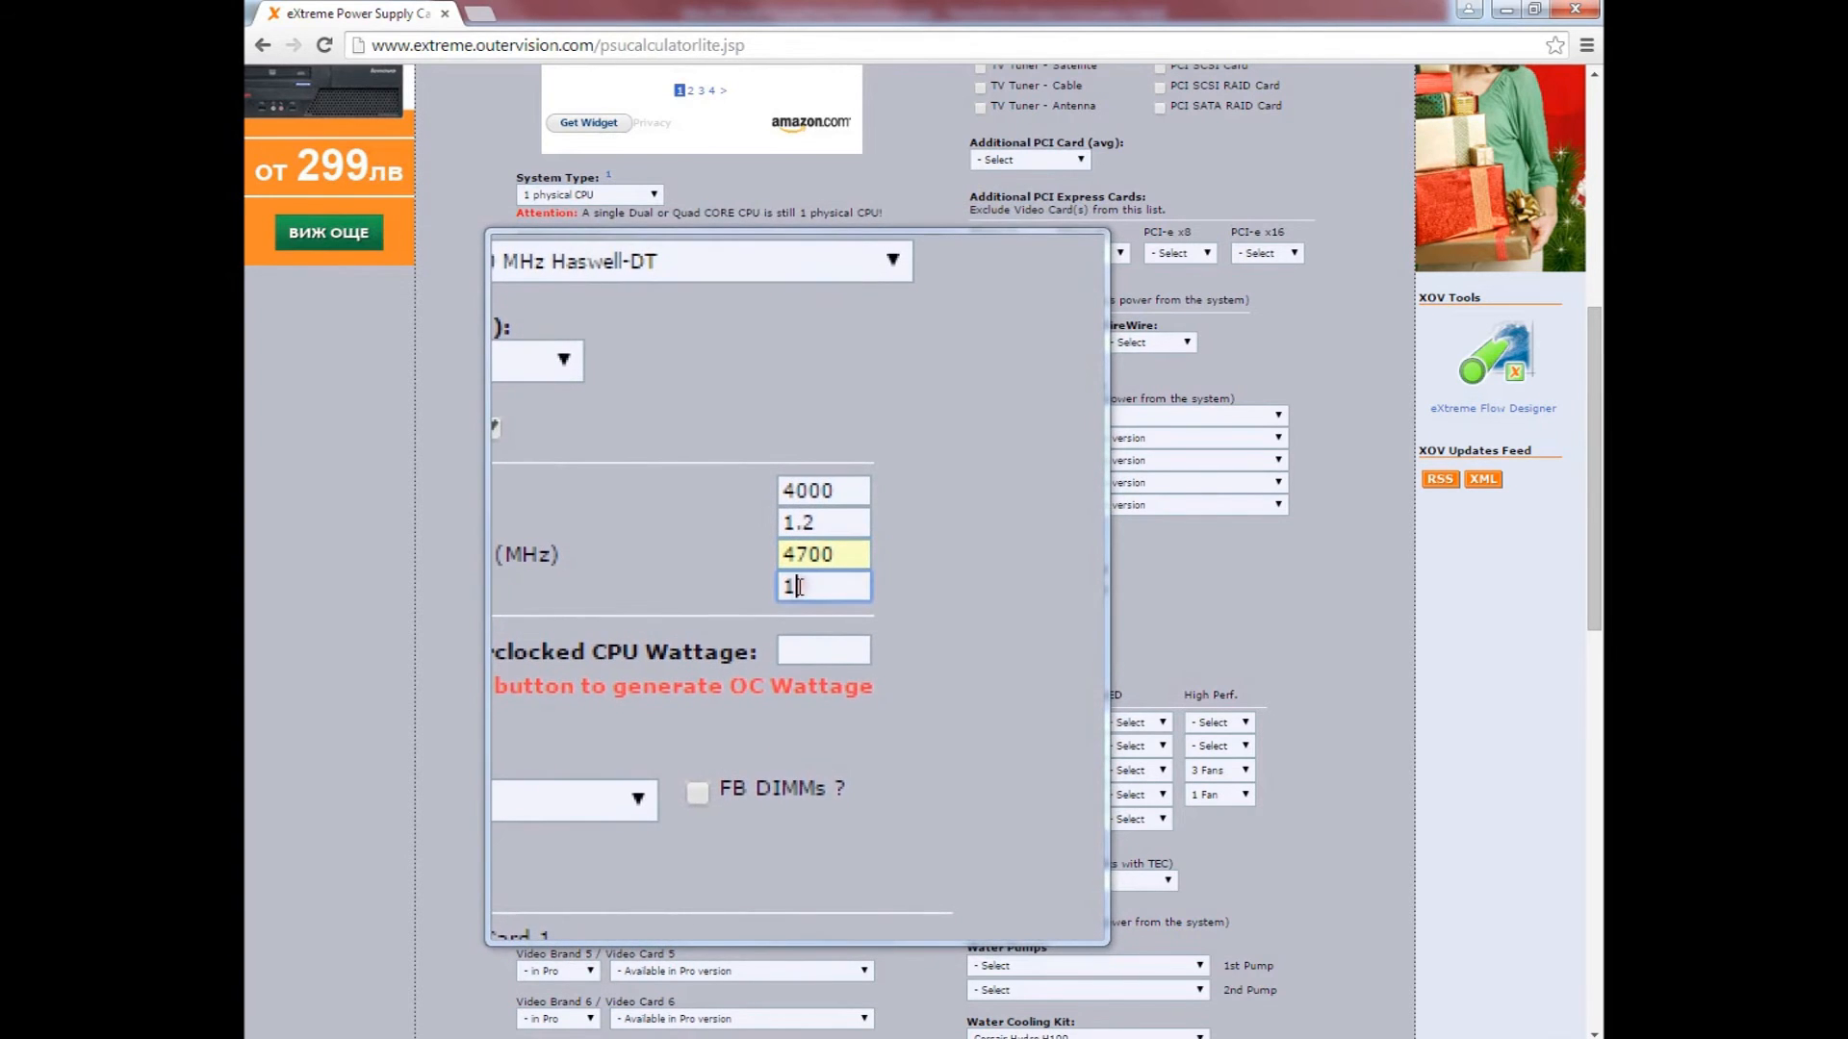
{"action": "type", "text": ".35"}
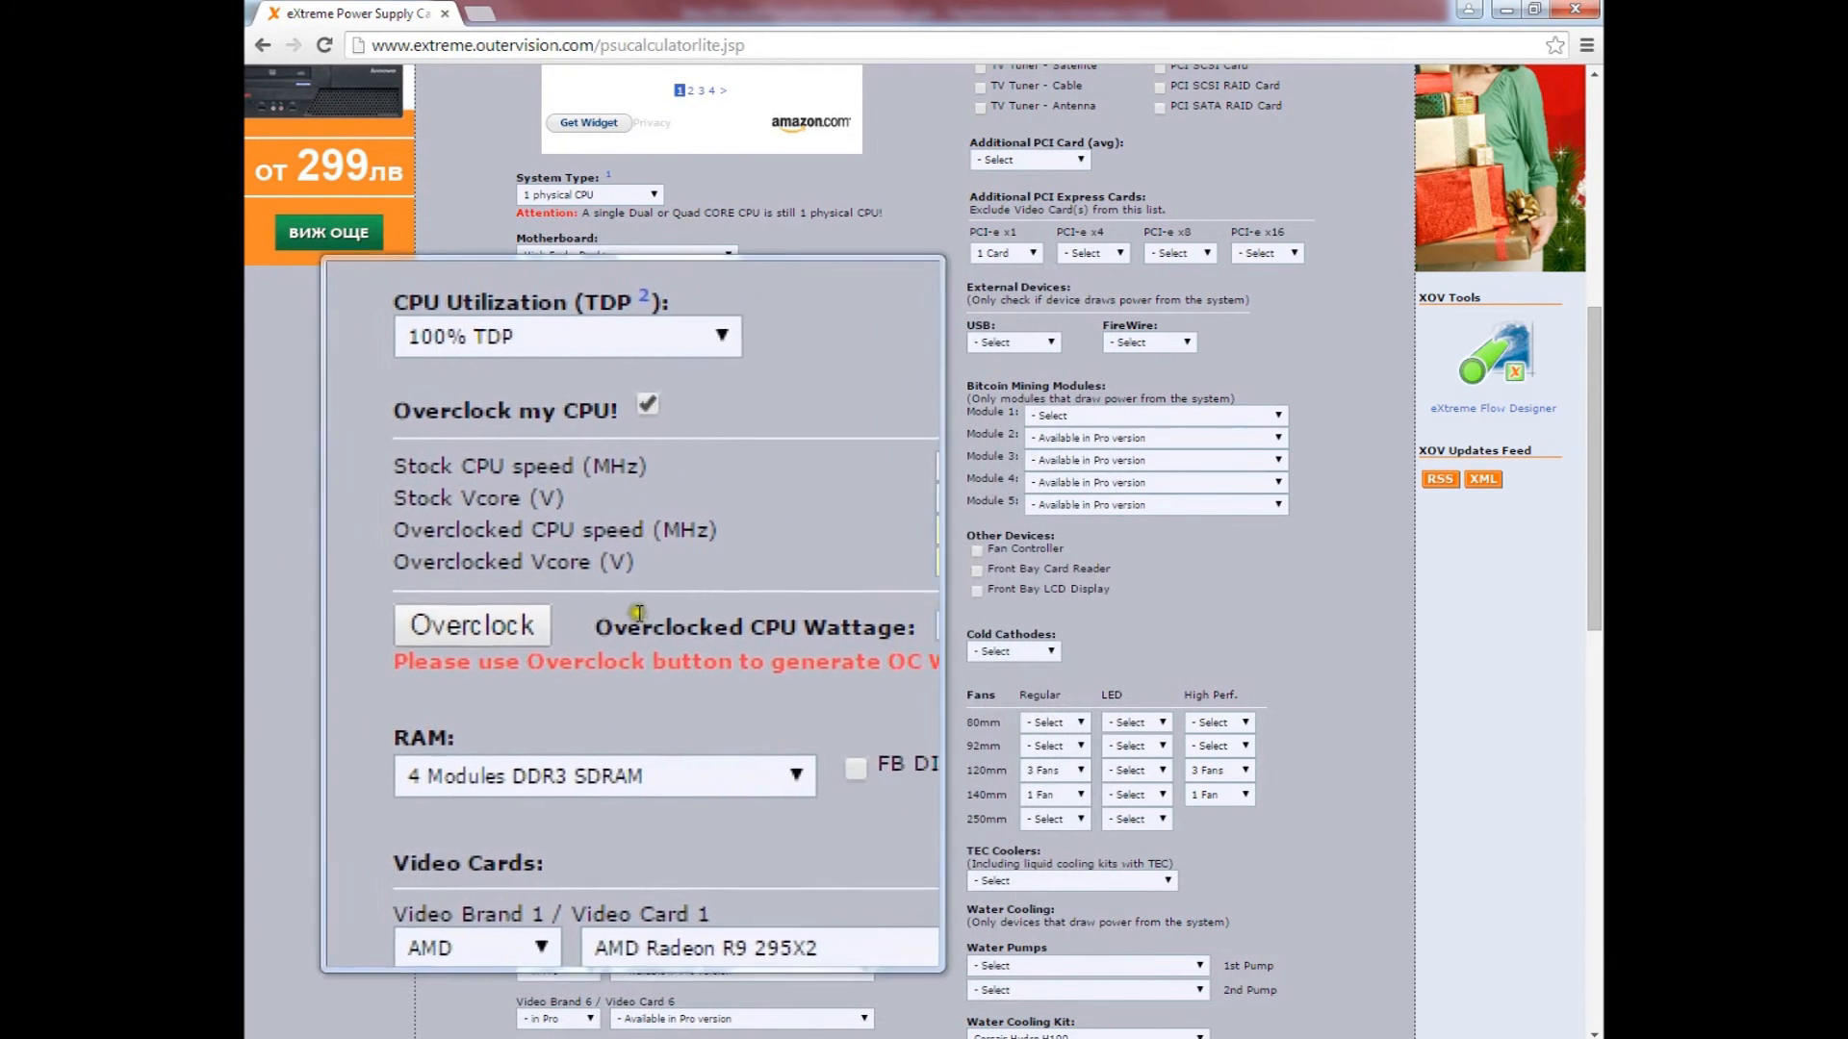
{"action": "left_click", "coordinate": [470, 623]}
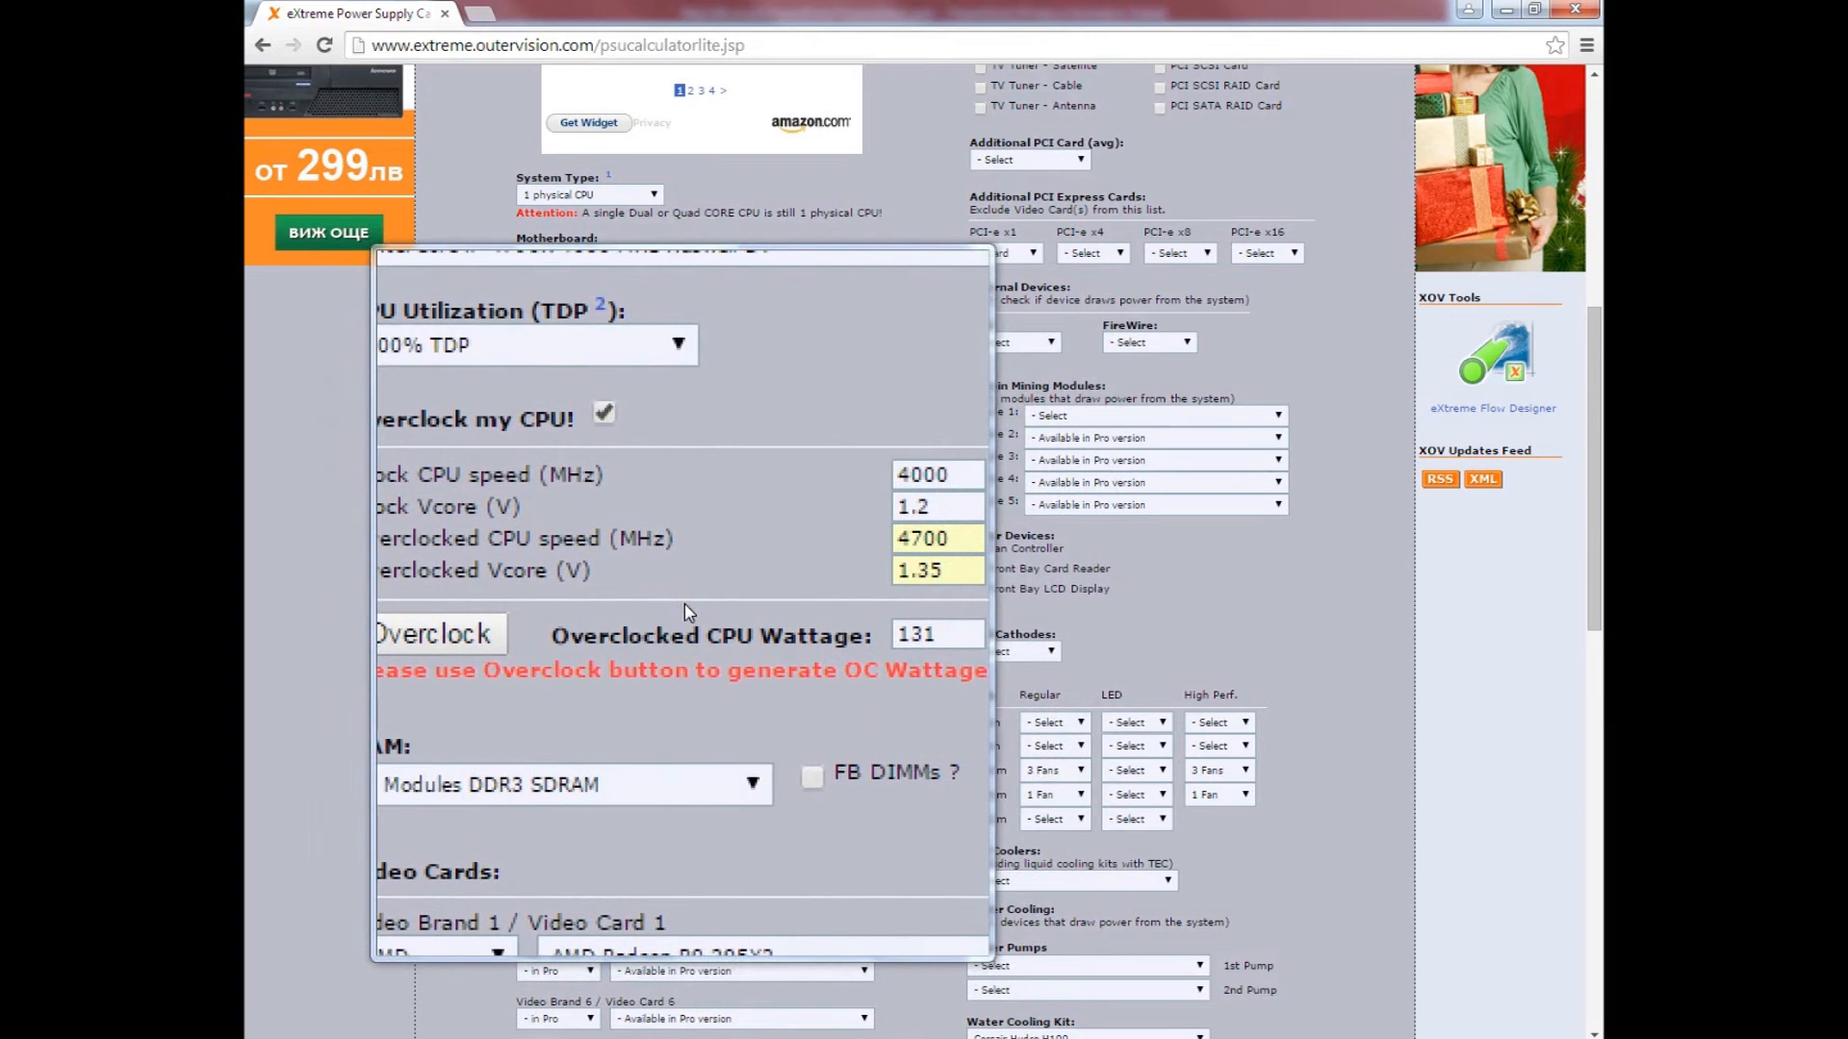
{"action": "scroll", "scroll_direction": "down", "scroll_amount": 3}
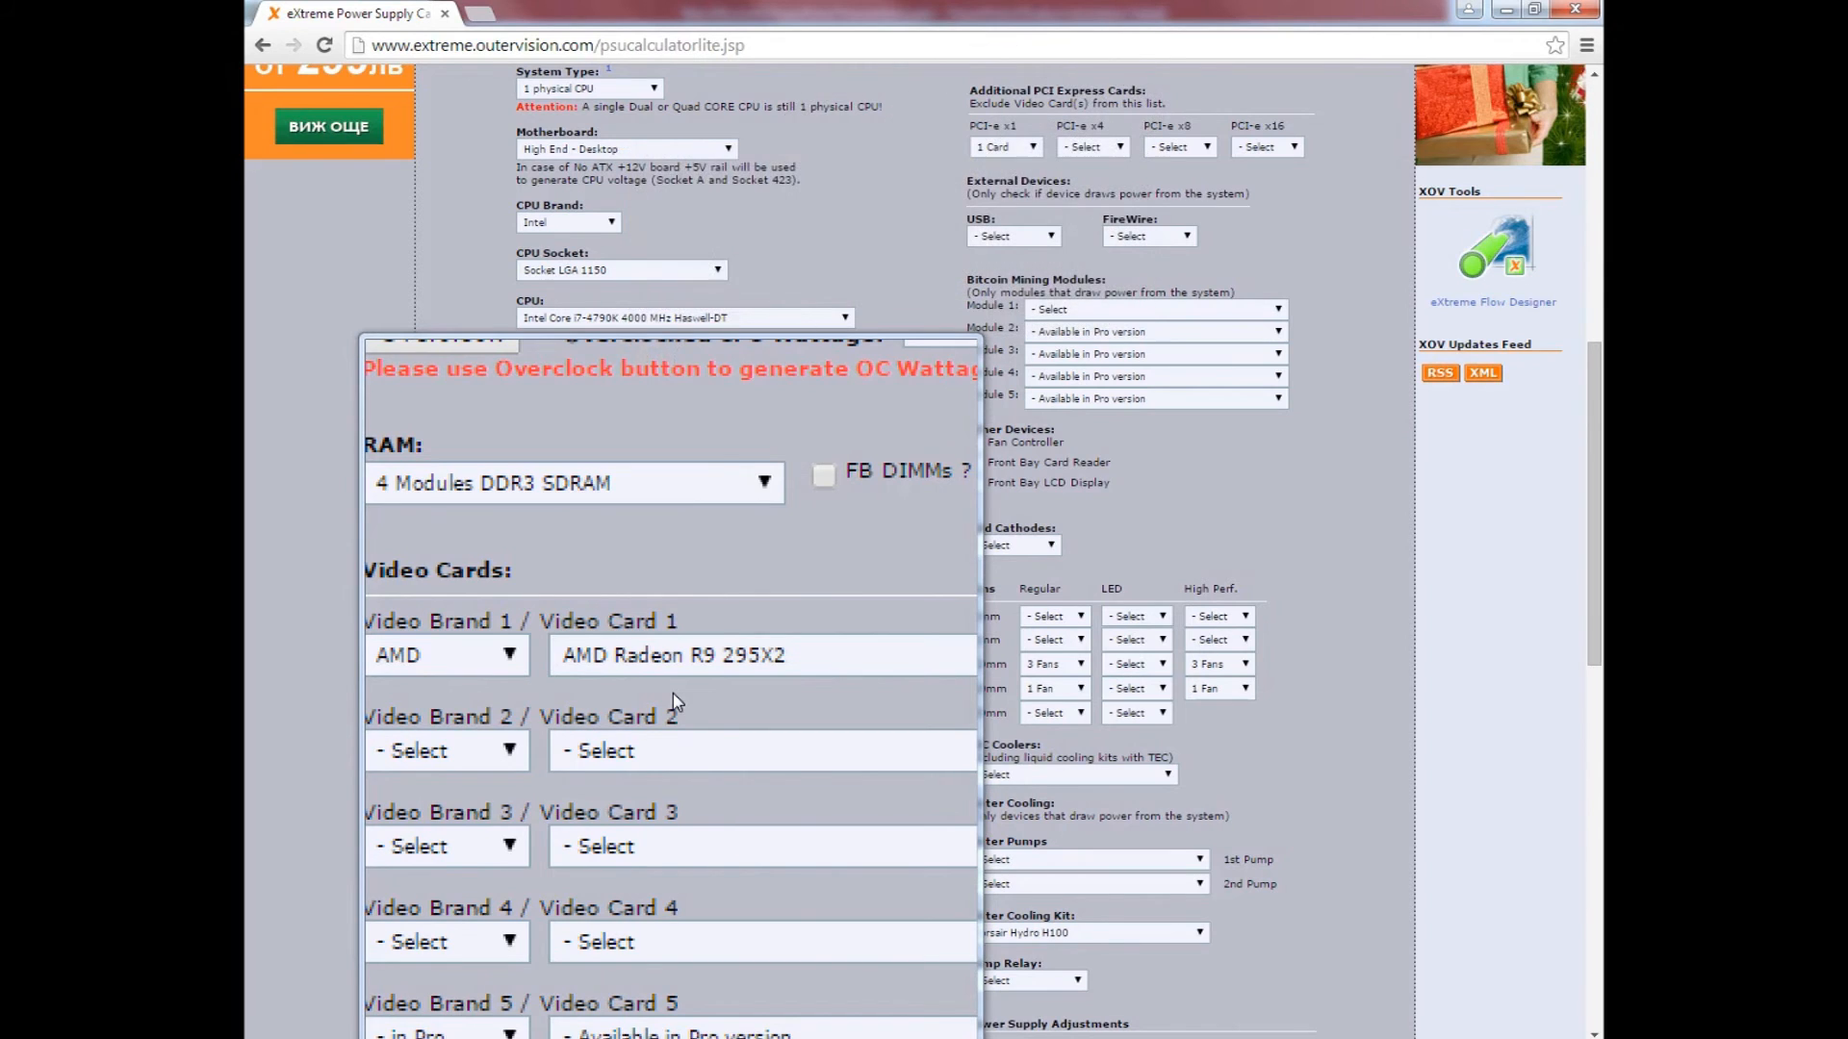
{"action": "scroll", "scroll_direction": "down", "scroll_amount": 3}
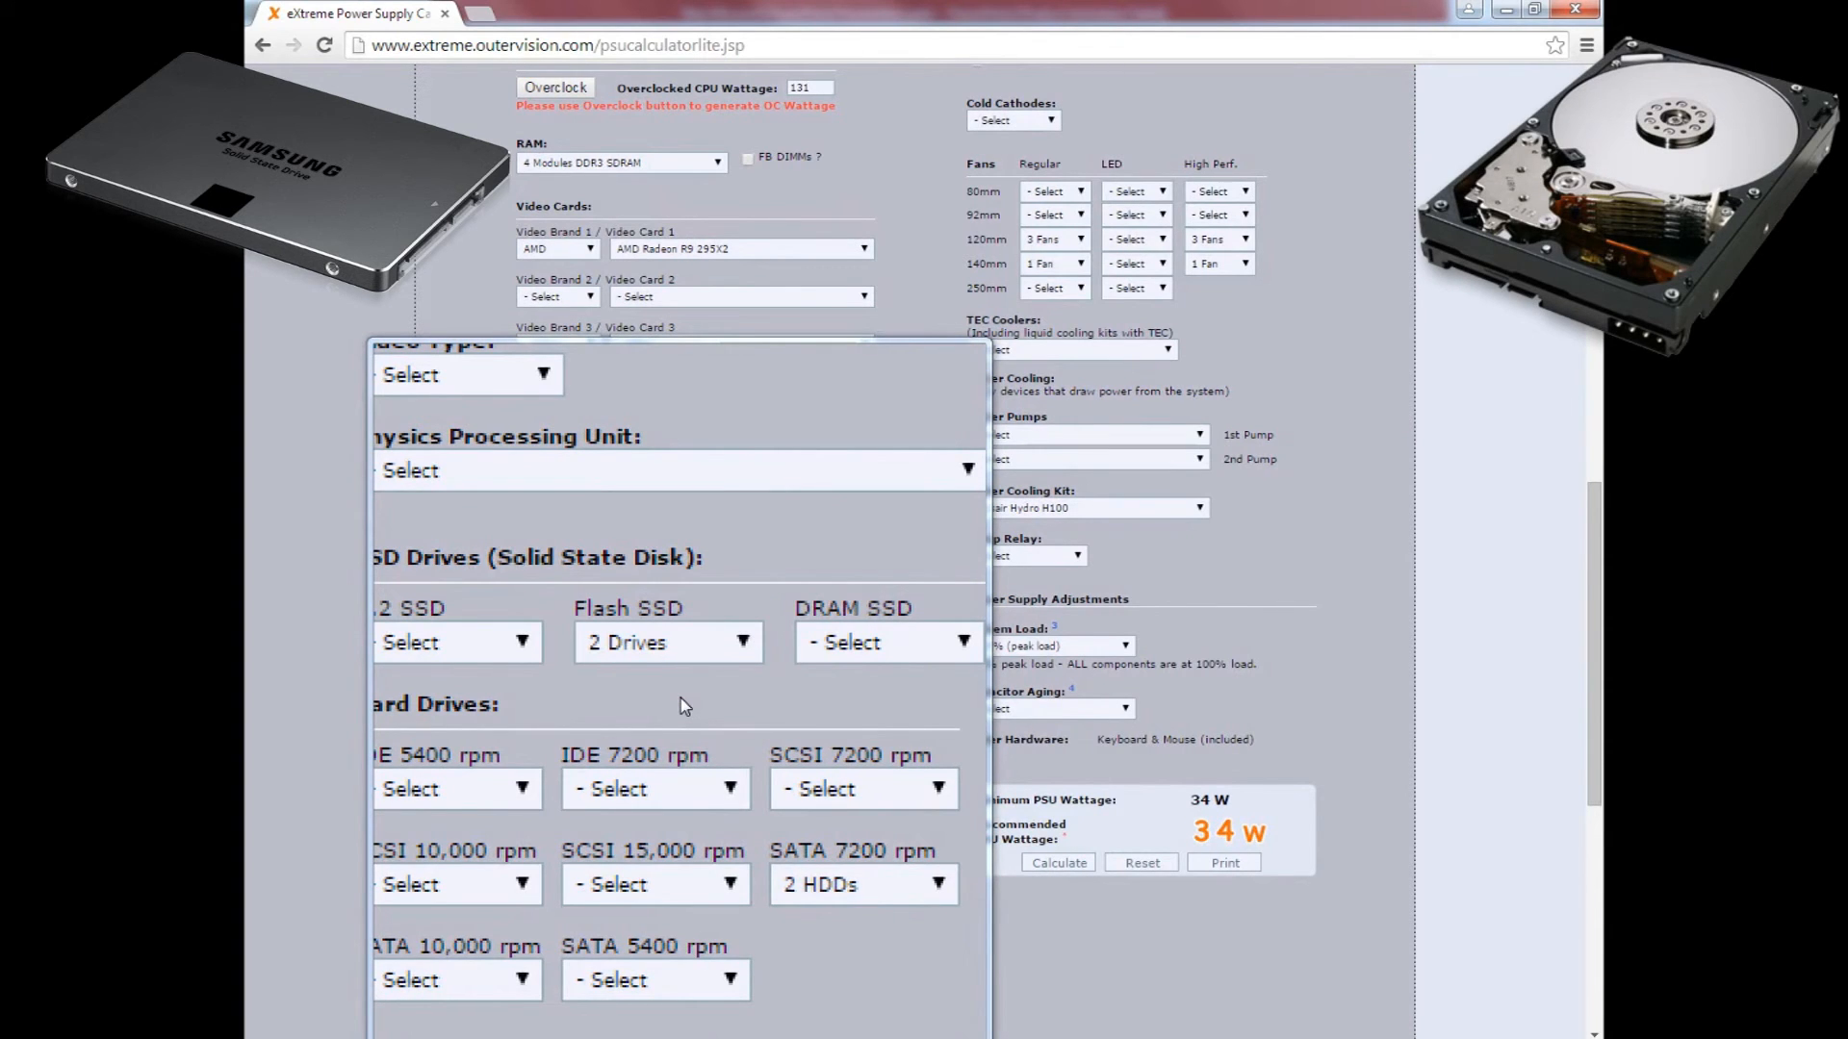
{"action": "scroll", "scroll_direction": "down", "scroll_amount": 3}
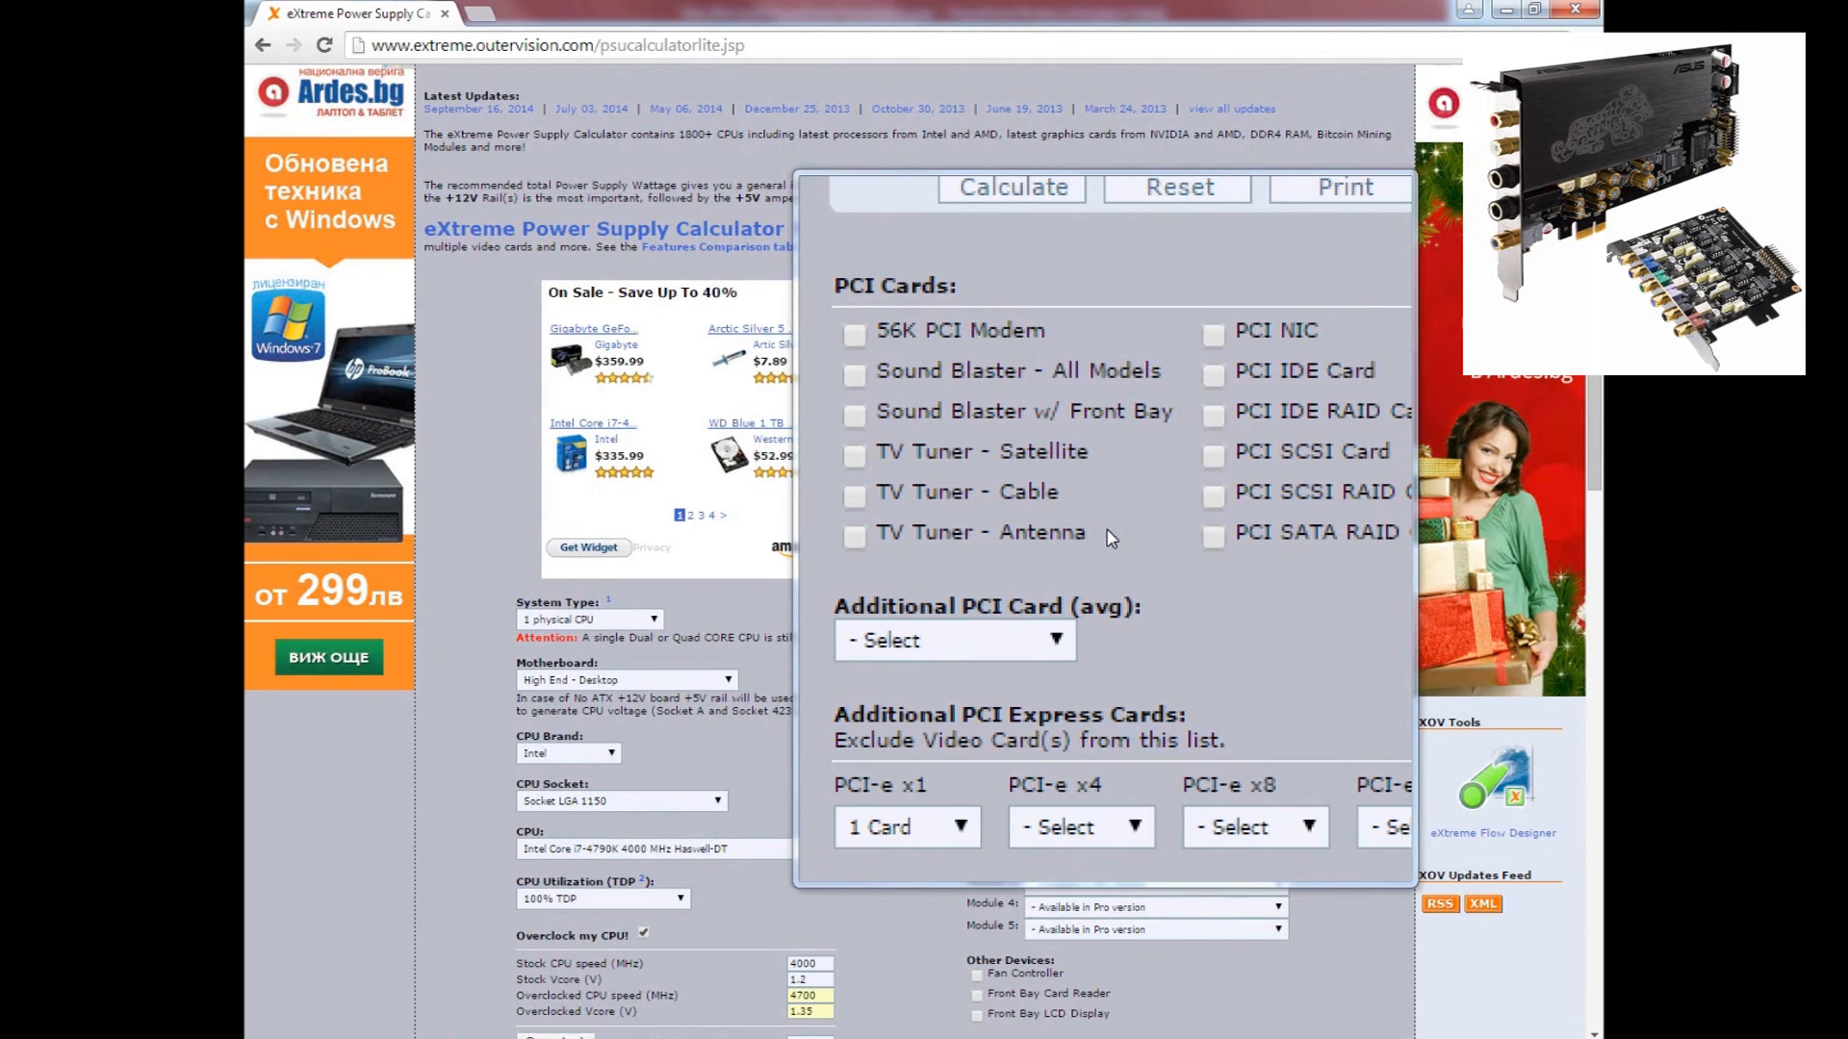
{"action": "scroll", "scroll_direction": "down", "scroll_amount": 3}
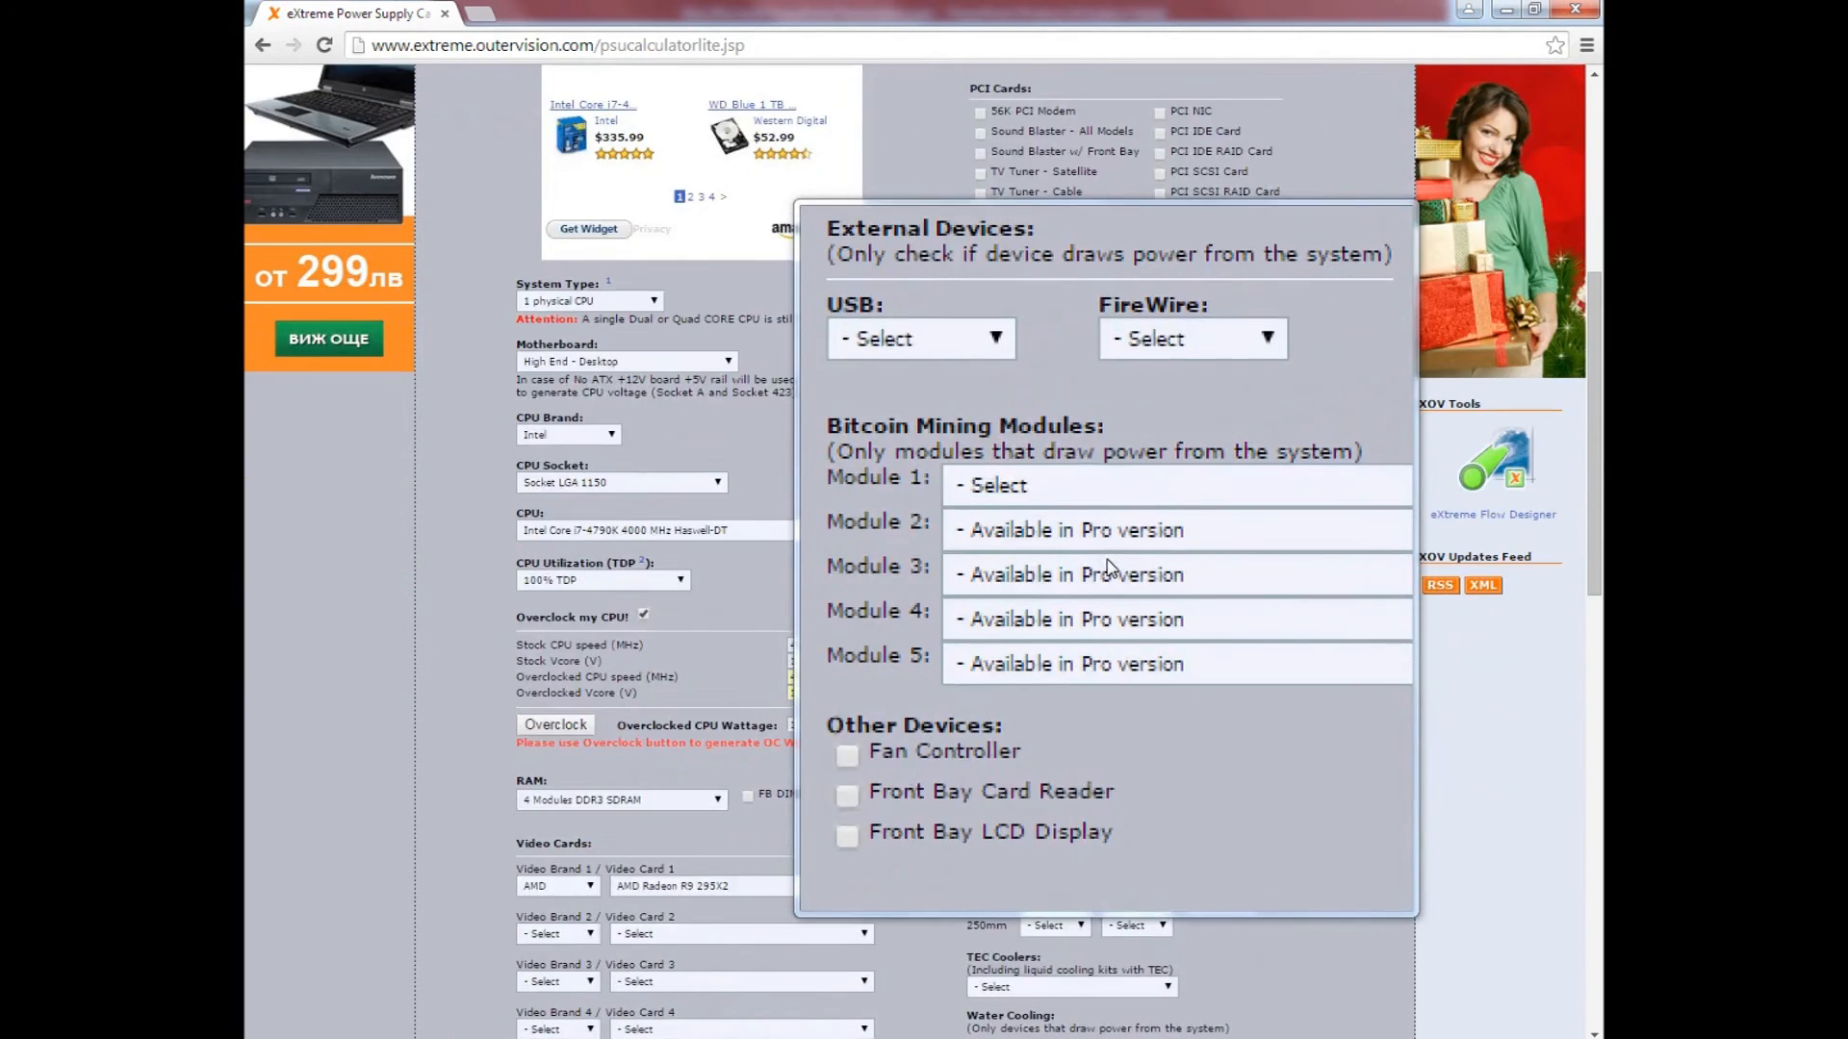
{"action": "scroll", "scroll_direction": "down", "scroll_amount": 3}
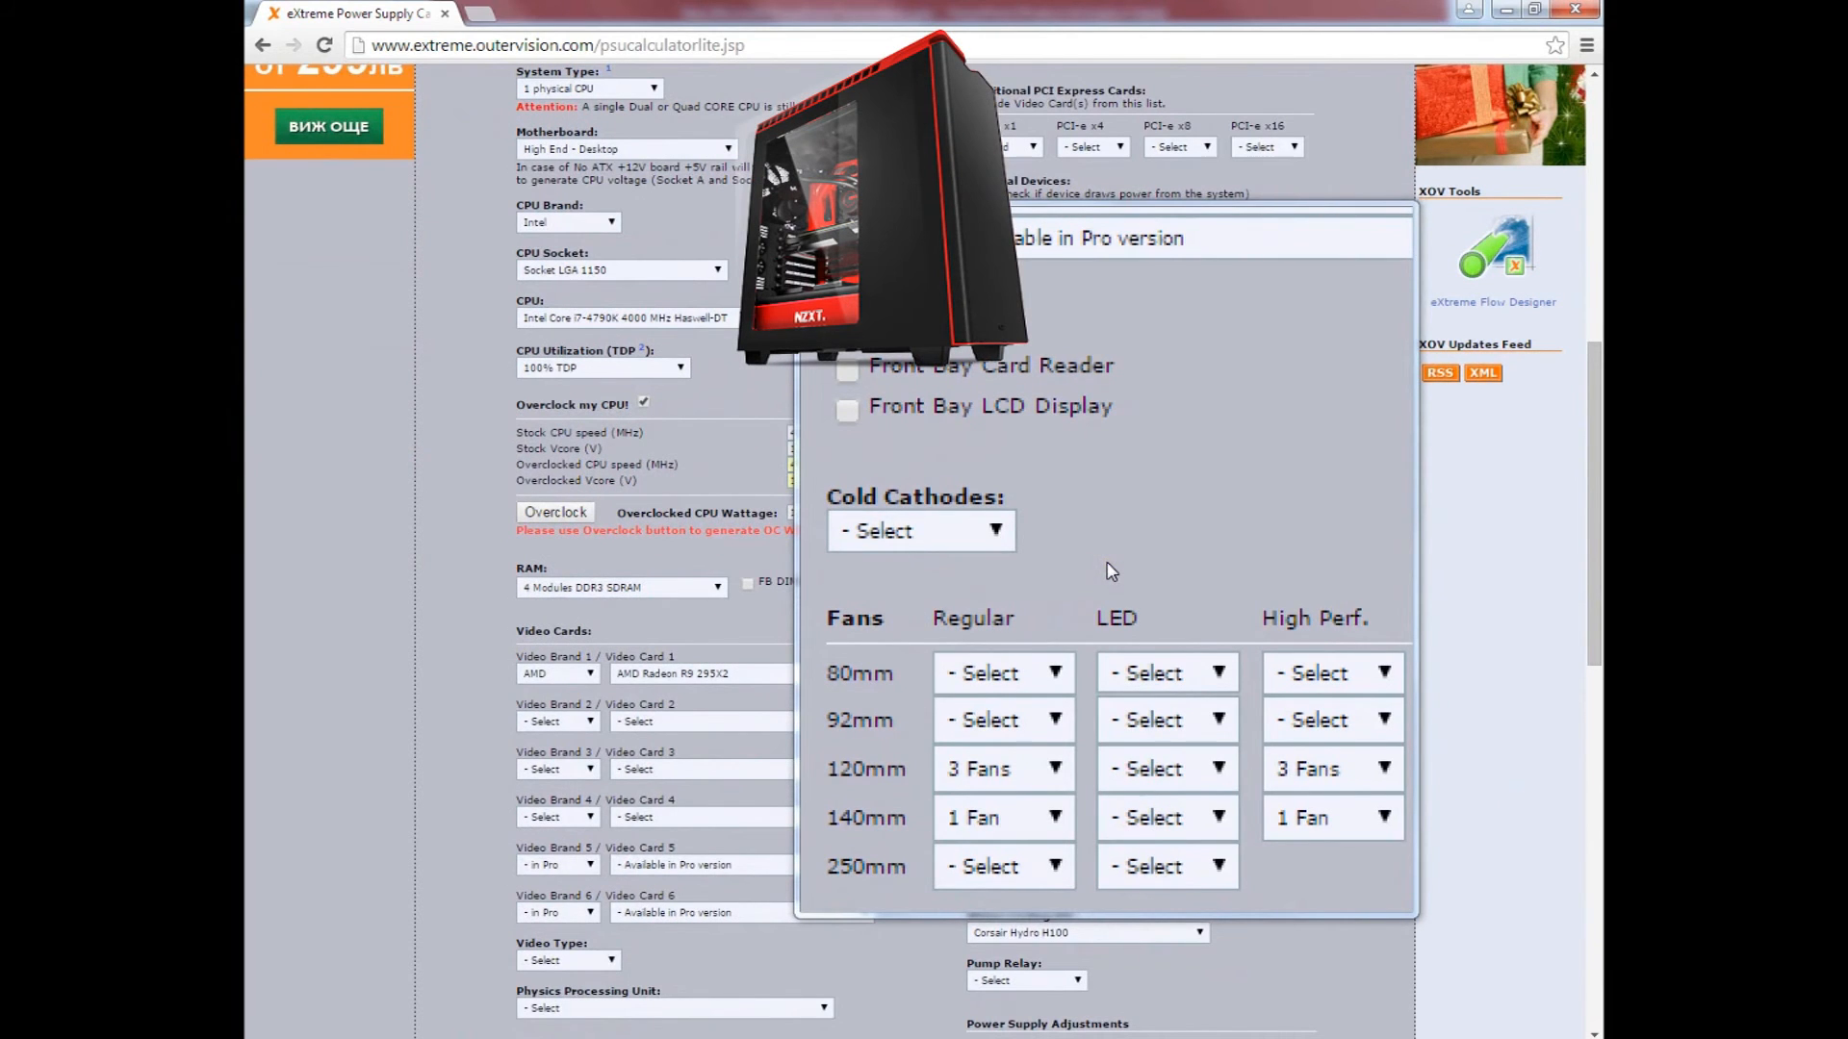
{"action": "scroll", "scroll_direction": "down", "scroll_amount": 3}
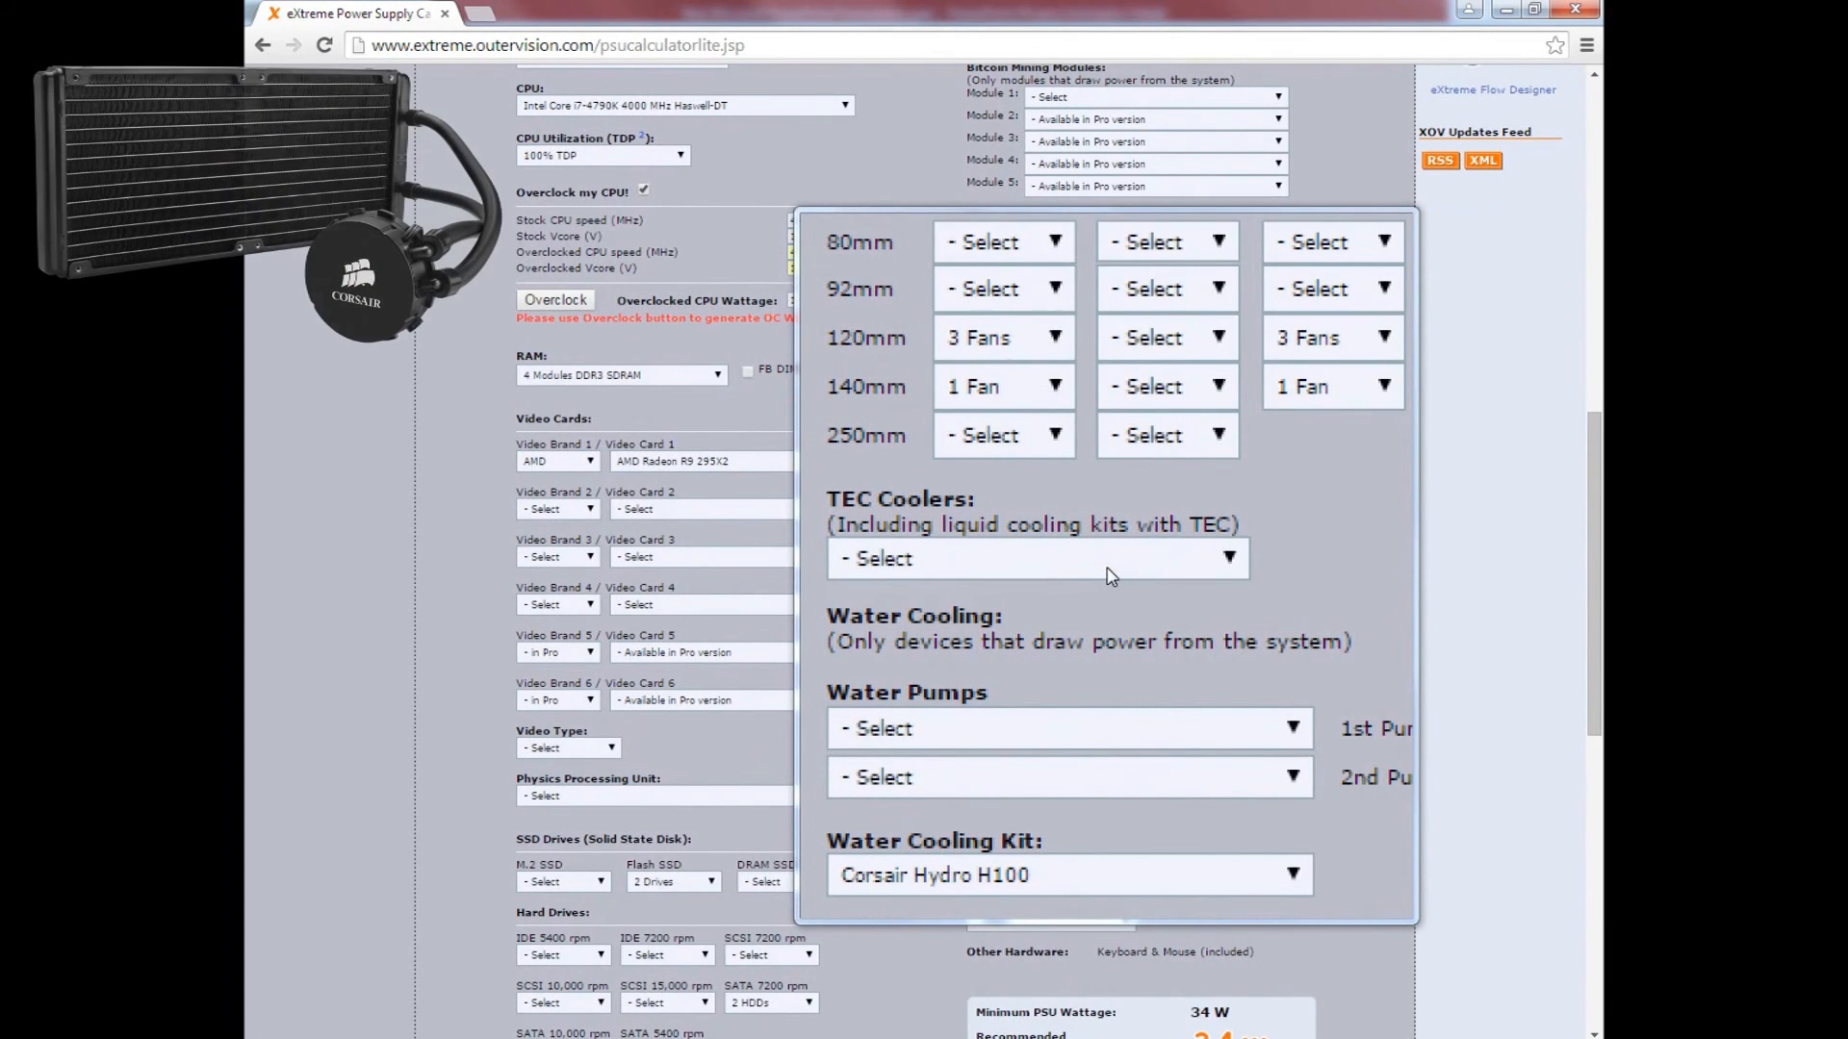
{"action": "scroll", "scroll_direction": "down", "scroll_amount": 3}
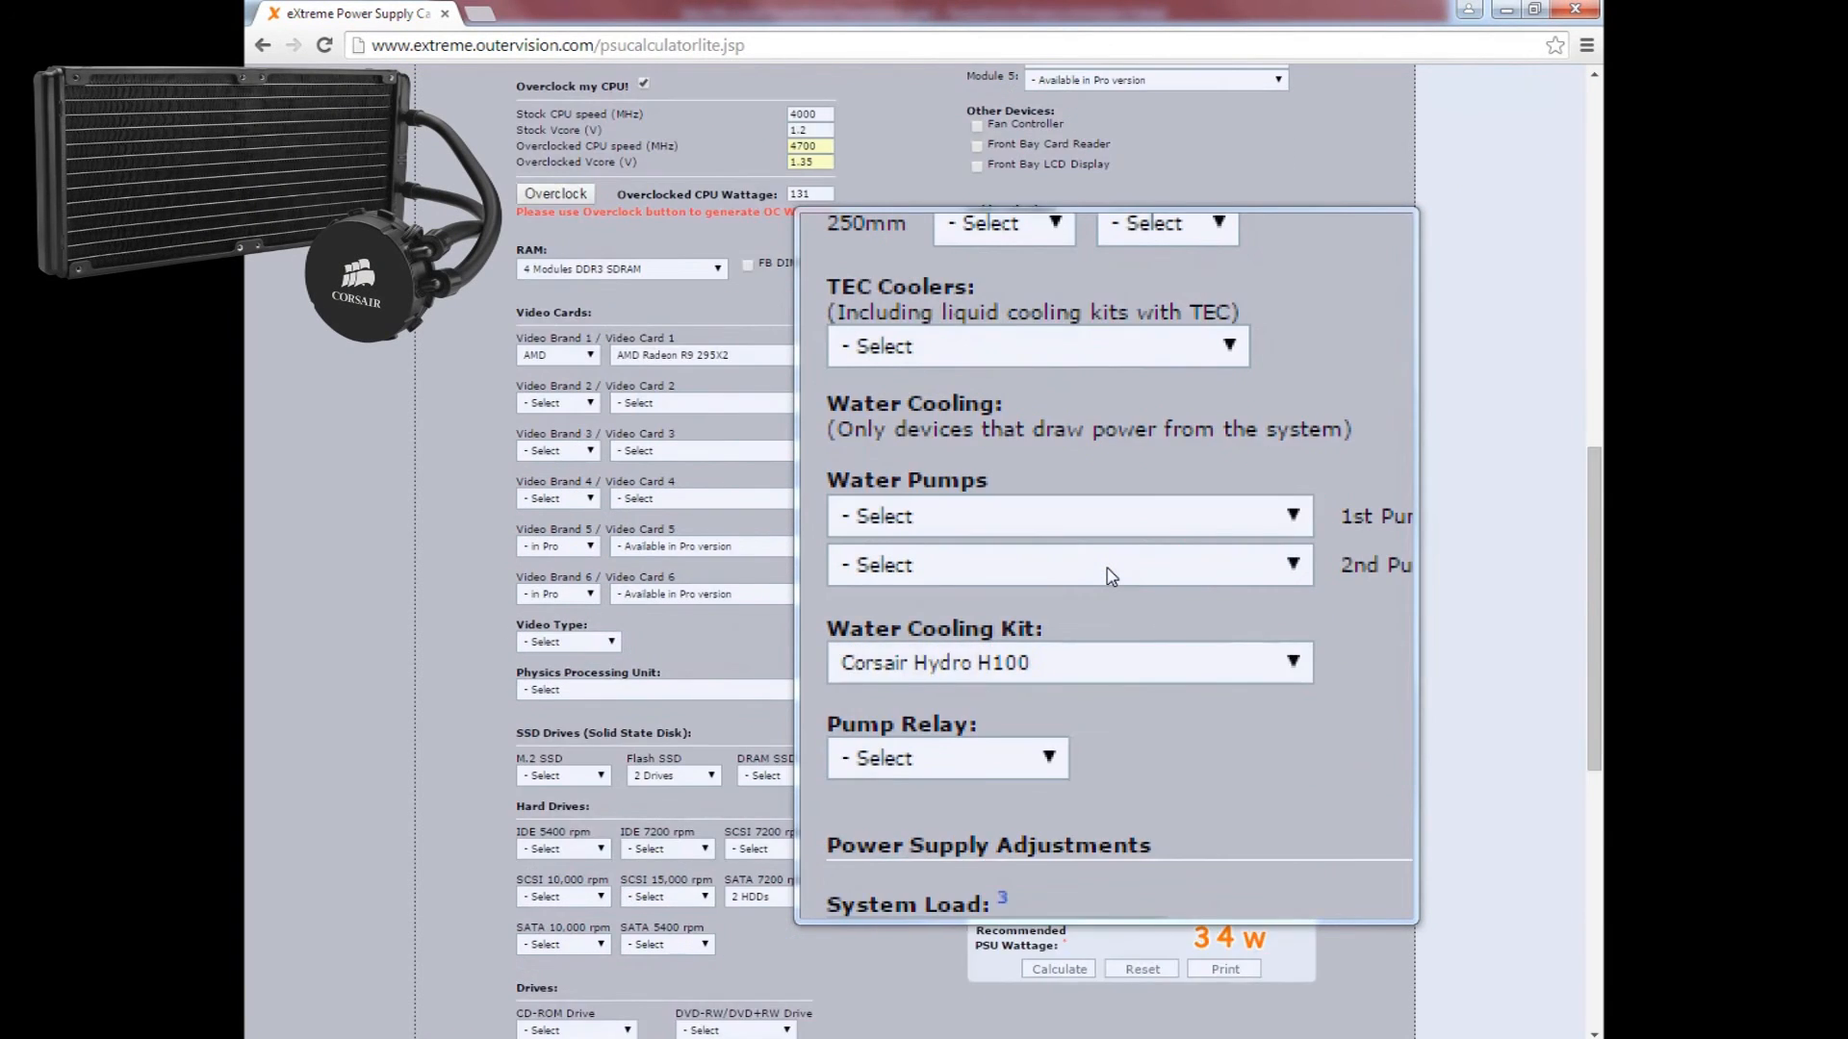
{"action": "scroll", "scroll_direction": "down", "scroll_amount": 3}
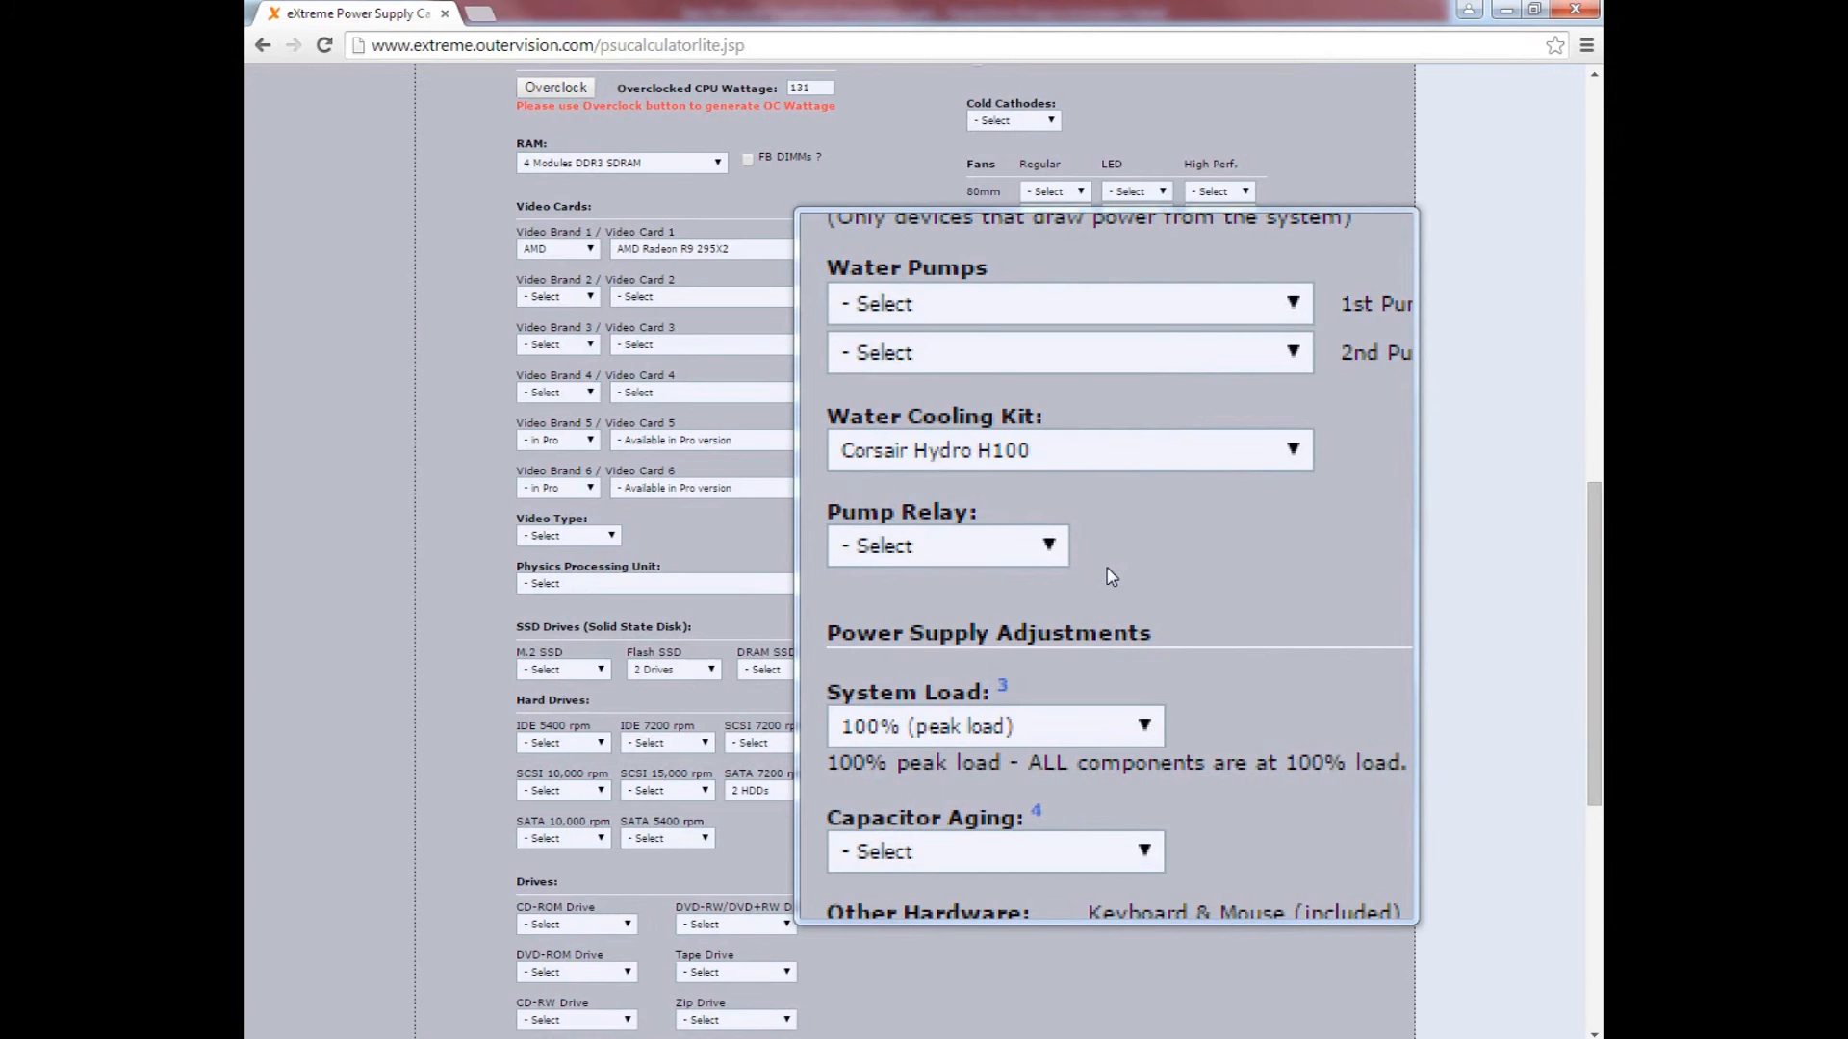
Step: Calculate the overclocked third build, yielding 955 W minimum and 1005 W recommended
{"action": "scroll", "scroll_direction": "down", "scroll_amount": 3}
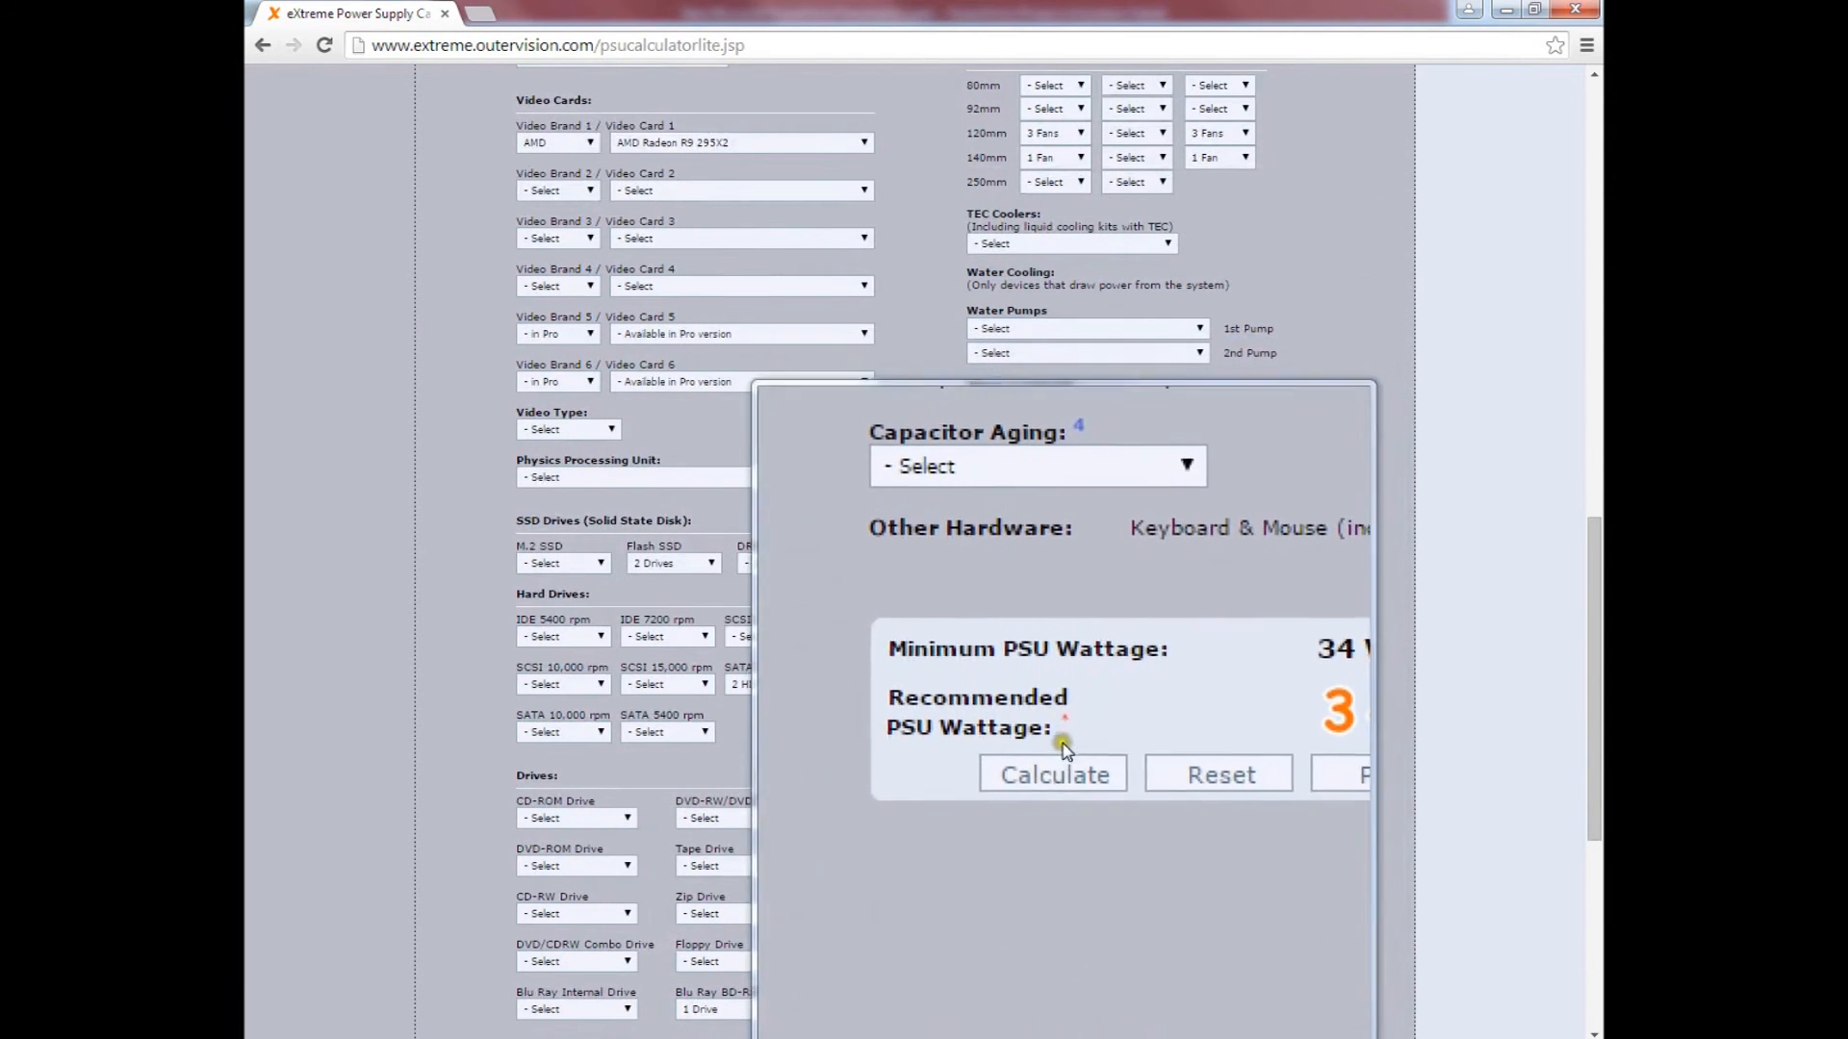
{"action": "left_click", "coordinate": [1051, 773]}
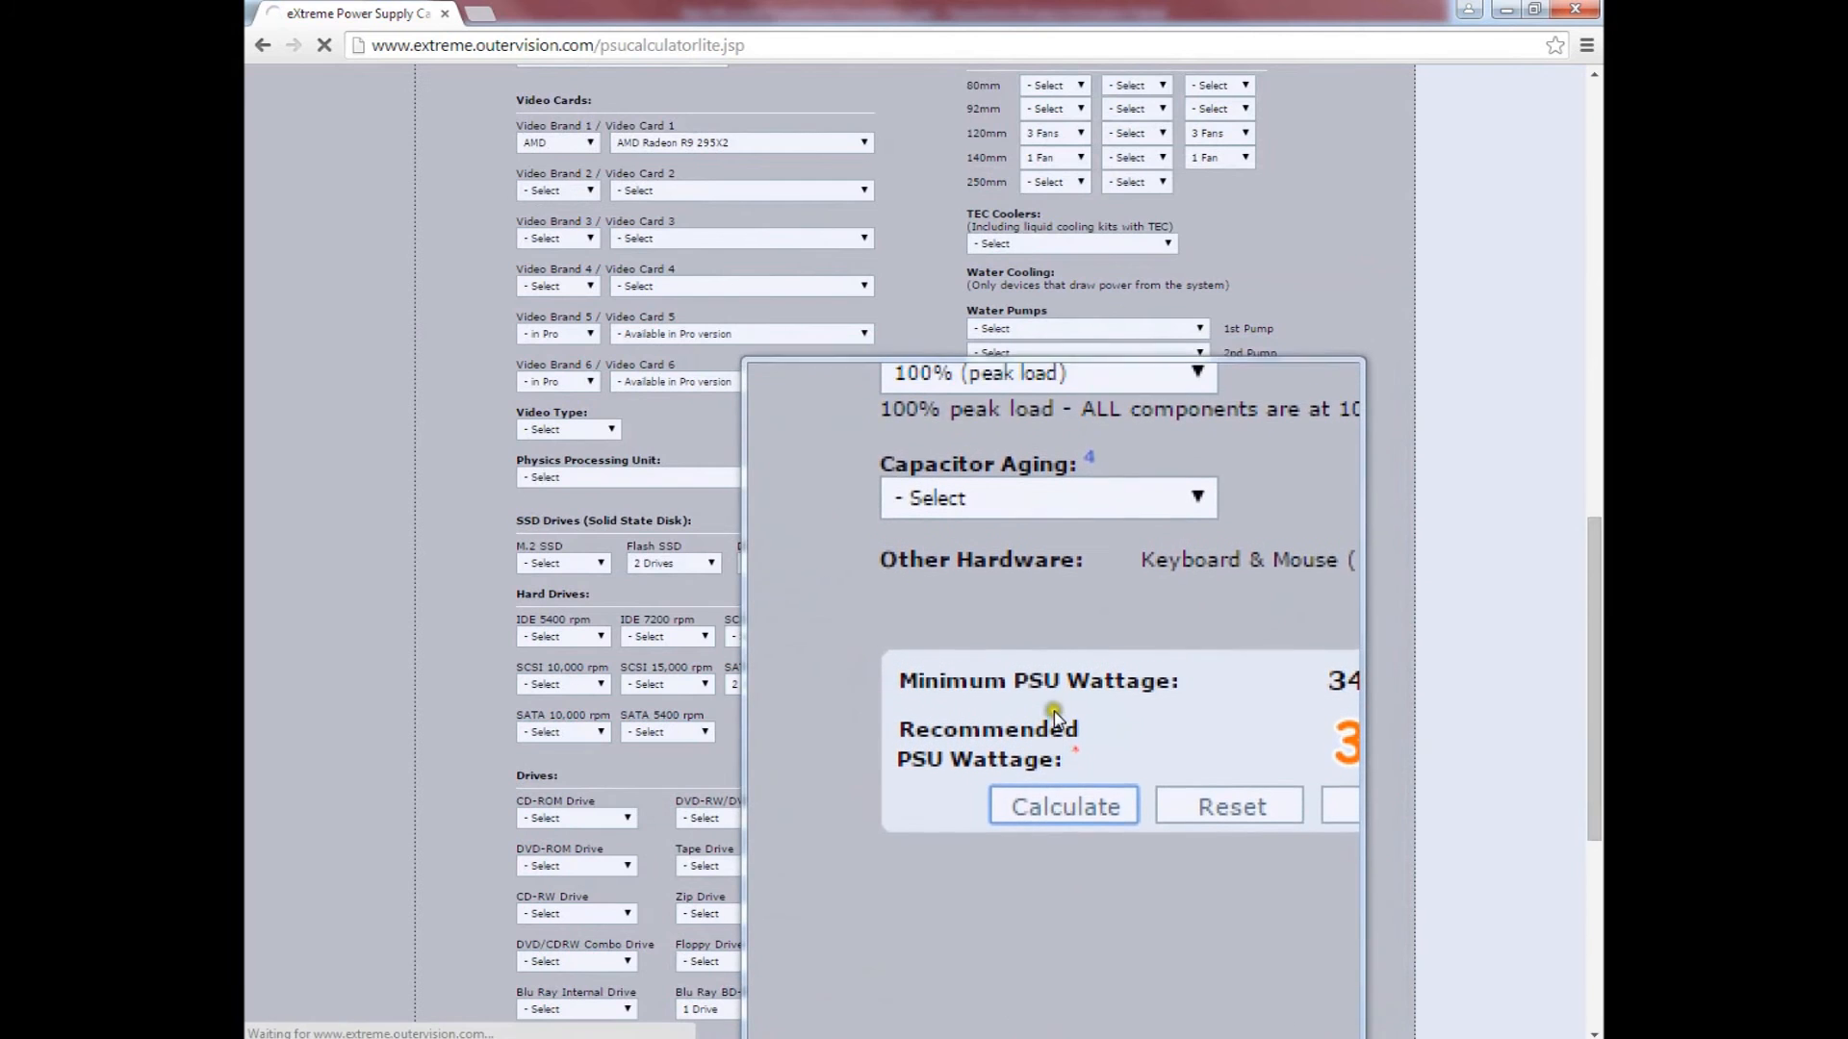
{"action": "left_click", "coordinate": [1063, 807]}
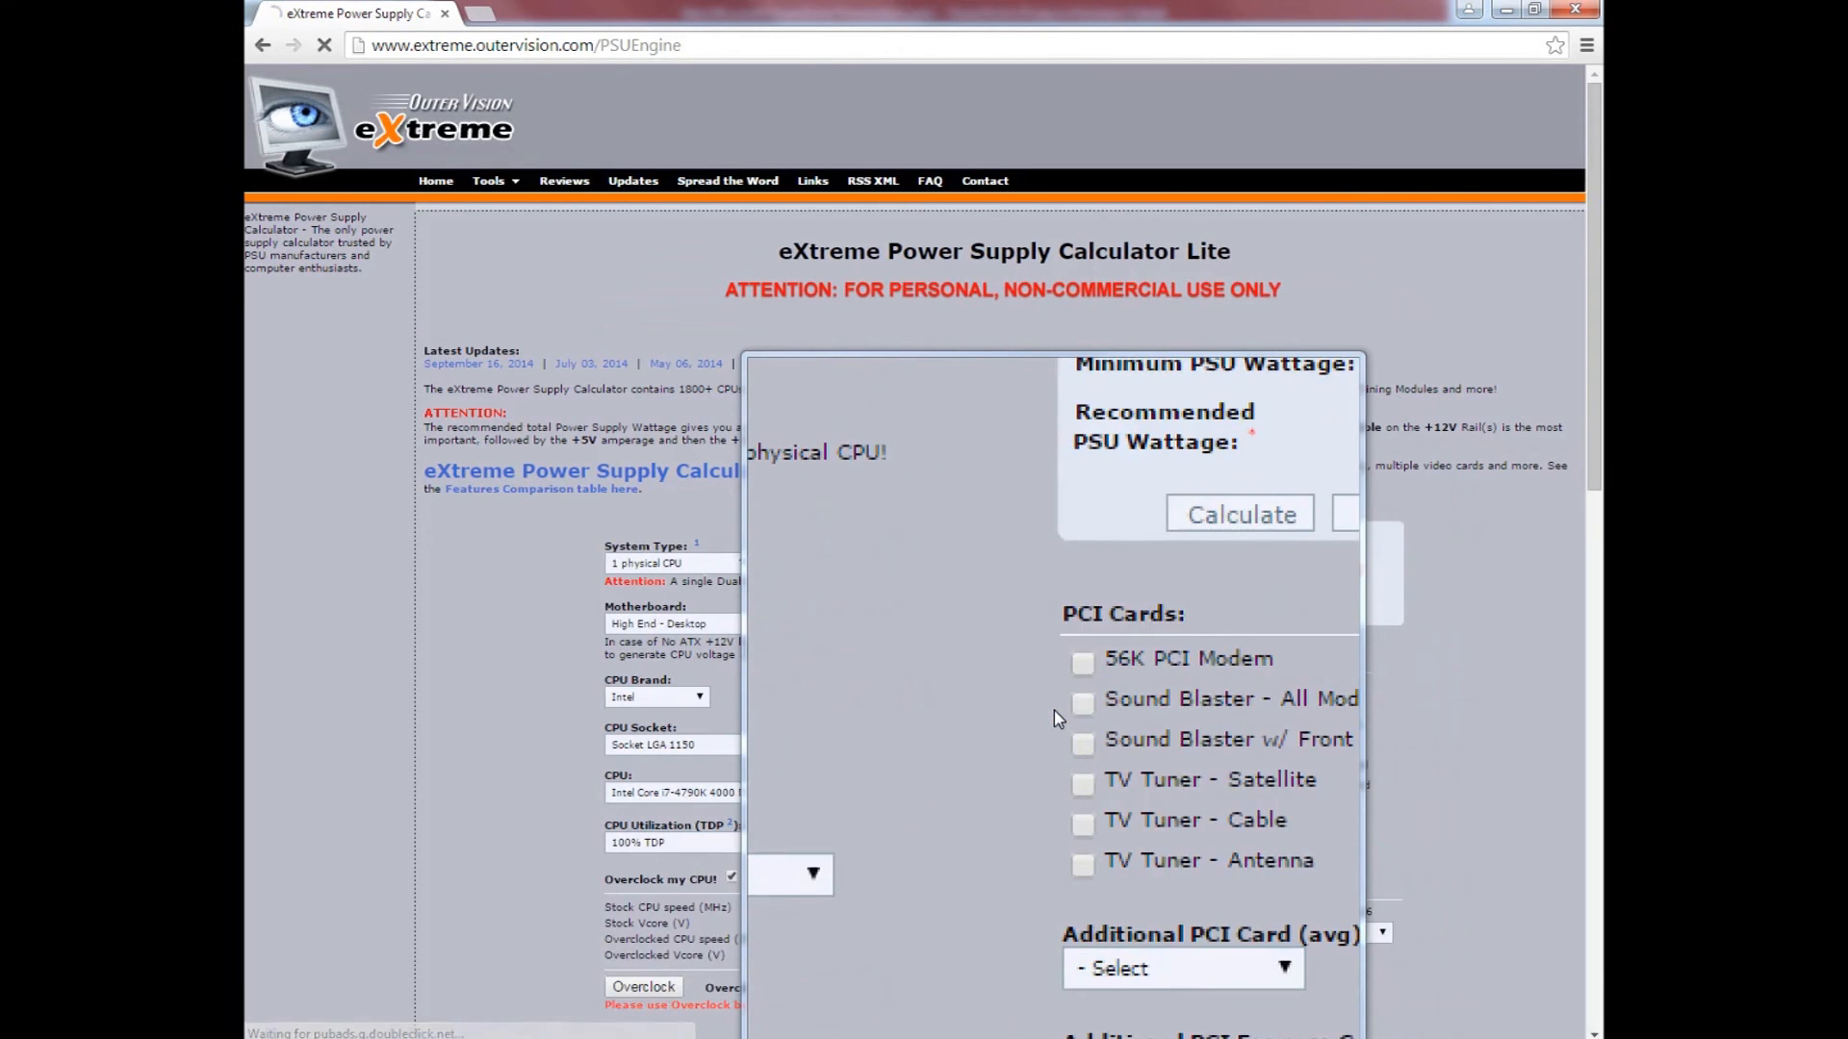
{"action": "left_click", "coordinate": [1237, 514]}
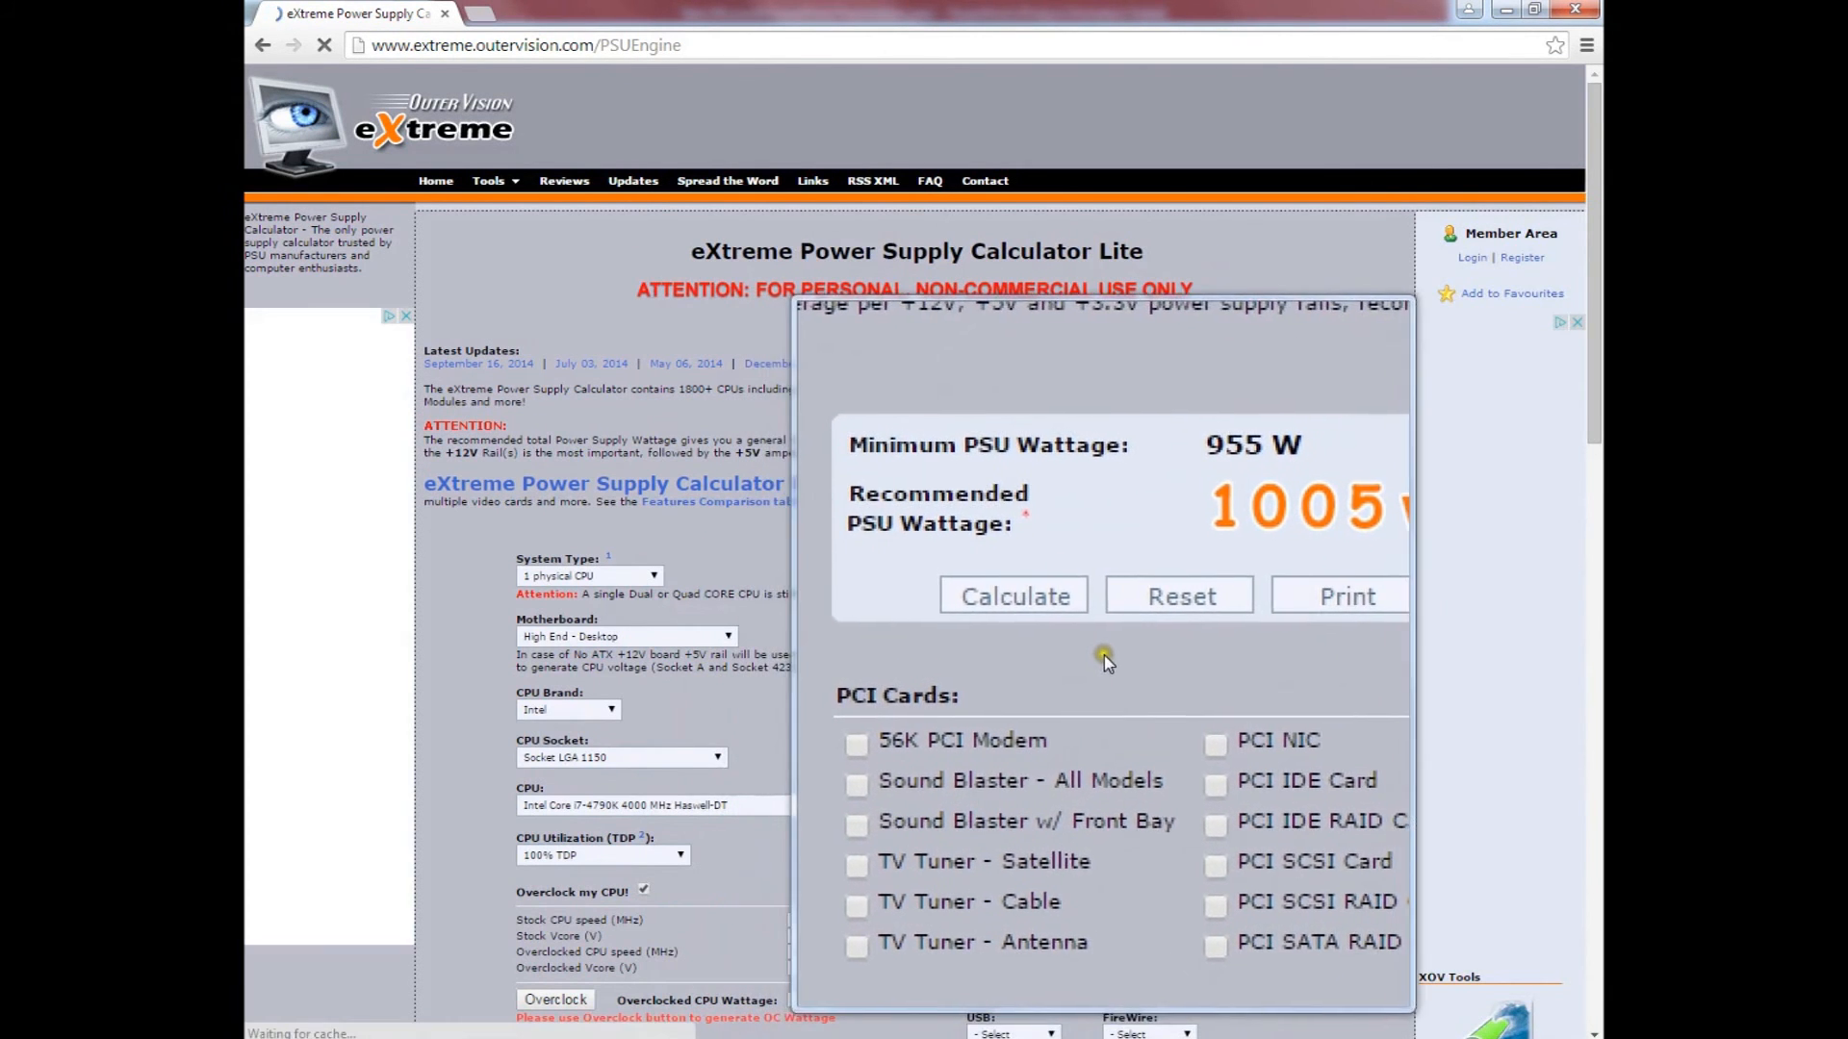